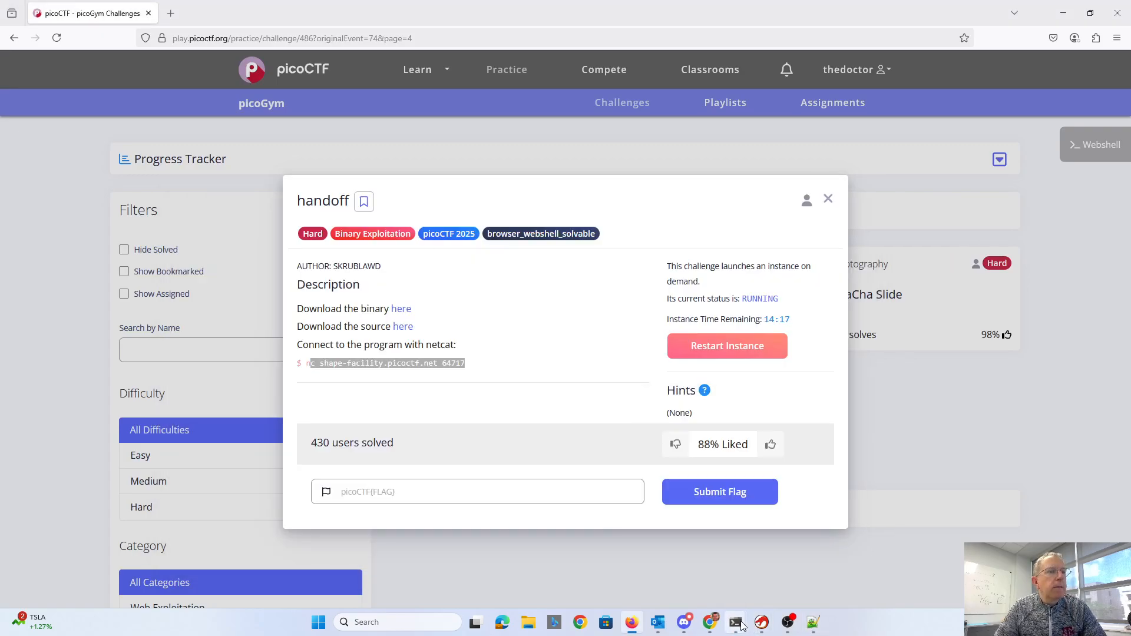
# Run the handoff service: add recipient 'thedoctor', message recipient 0, and exit leaving feedback.
pyautogui.click(735, 623)
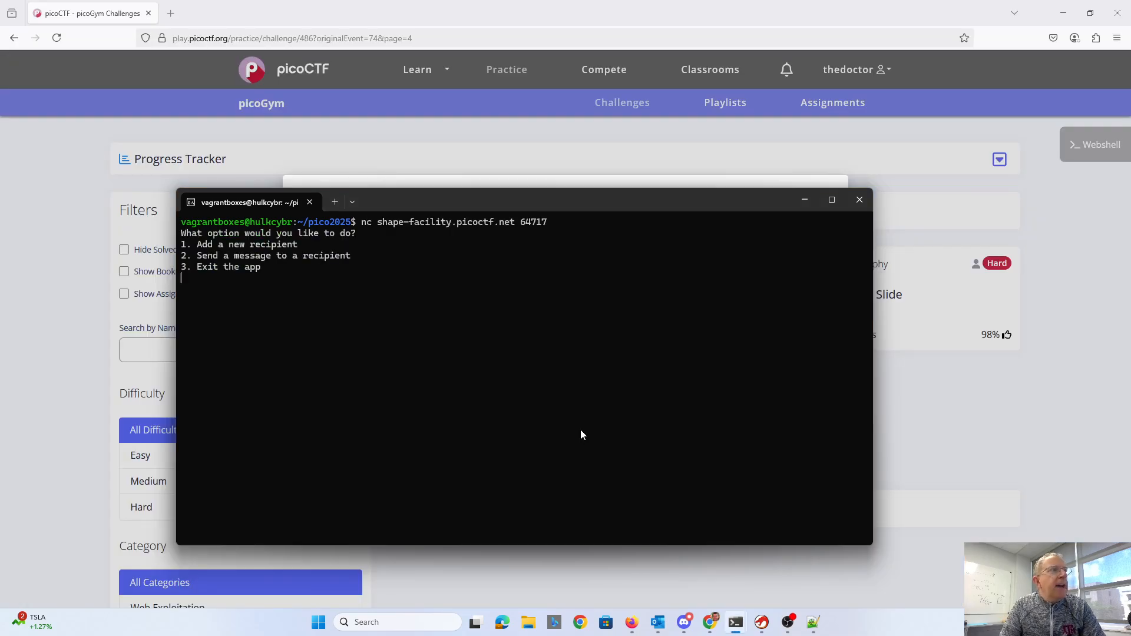
pyautogui.write('1')
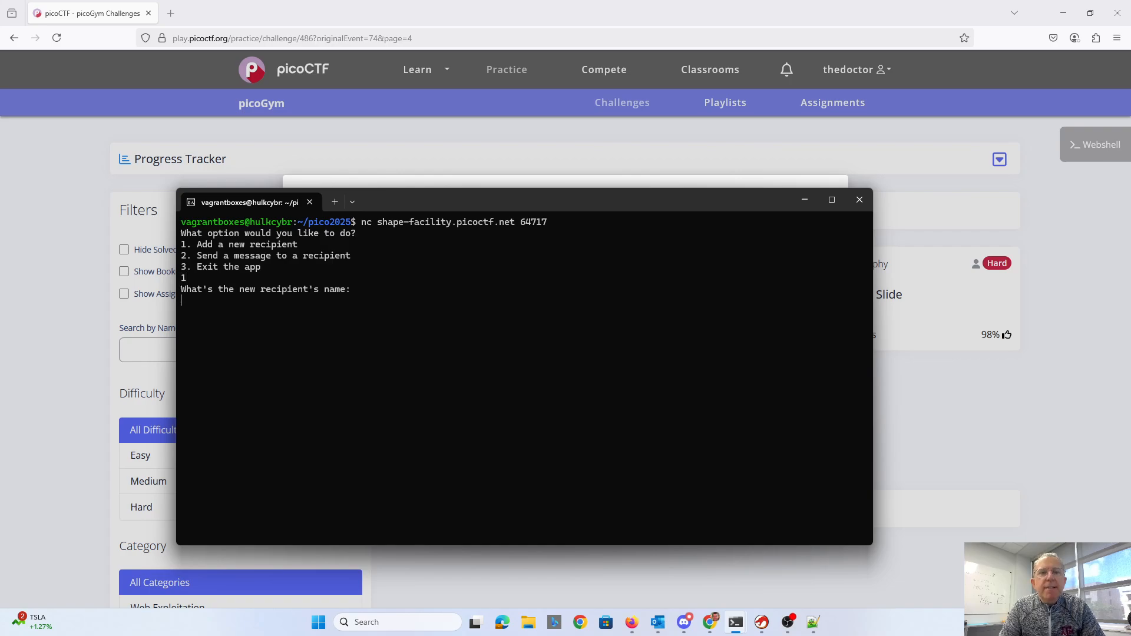
pyautogui.write('thedoctor')
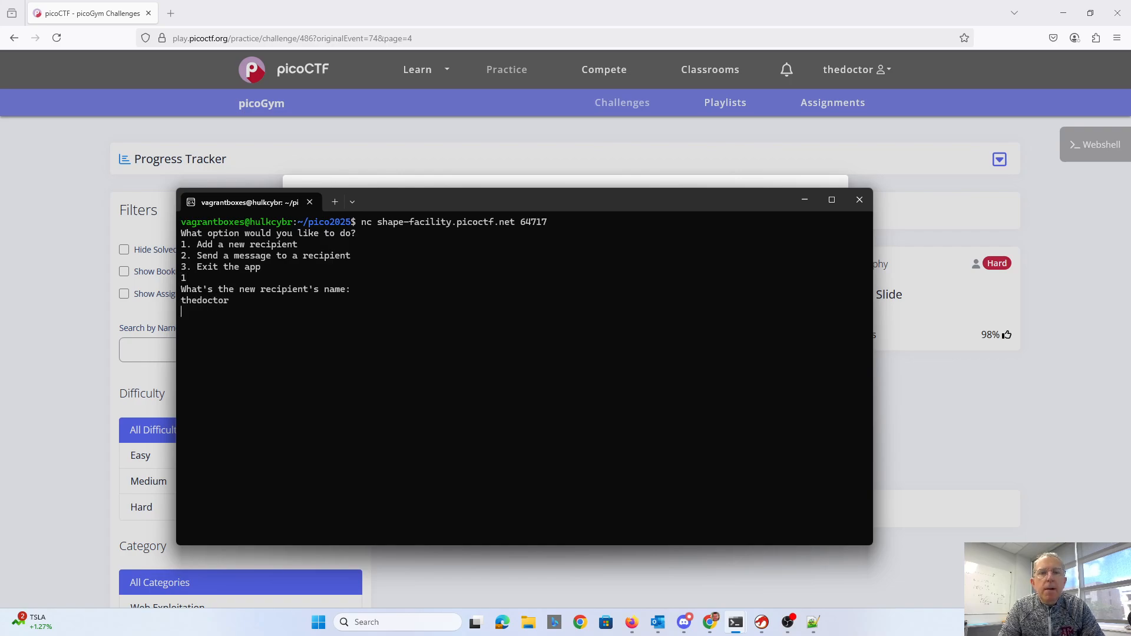
pyautogui.write('2')
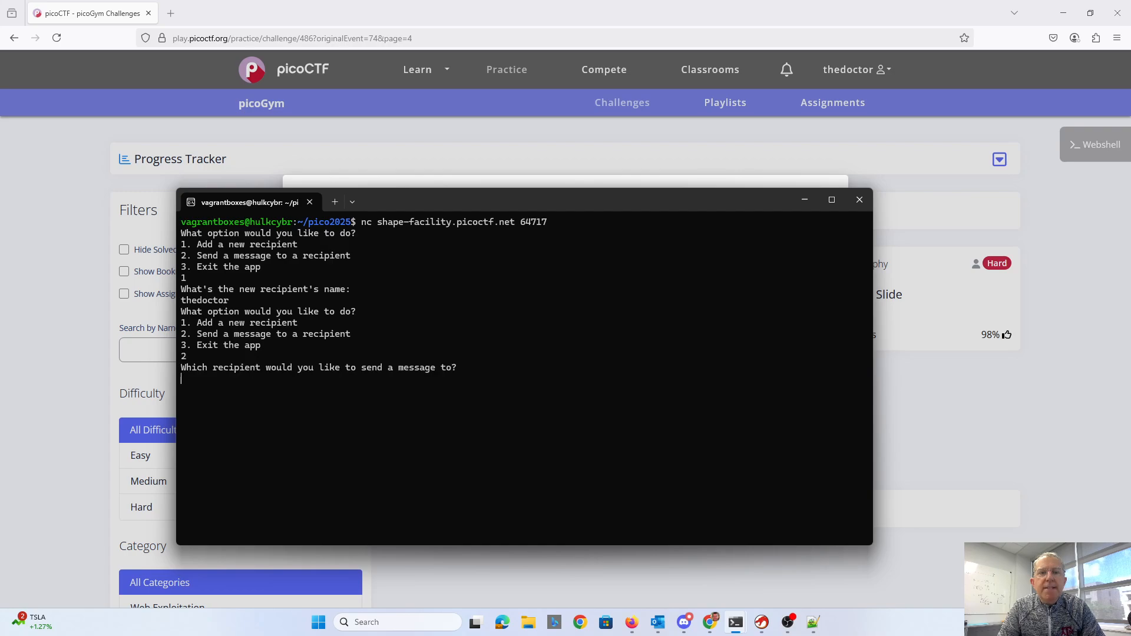
pyautogui.write('0')
pyautogui.write('hi')
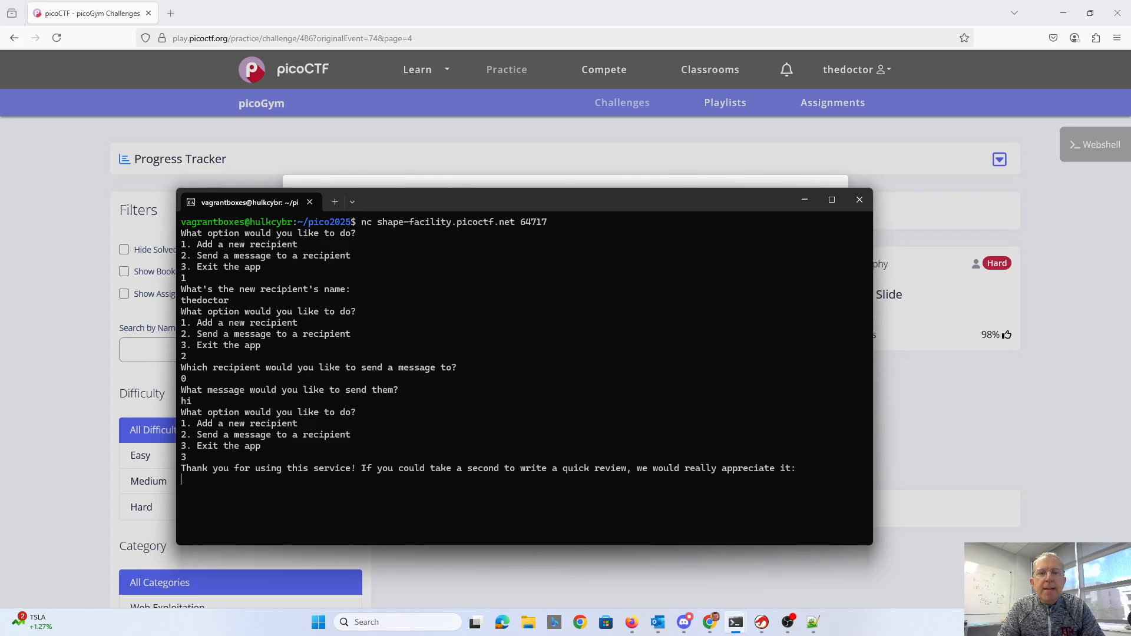
pyautogui.write('fee')
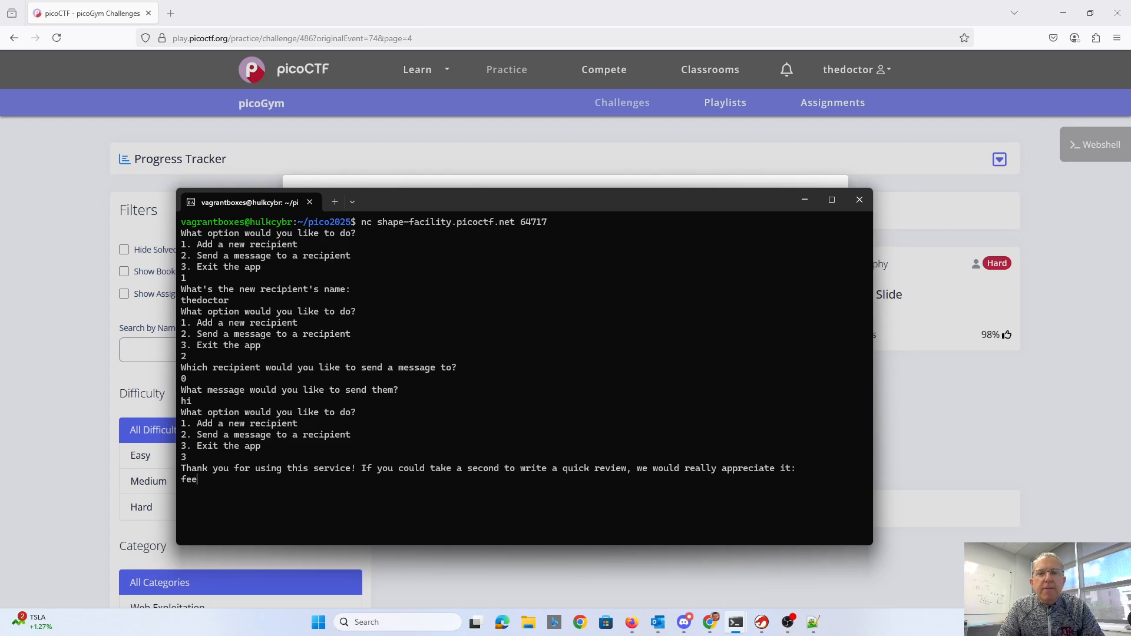
pyautogui.write('dback')
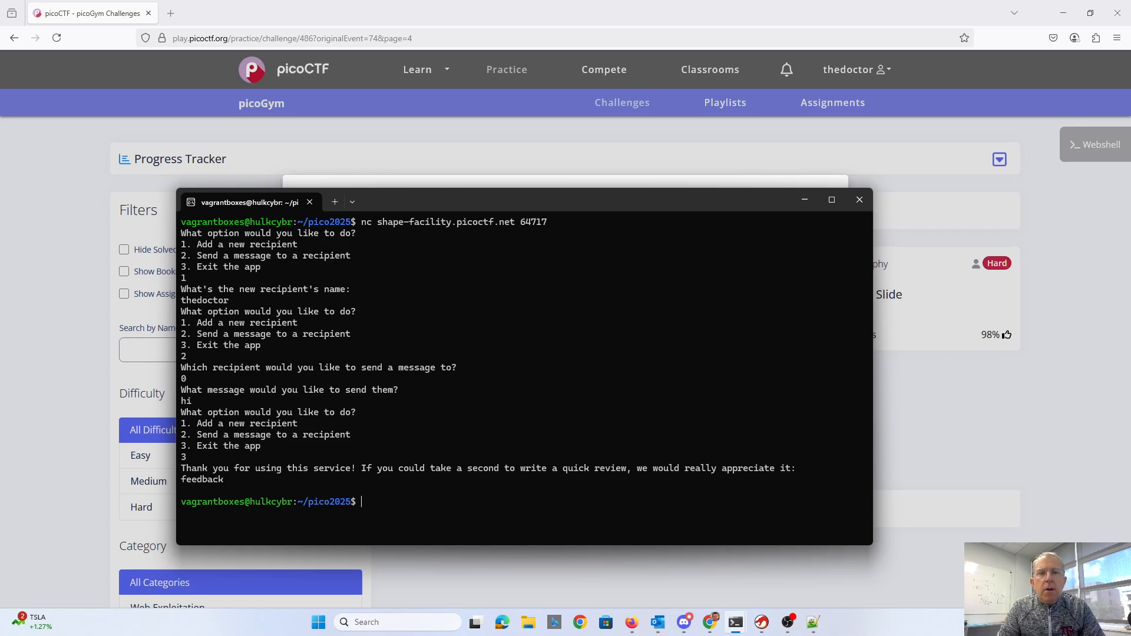
# Page through the handoff C source with more to read the entry struct and vuln().
pyautogui.write('more ha')
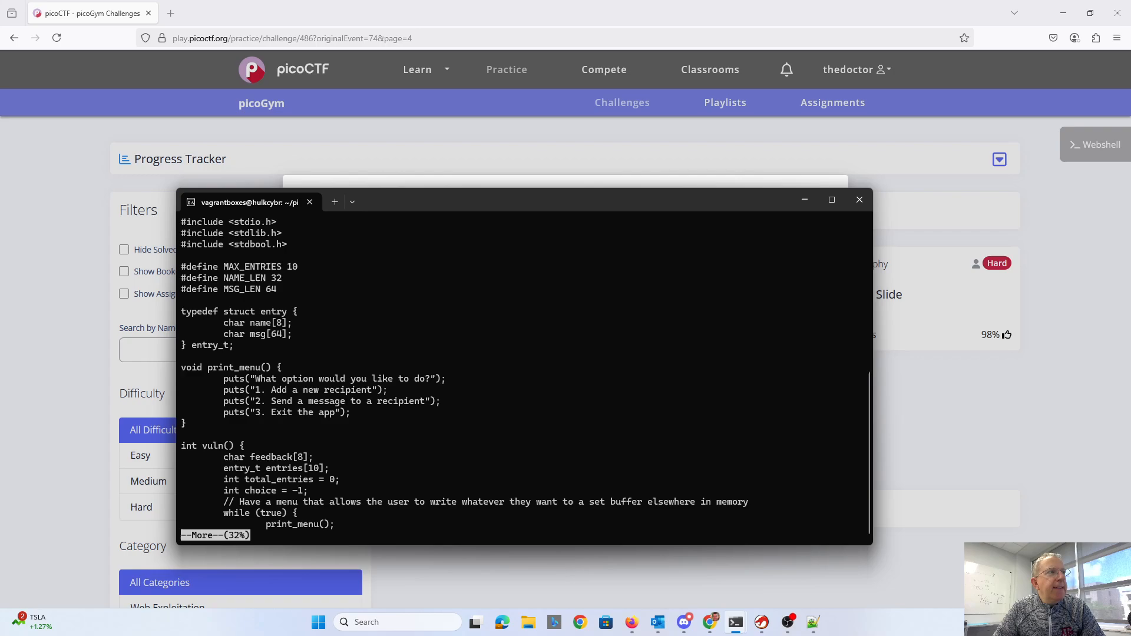
pyautogui.moveTo(254, 302)
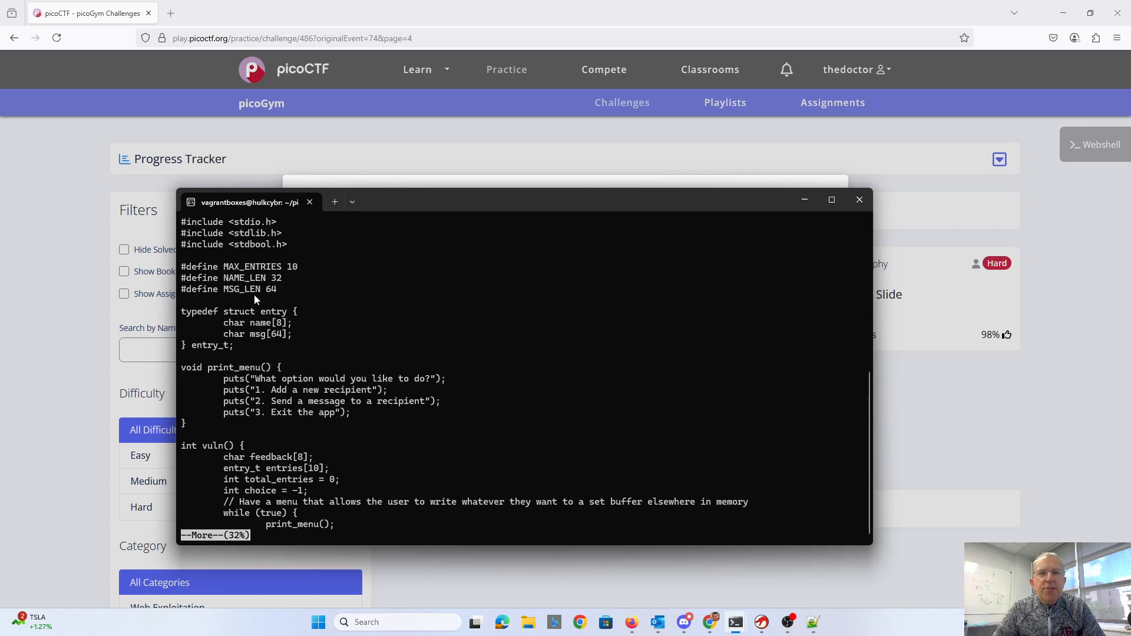
pyautogui.moveTo(274, 336)
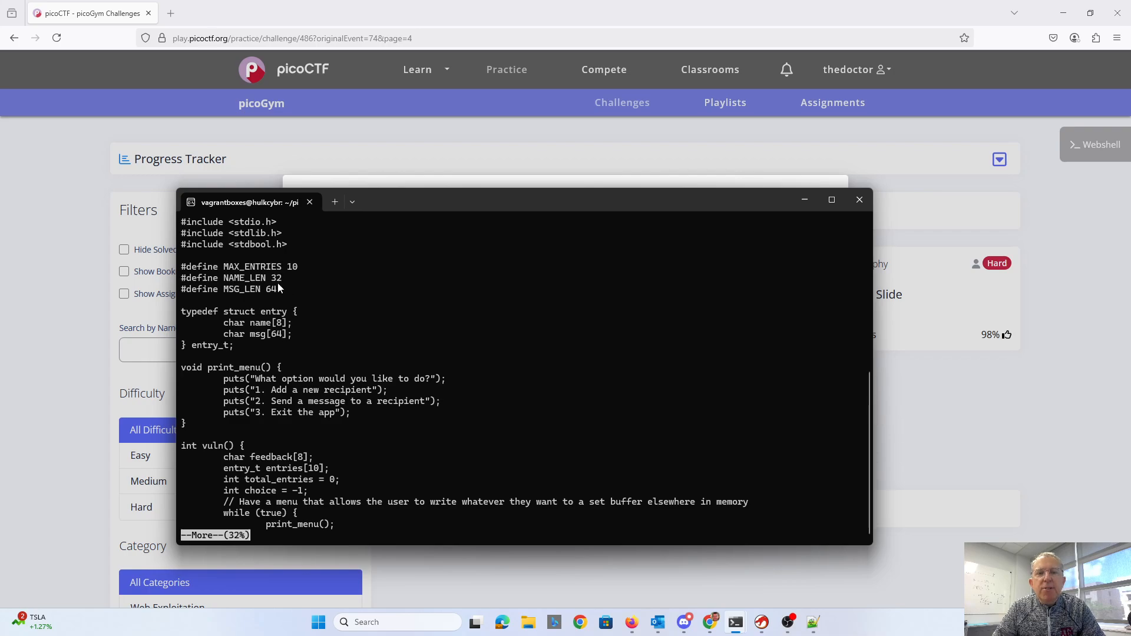
pyautogui.moveTo(249, 339)
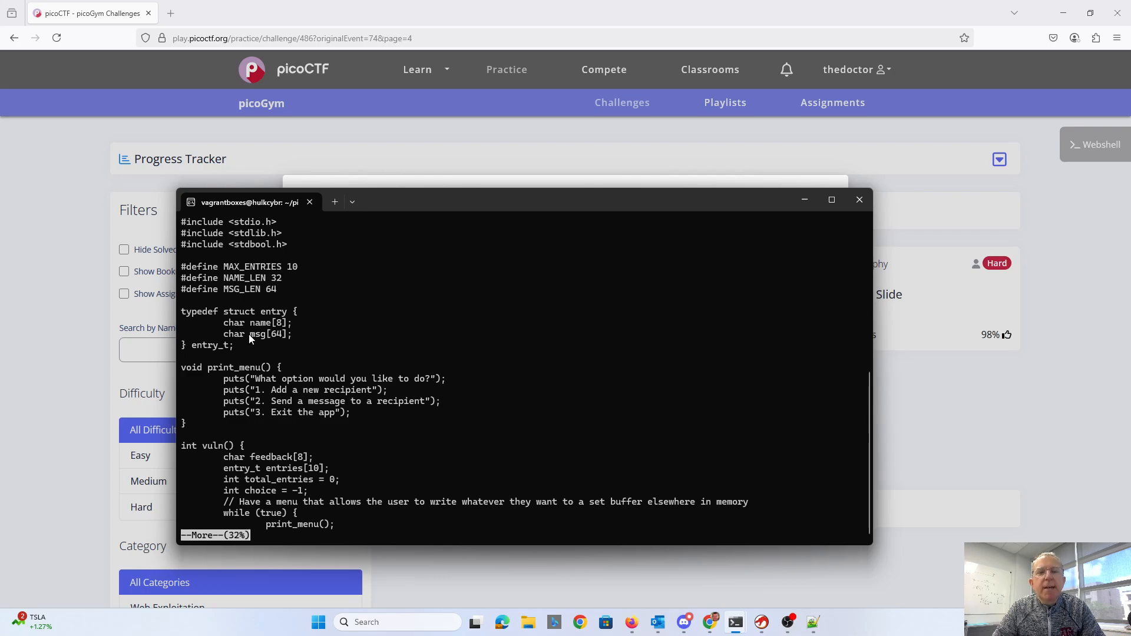
pyautogui.moveTo(277, 290)
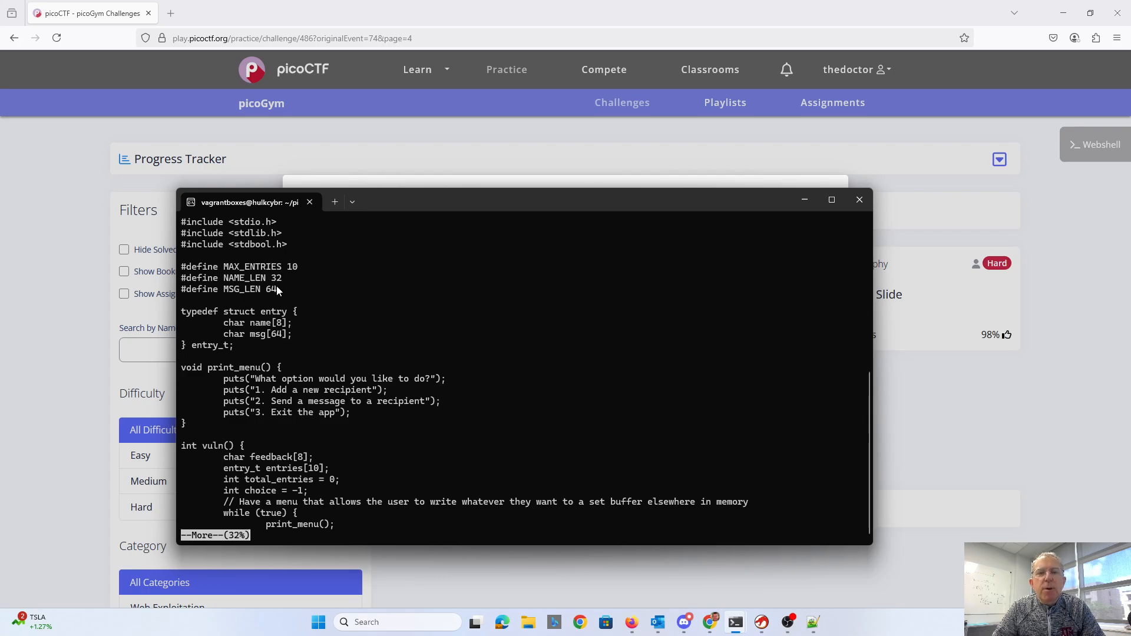
pyautogui.moveTo(237, 361)
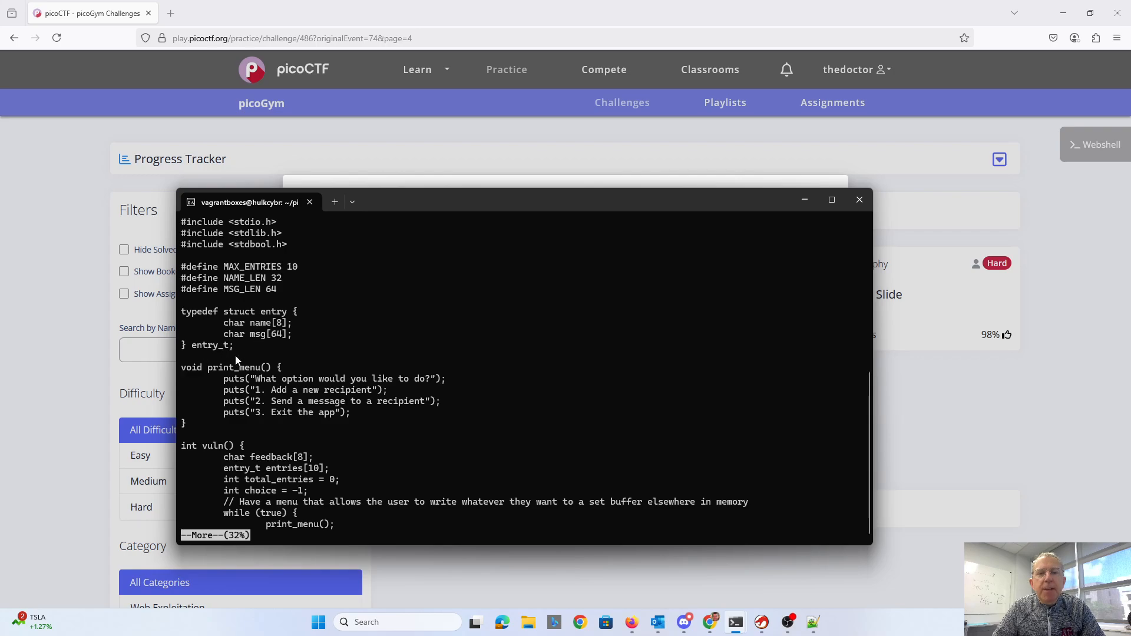
pyautogui.moveTo(335, 415)
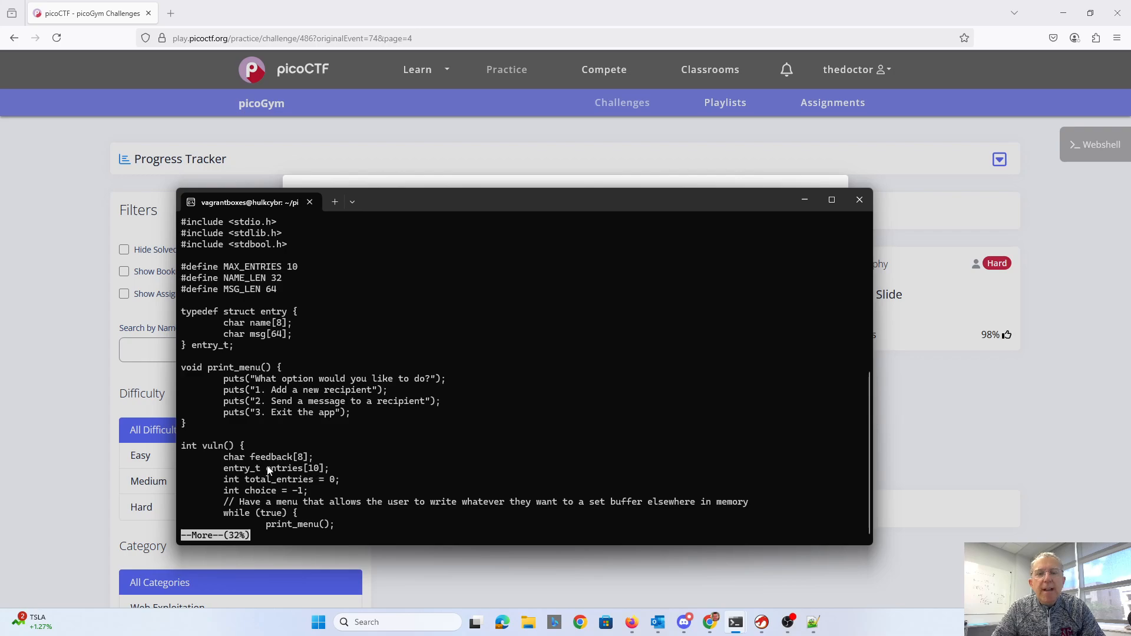
pyautogui.moveTo(367, 423)
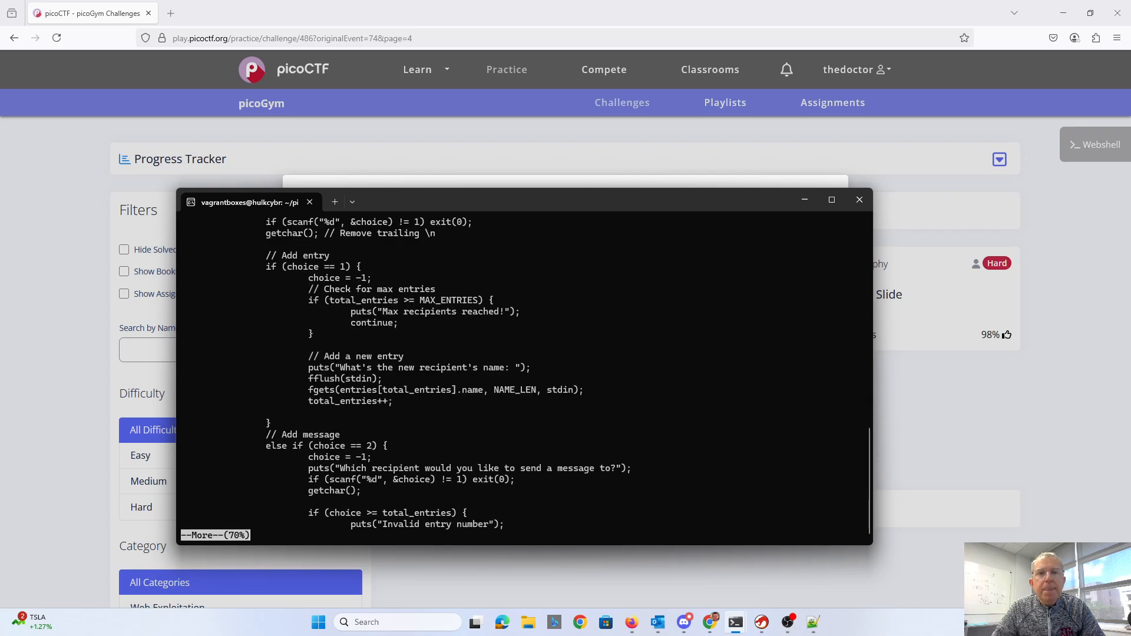
pyautogui.moveTo(359, 280)
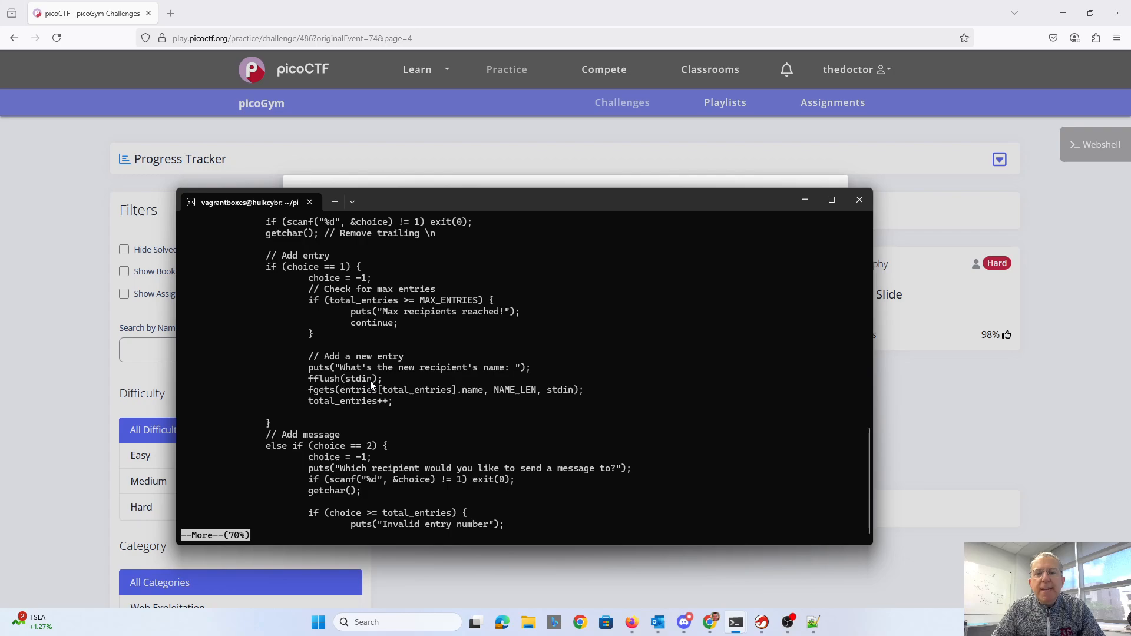
pyautogui.moveTo(485, 384)
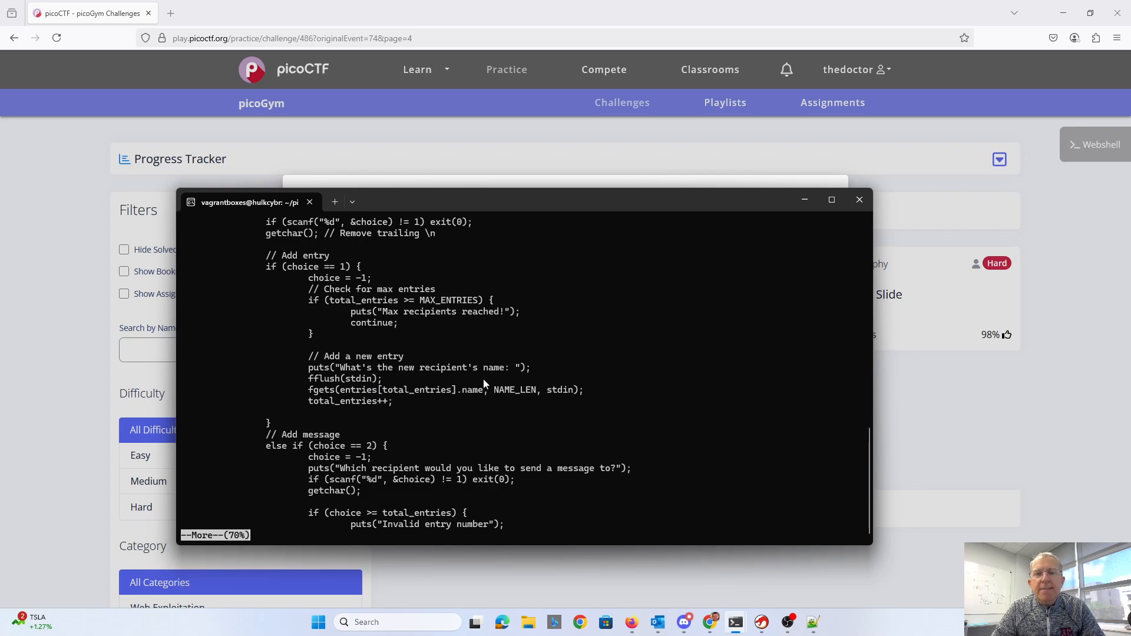
pyautogui.moveTo(496, 395)
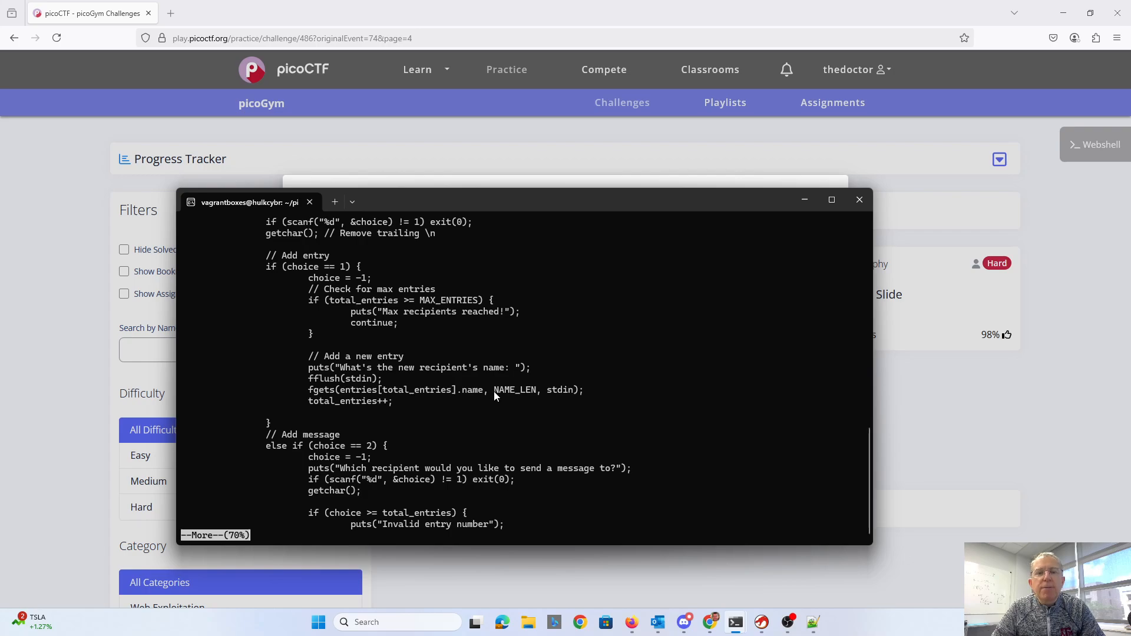
pyautogui.moveTo(462, 479)
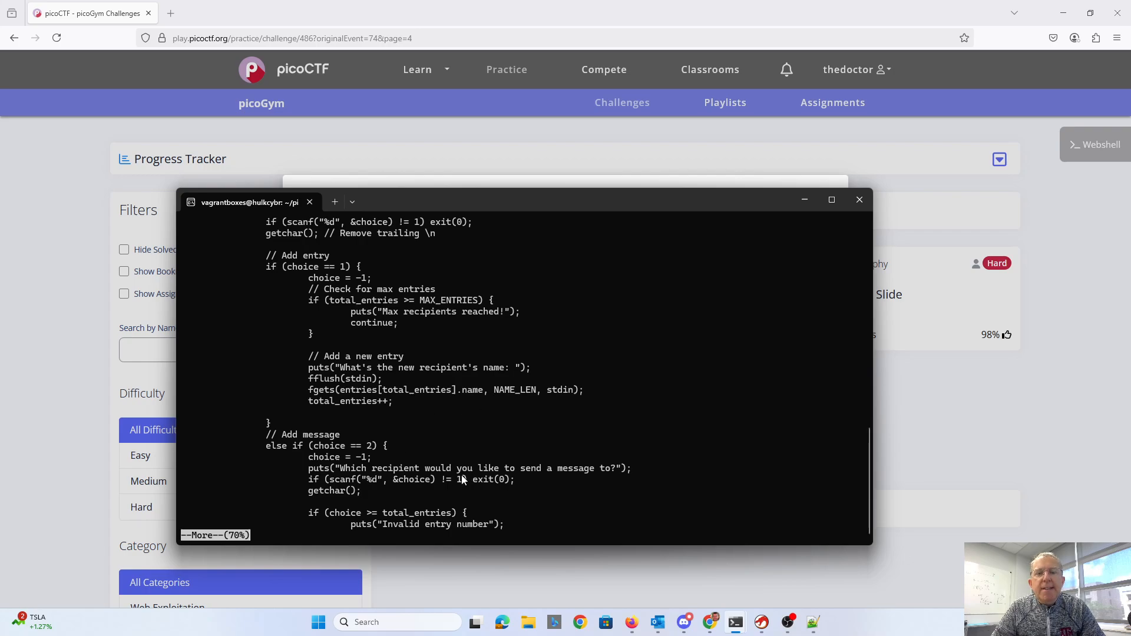
pyautogui.moveTo(434, 505)
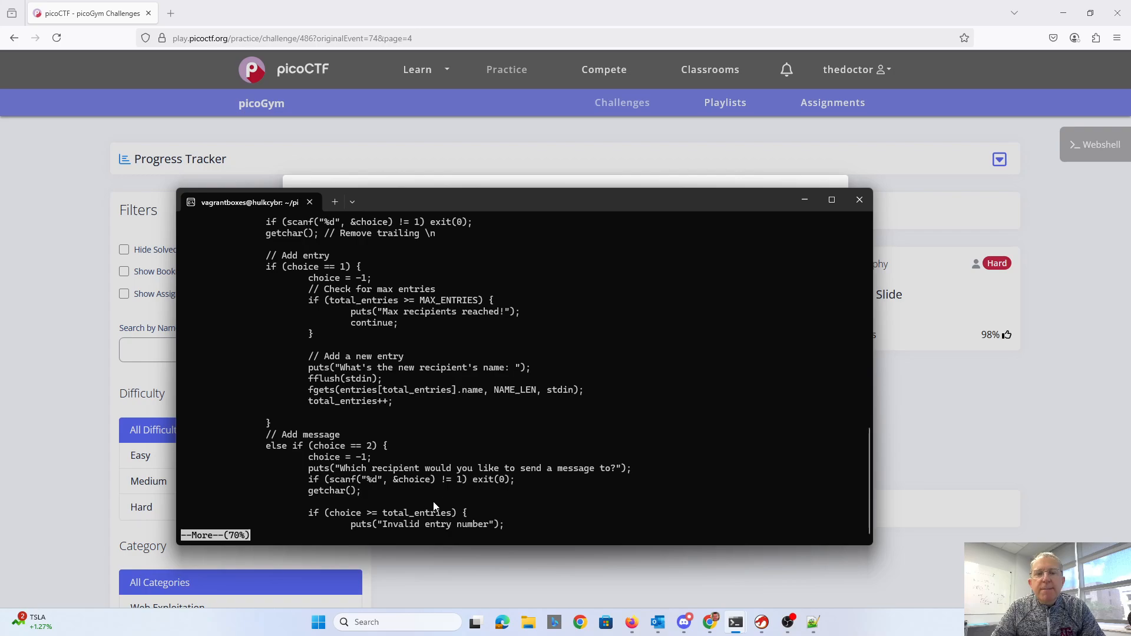
pyautogui.moveTo(440, 516)
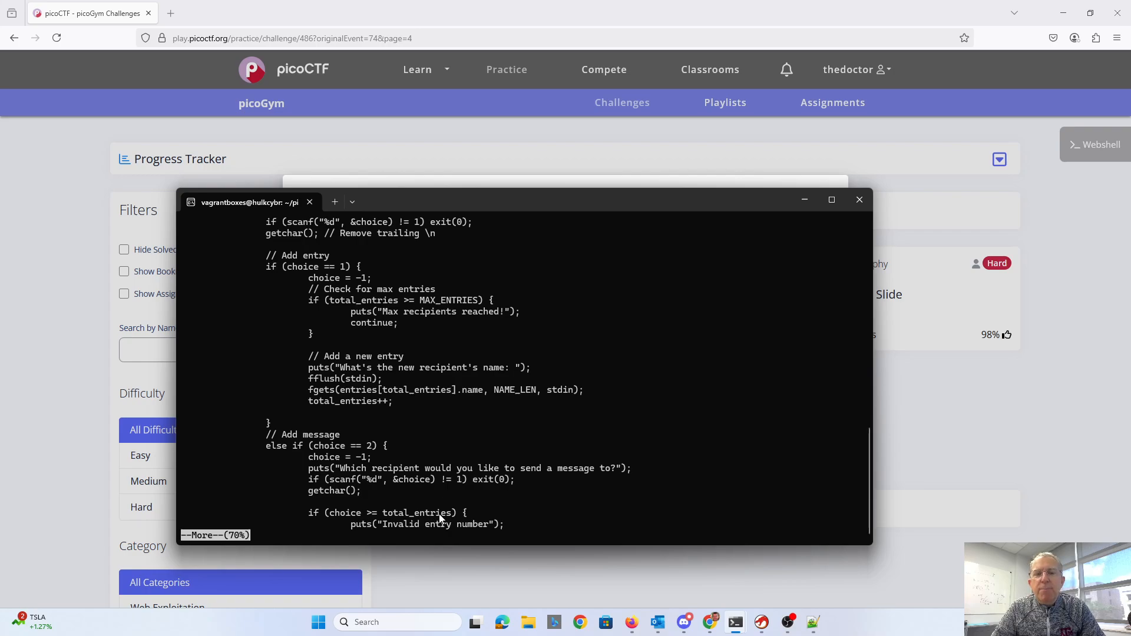
pyautogui.moveTo(267, 465)
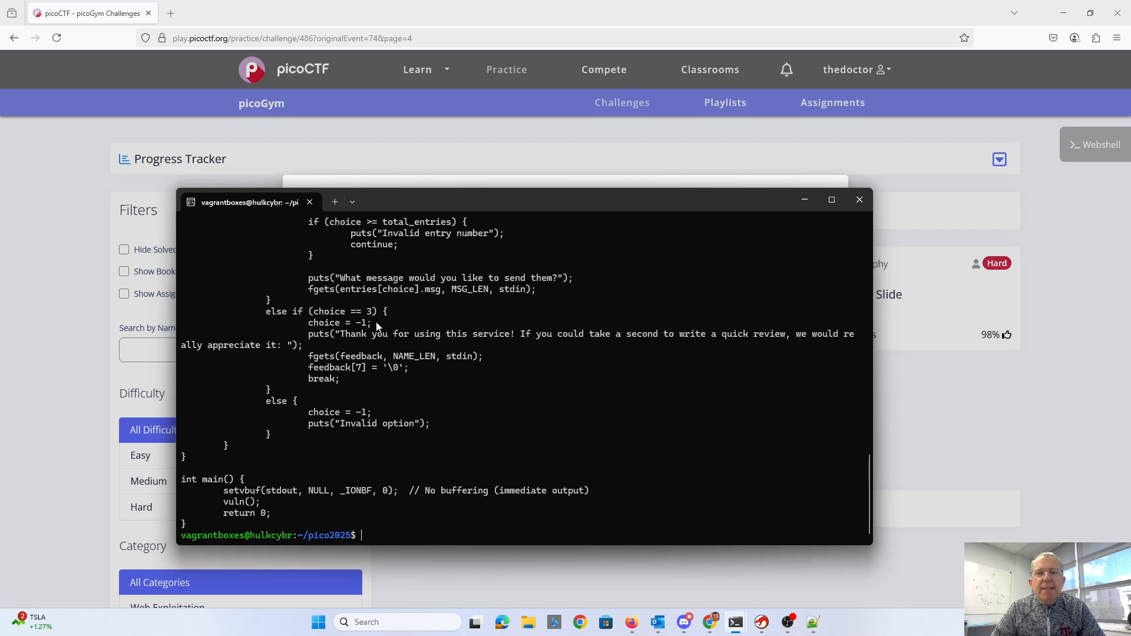
pyautogui.moveTo(437, 353)
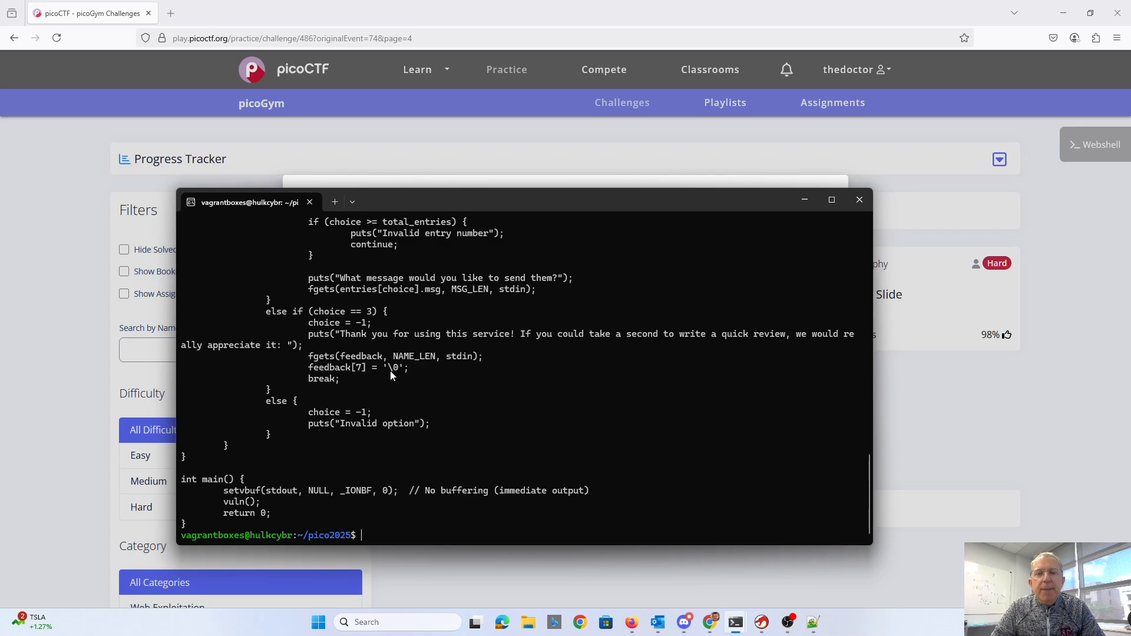
pyautogui.moveTo(401, 377)
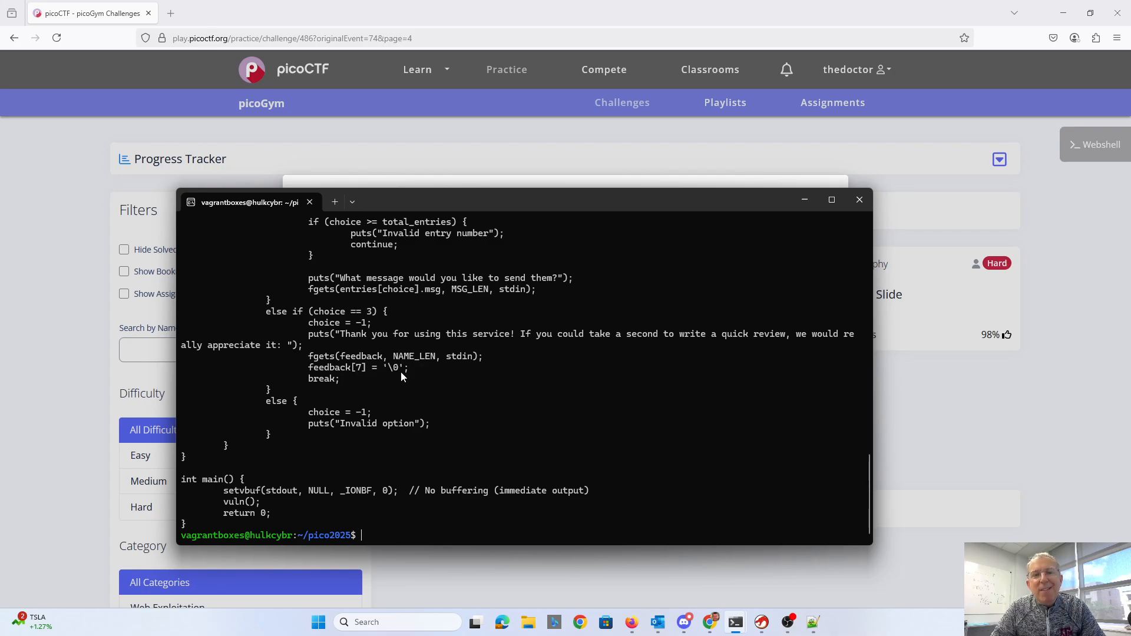
pyautogui.moveTo(353, 377)
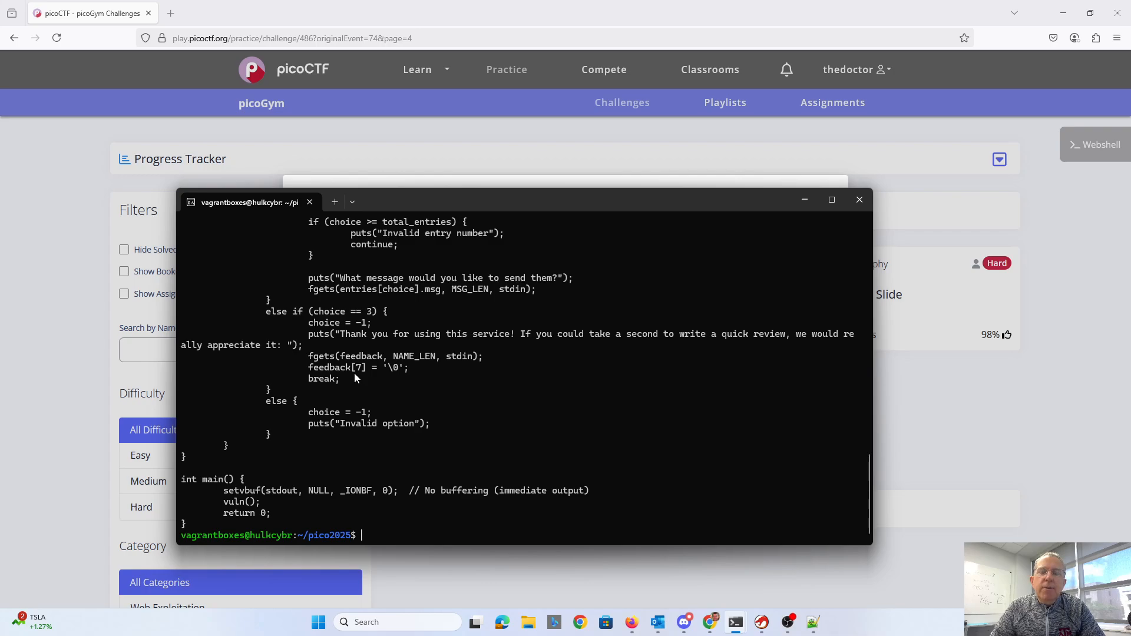
pyautogui.moveTo(386, 357)
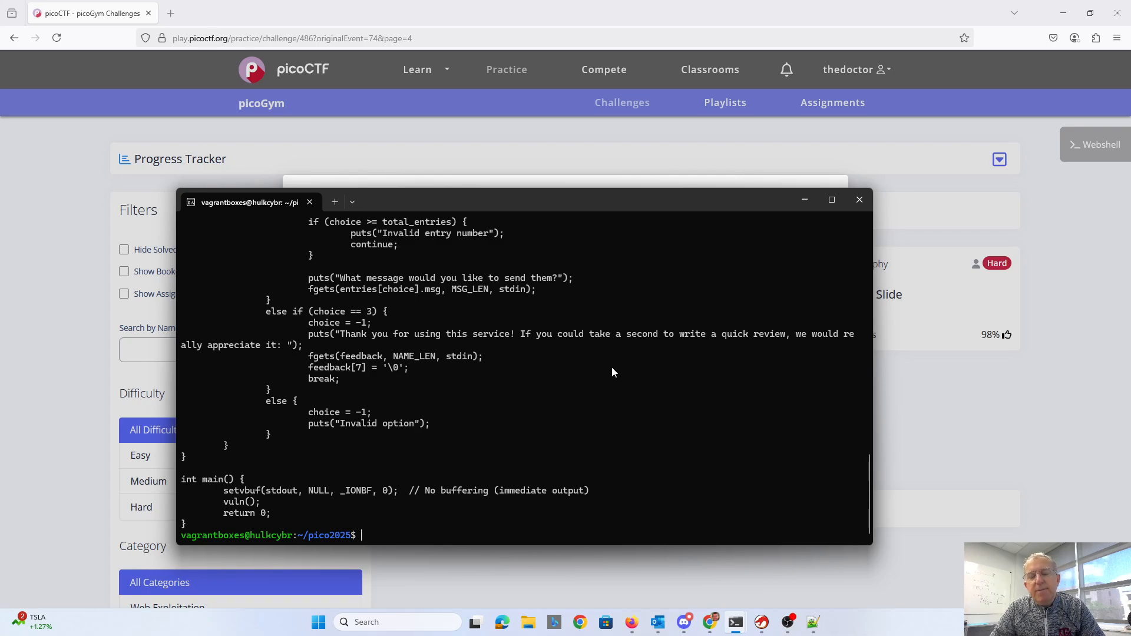
pyautogui.moveTo(614, 374)
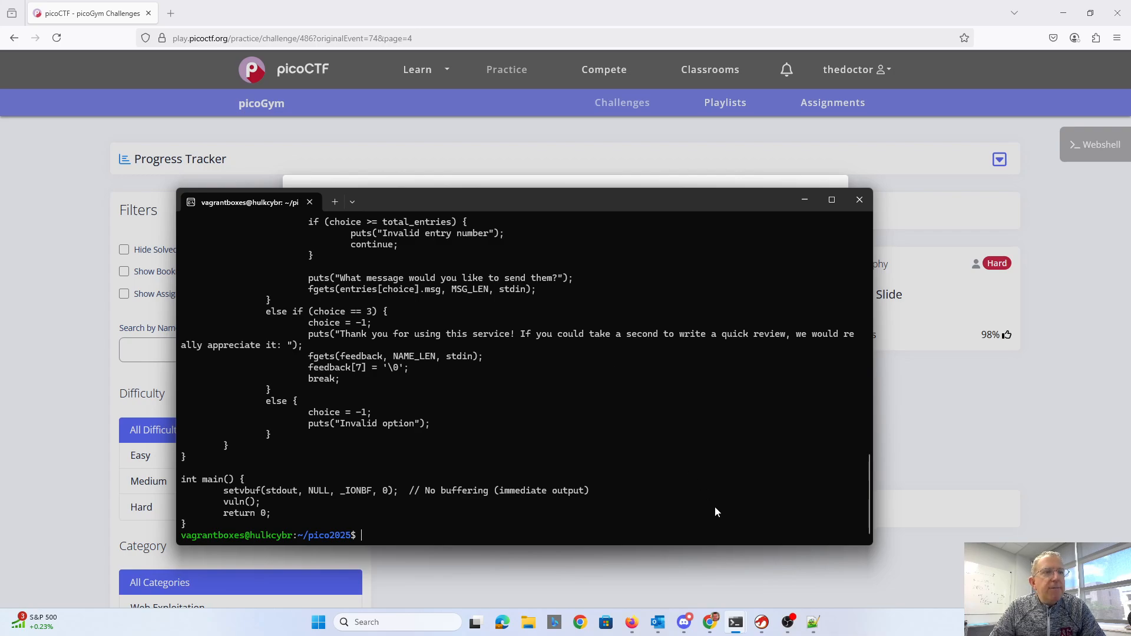
pyautogui.moveTo(761, 622)
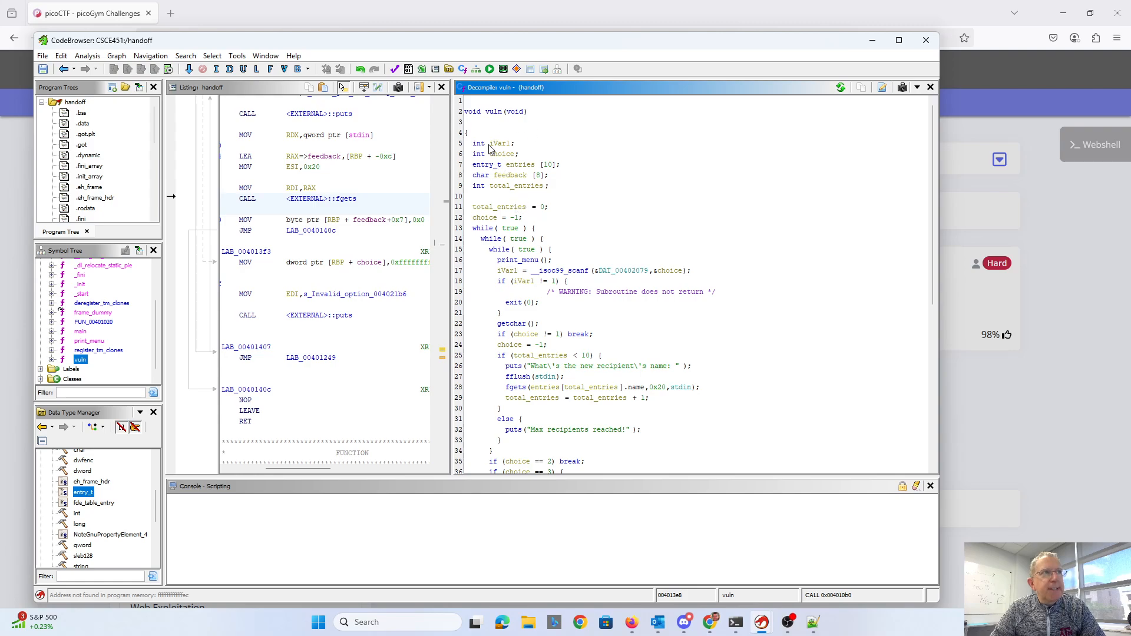
pyautogui.moveTo(514, 171)
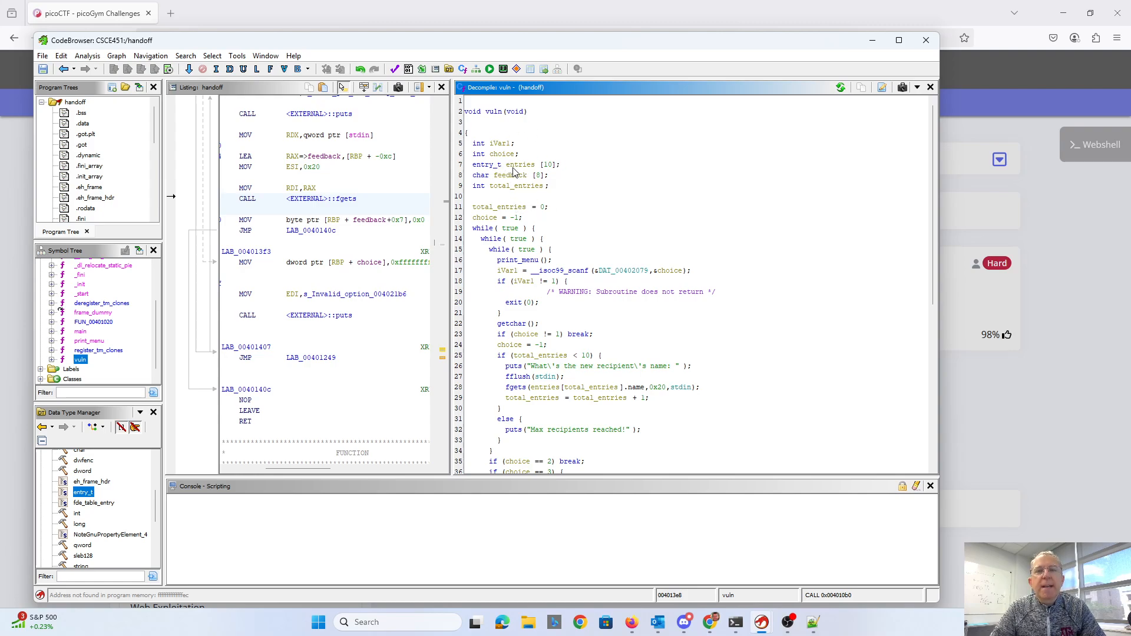
# Bring up context actions on the decompiled vuln() and the handoff data types.
pyautogui.rightClick(518, 164)
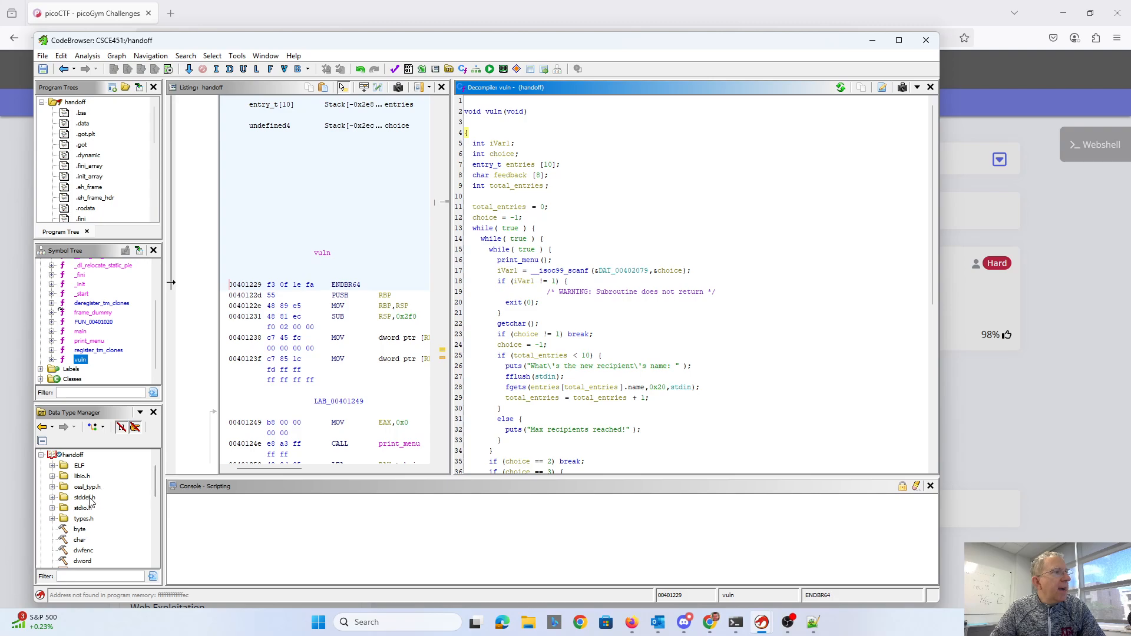
pyautogui.rightClick(100, 469)
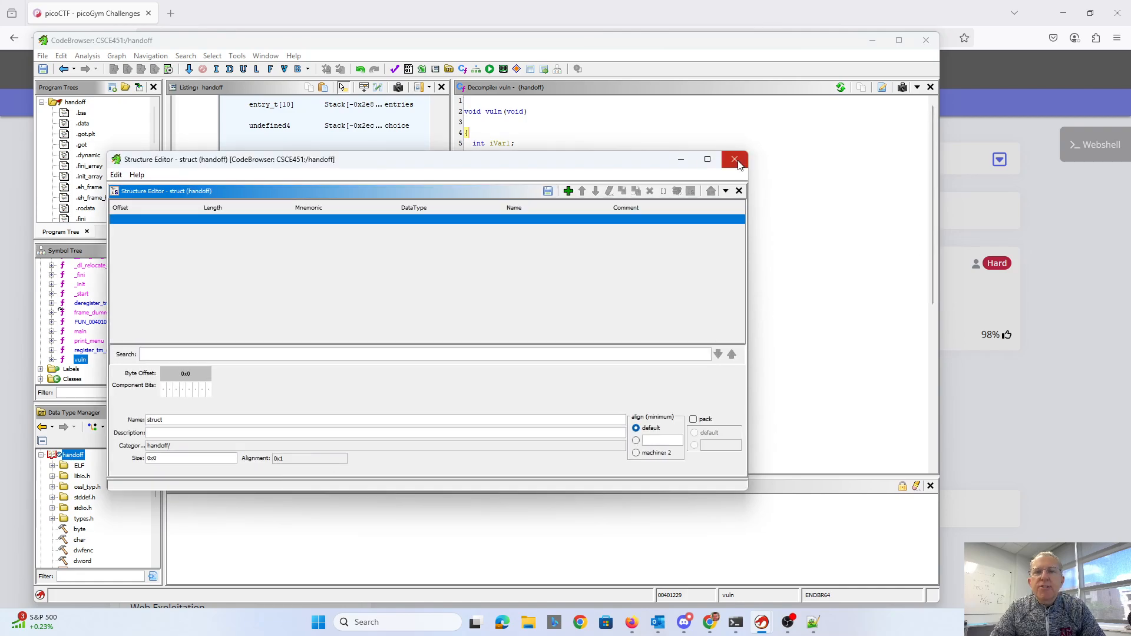
pyautogui.click(735, 159)
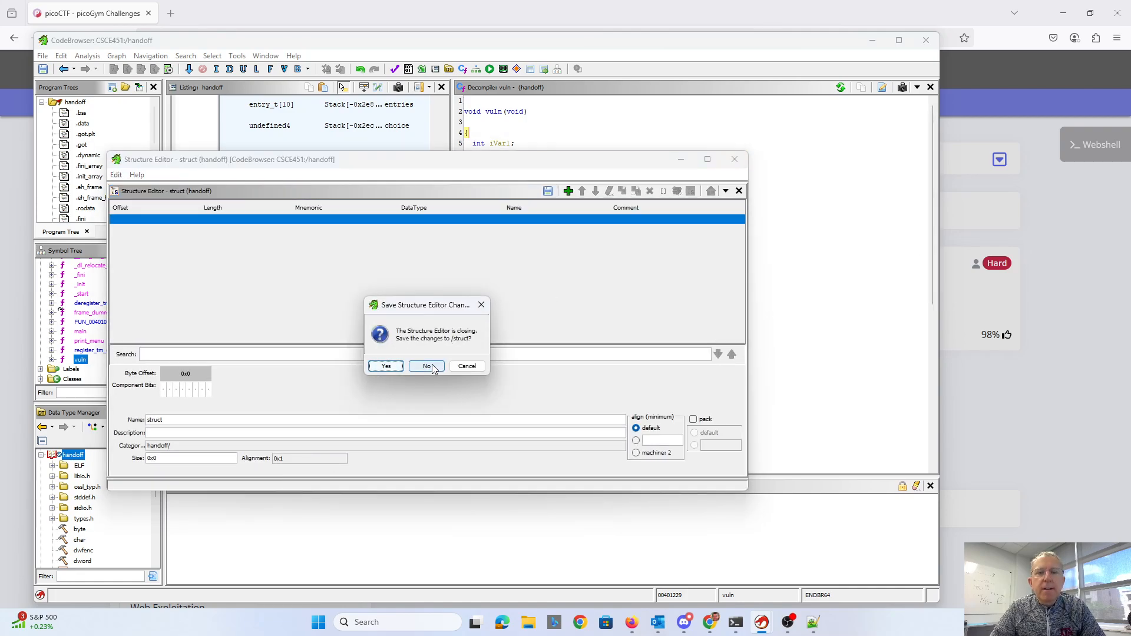
pyautogui.click(425, 366)
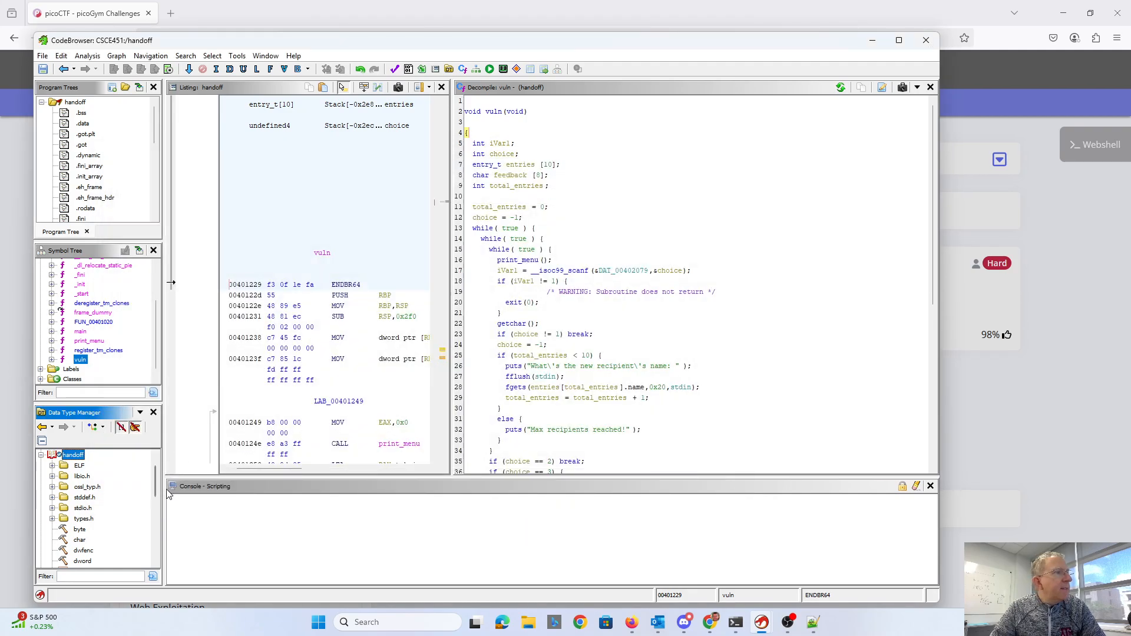
pyautogui.scroll(-3)
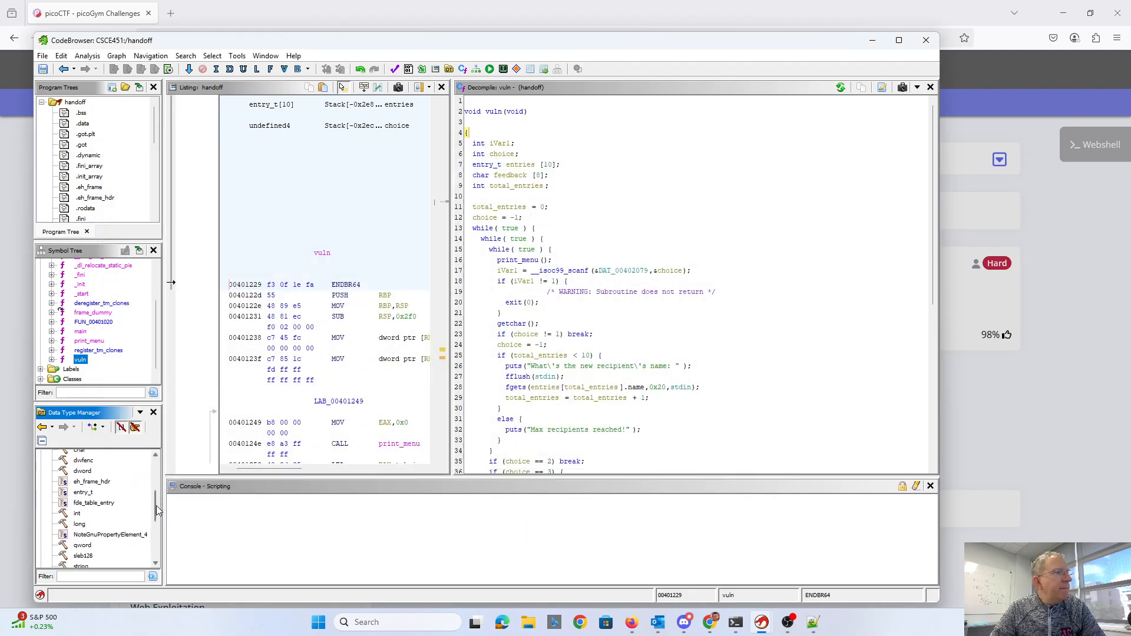
pyautogui.doubleClick(83, 492)
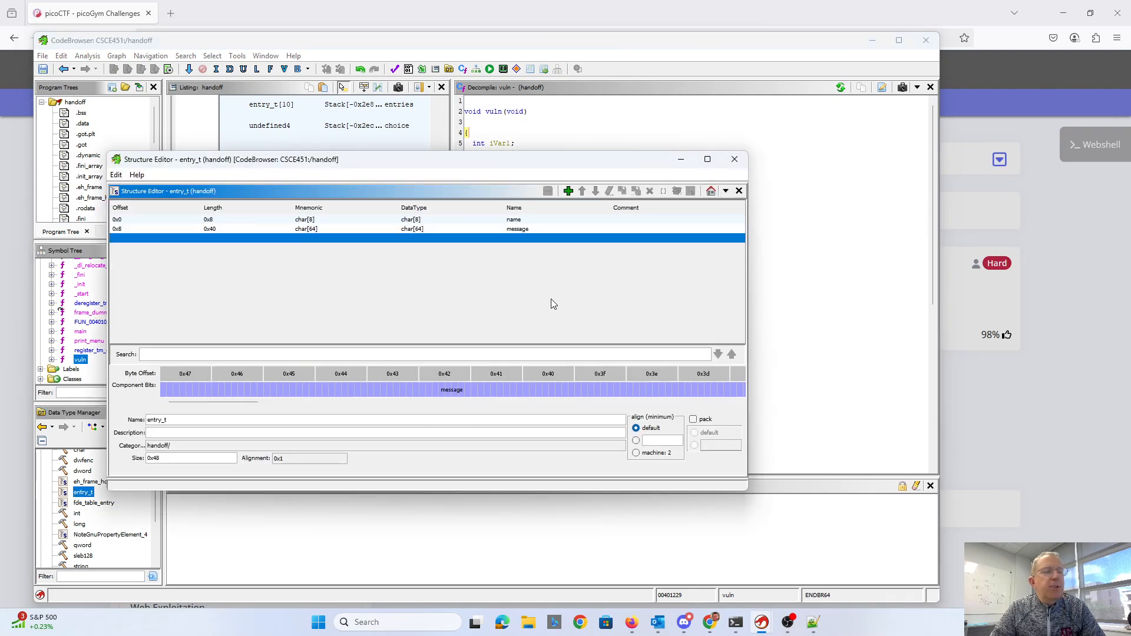
pyautogui.moveTo(446, 228)
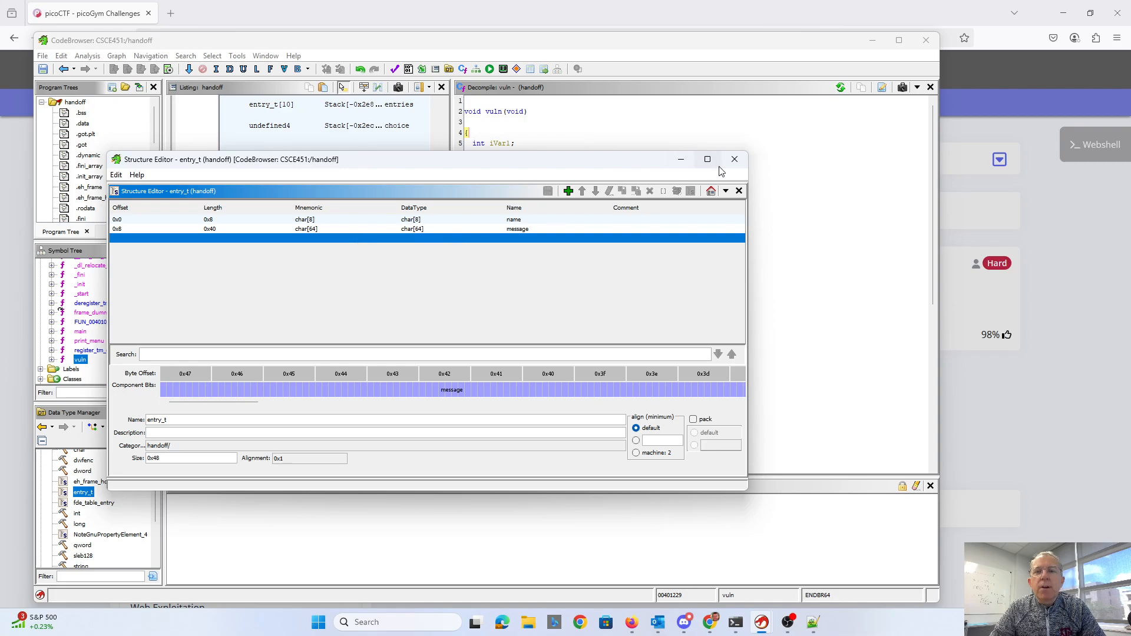
pyautogui.click(734, 159)
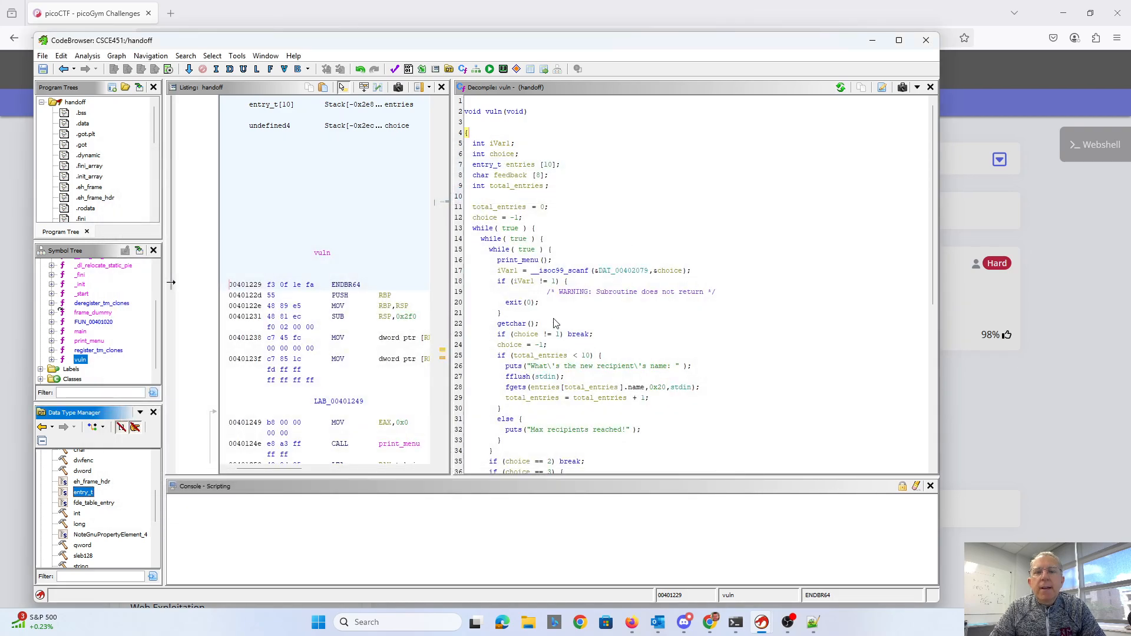
pyautogui.moveTo(495, 176)
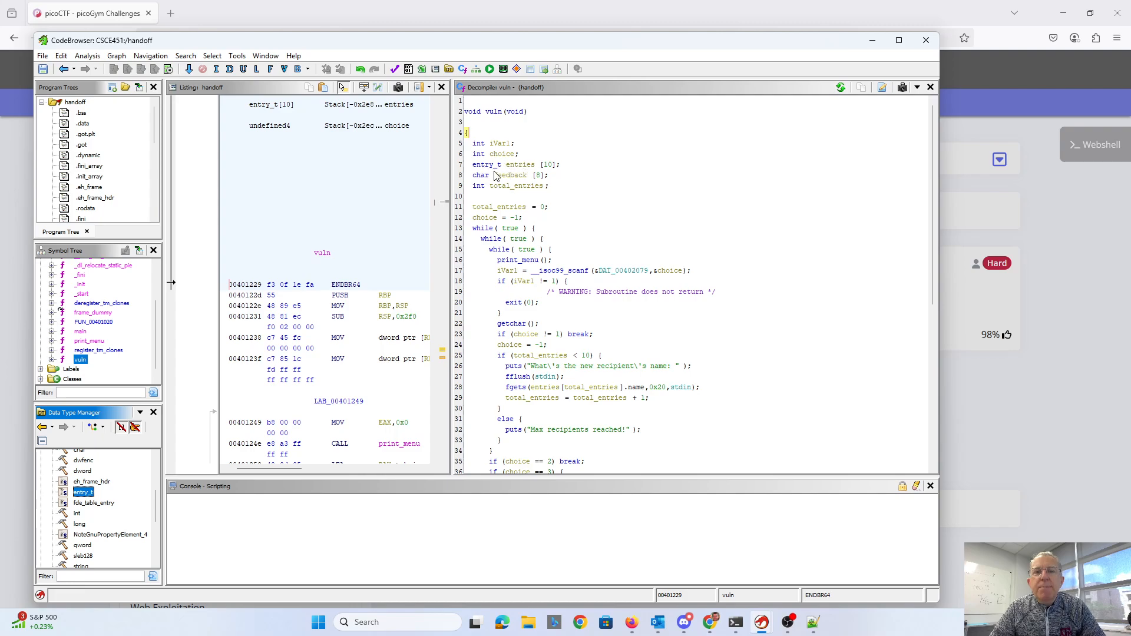
pyautogui.moveTo(537, 164)
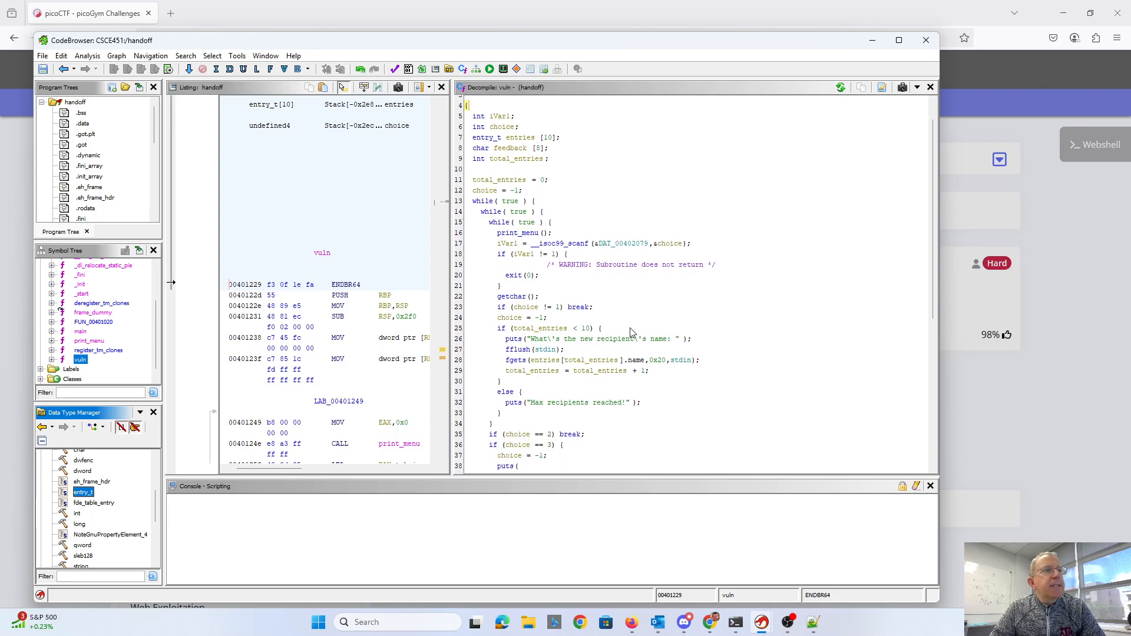
pyautogui.moveTo(590, 341)
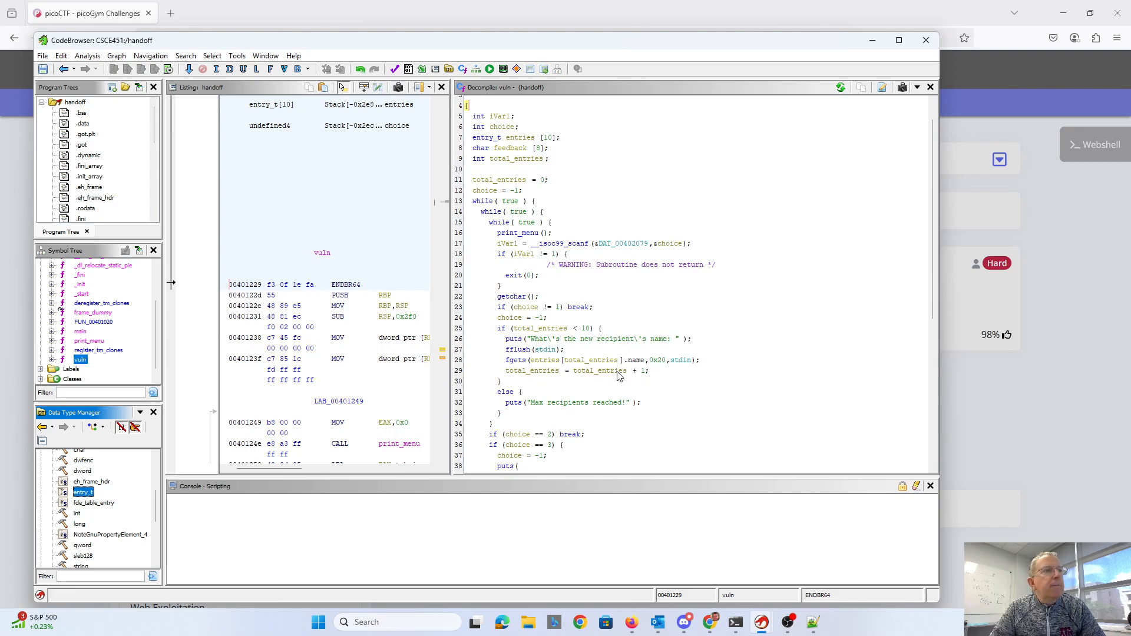
pyautogui.scroll(-3)
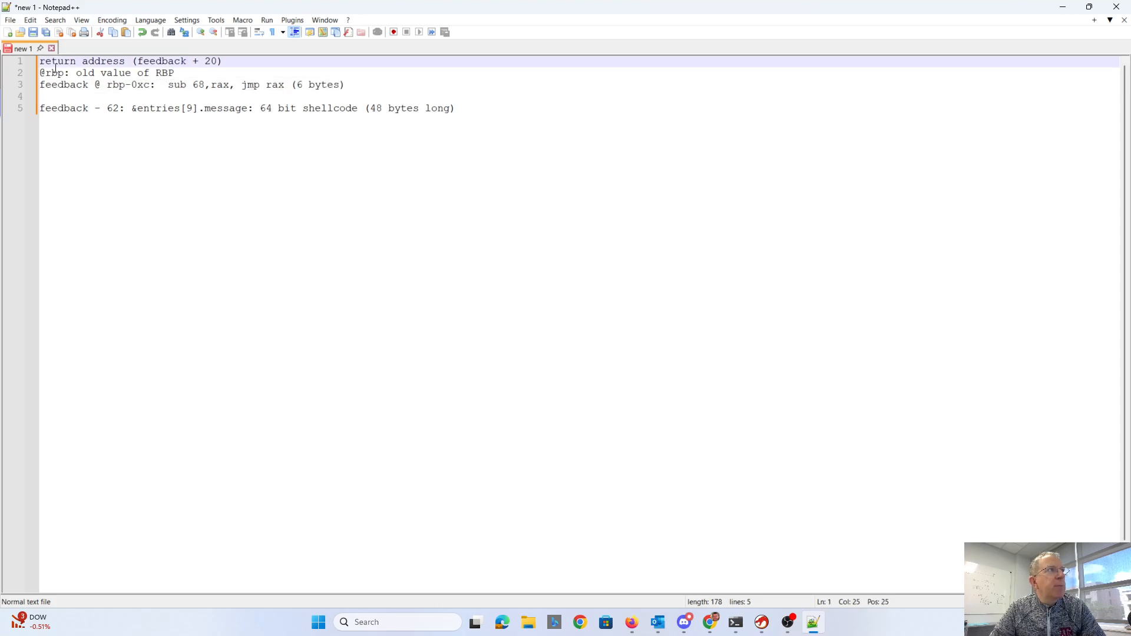
pyautogui.moveTo(189, 58)
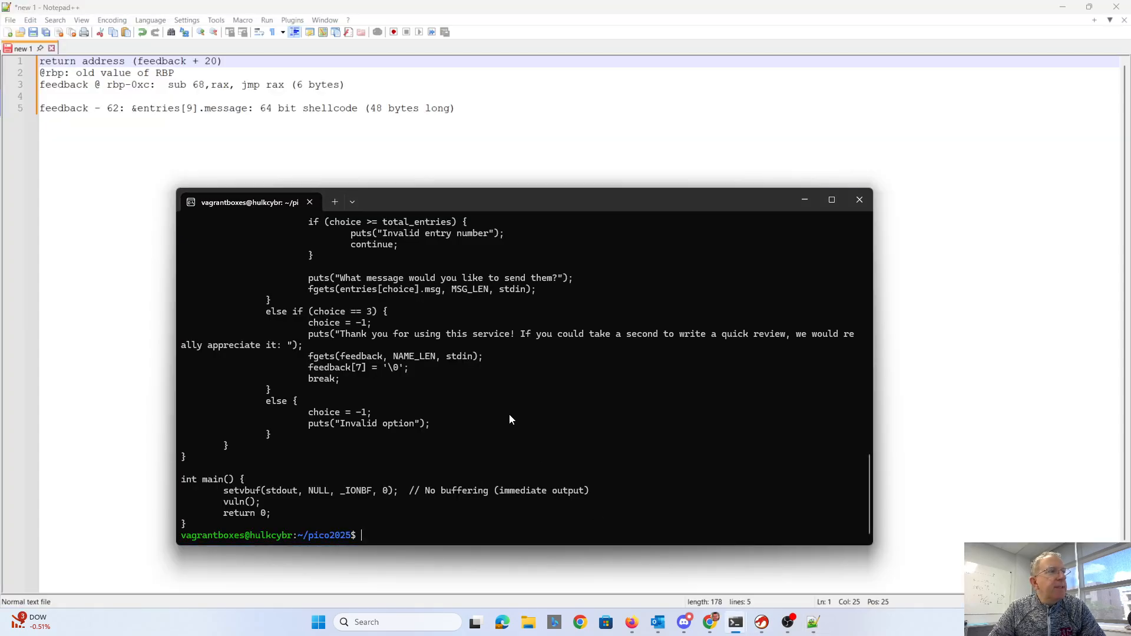
# Run checksec on handoff: partial RELRO, no canary, NX disabled, no PIE.
pyautogui.write('check')
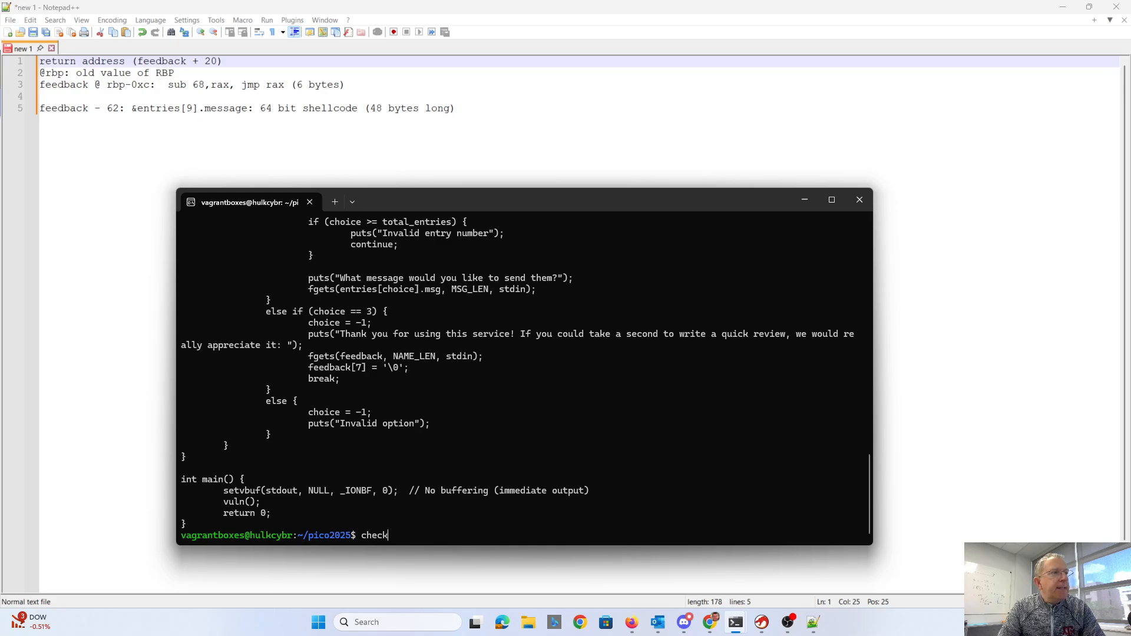
pyautogui.write('sec --file=')
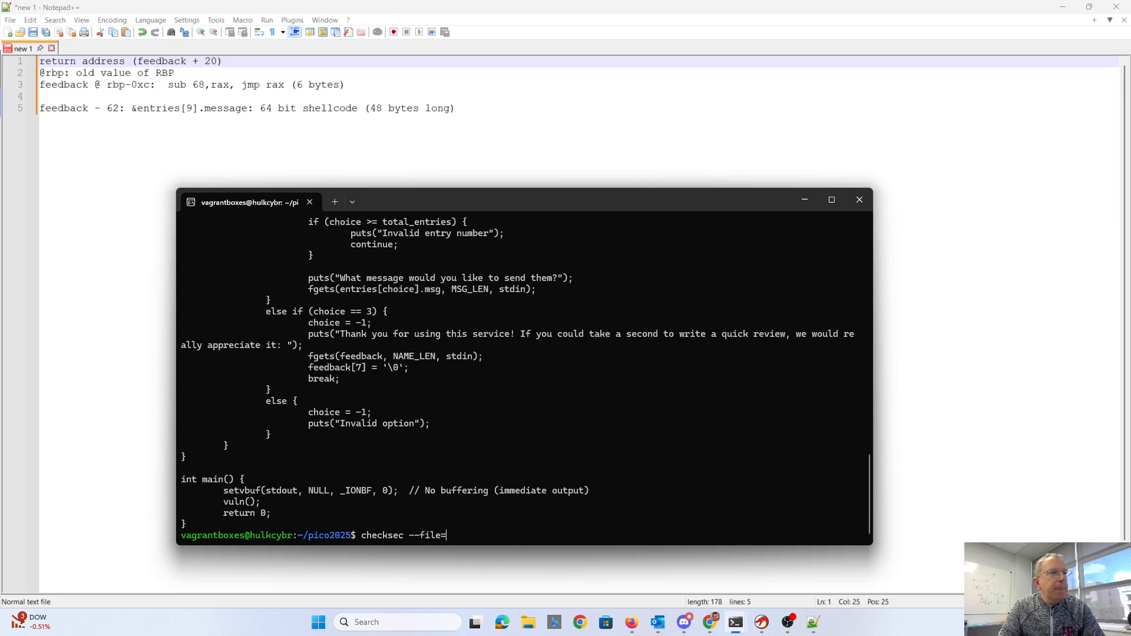
pyautogui.write('handoff')
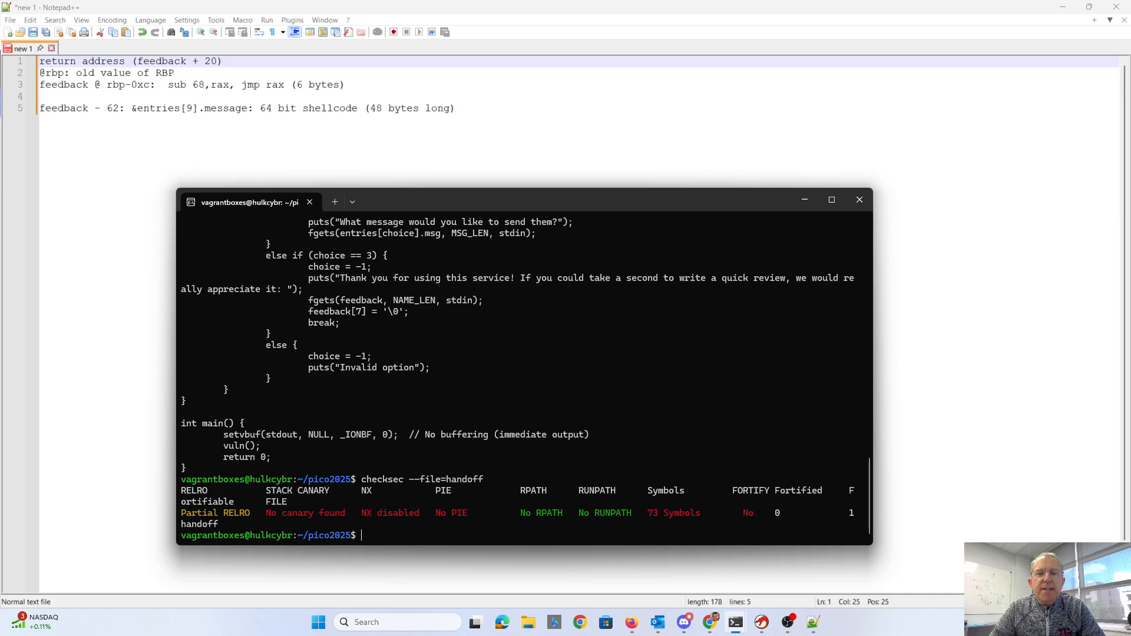
pyautogui.moveTo(324, 510)
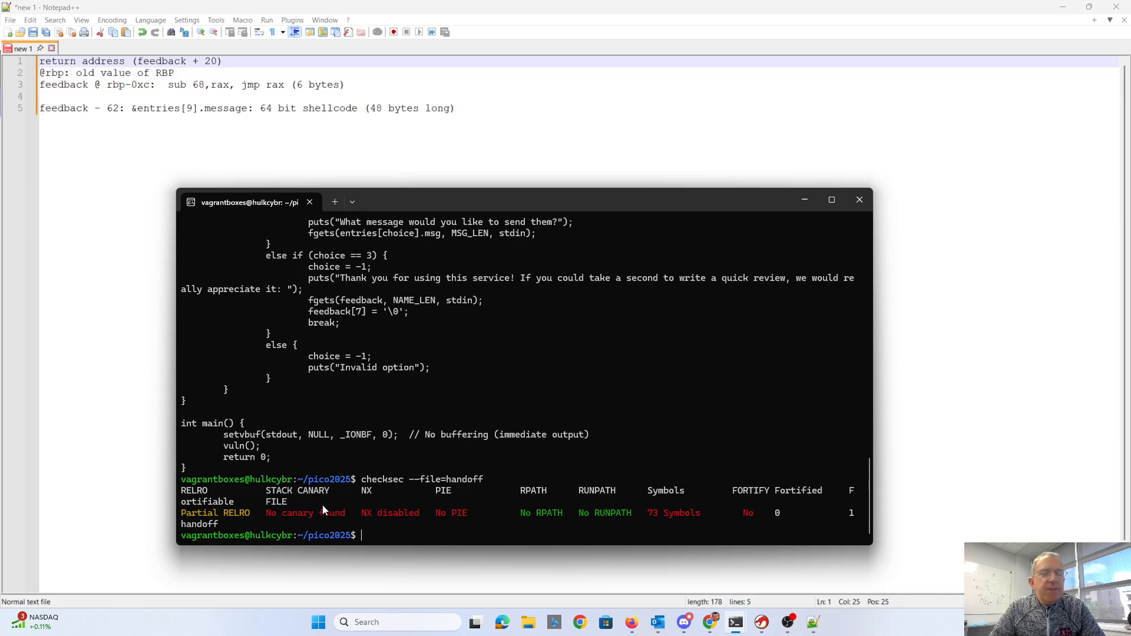
pyautogui.moveTo(298, 500)
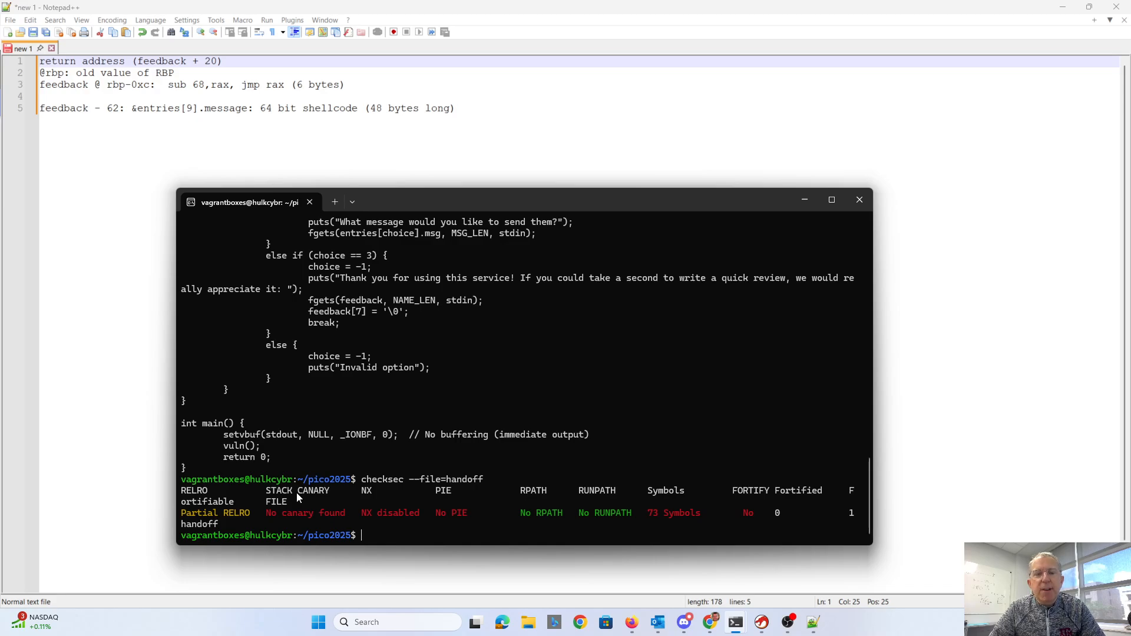
pyautogui.moveTo(378, 483)
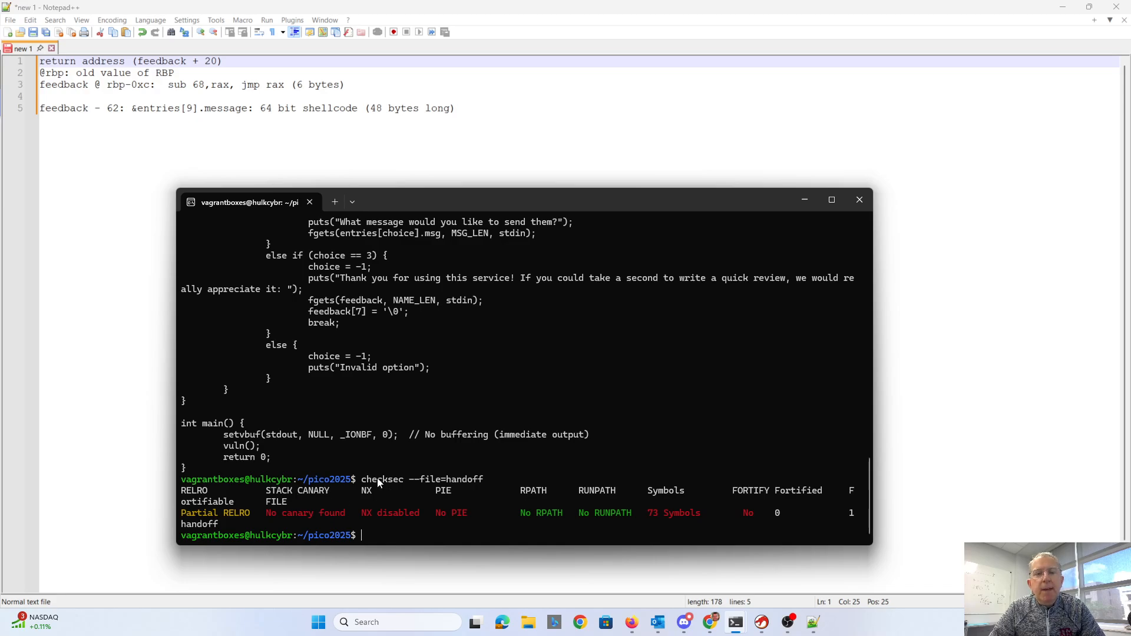
pyautogui.moveTo(393, 504)
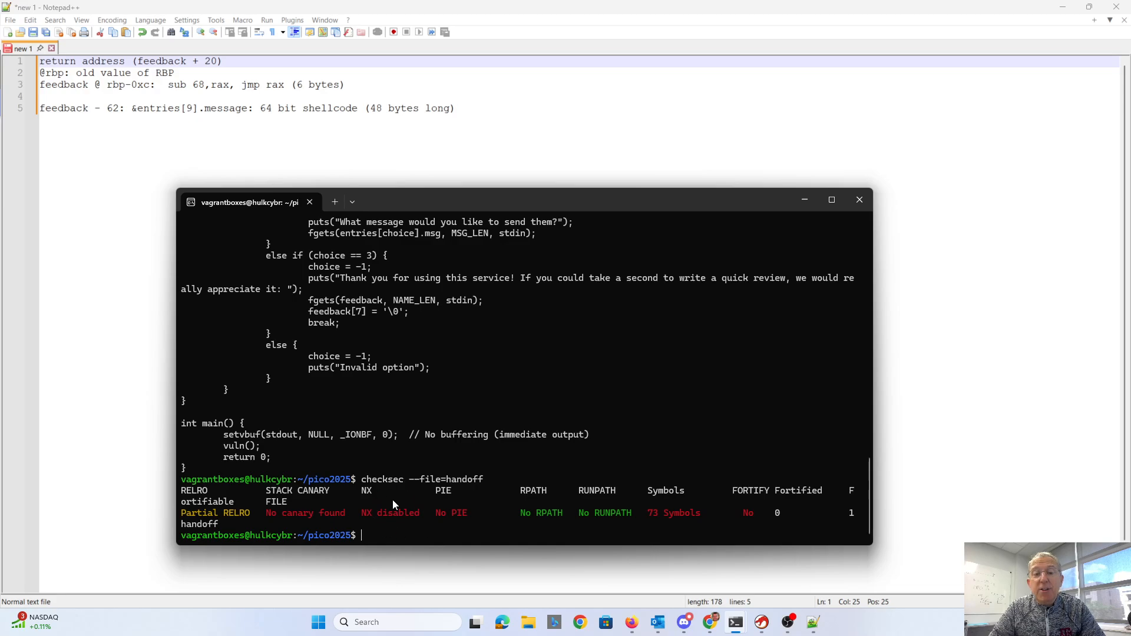
pyautogui.moveTo(383, 529)
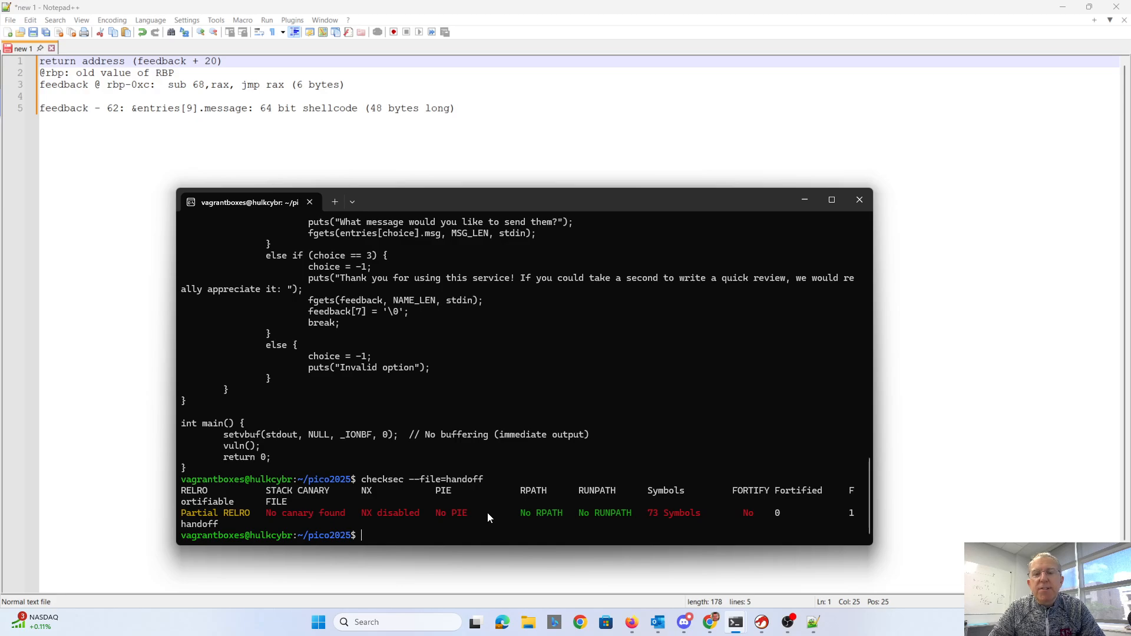
pyautogui.moveTo(306, 502)
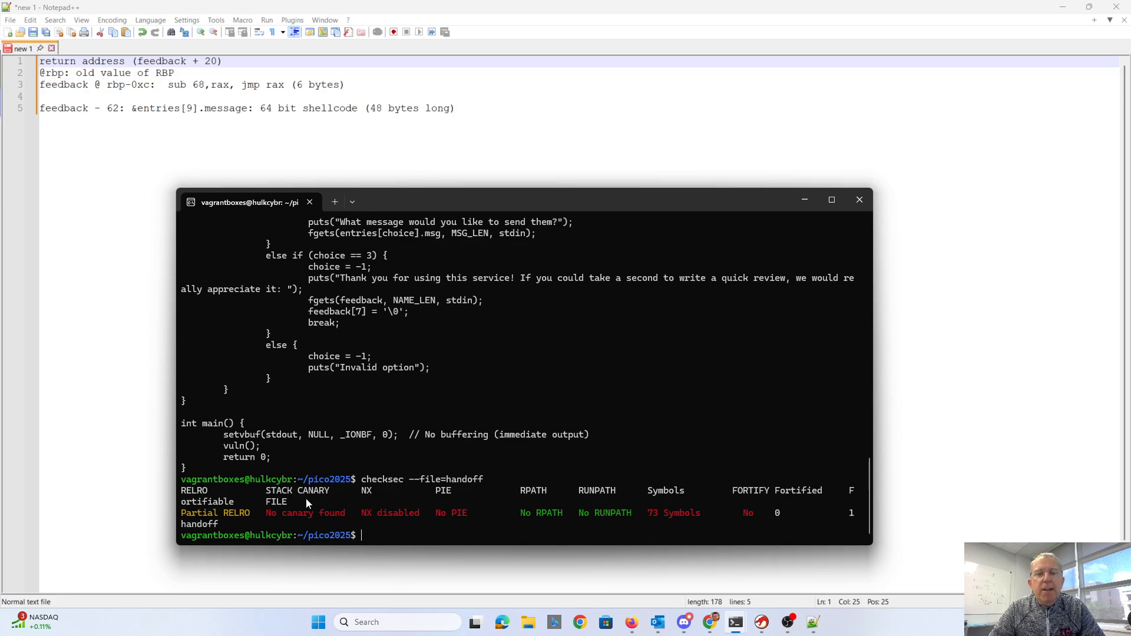
pyautogui.moveTo(480, 489)
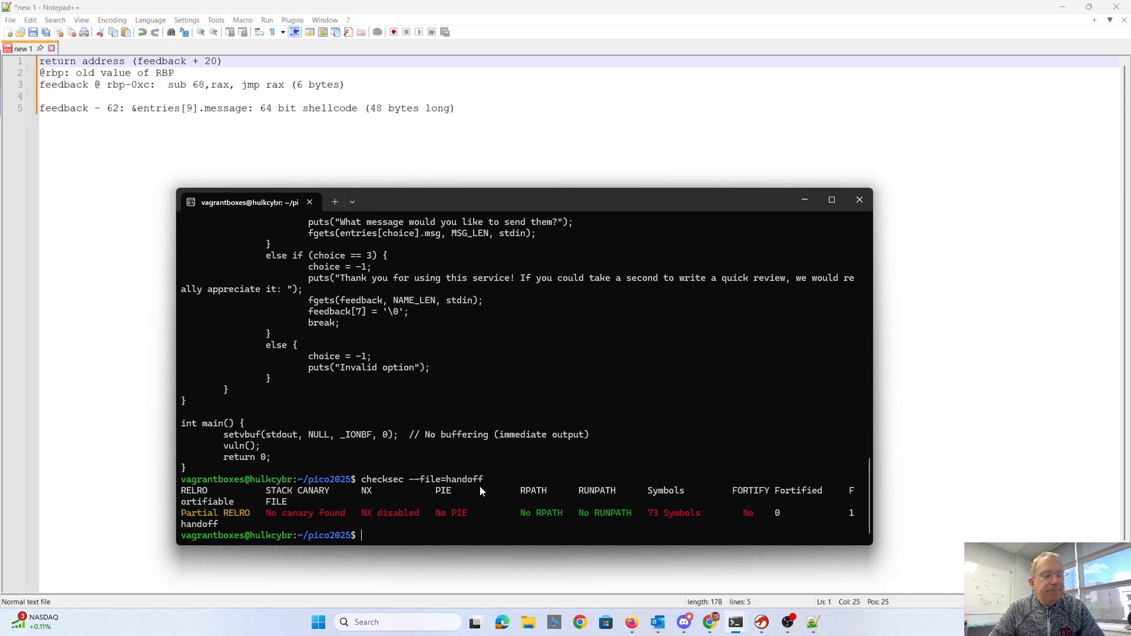
# Run ROPgadget on handoff and scroll its 81 gadgets to find jmp rax.
pyautogui.write('ROP')
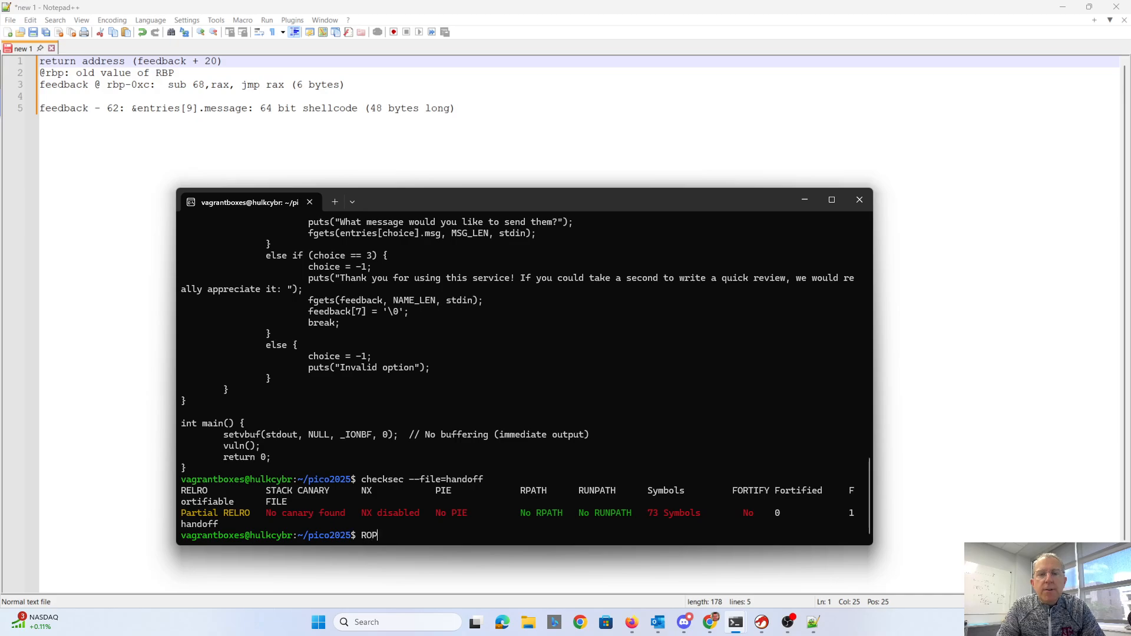
pyautogui.write('gadget')
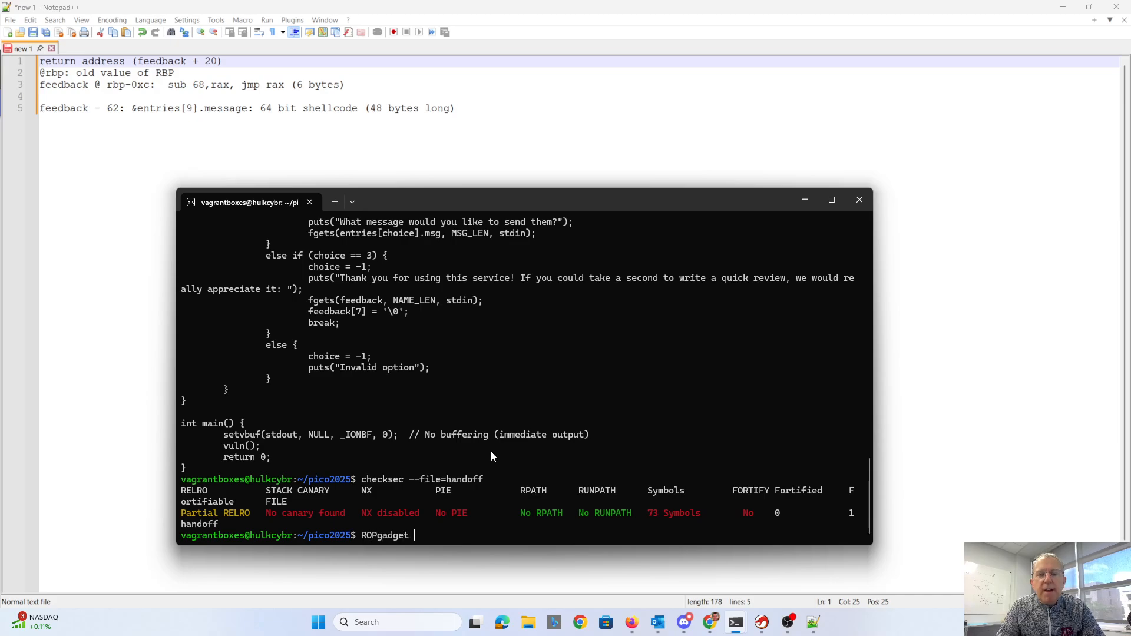
pyautogui.write('--binary=')
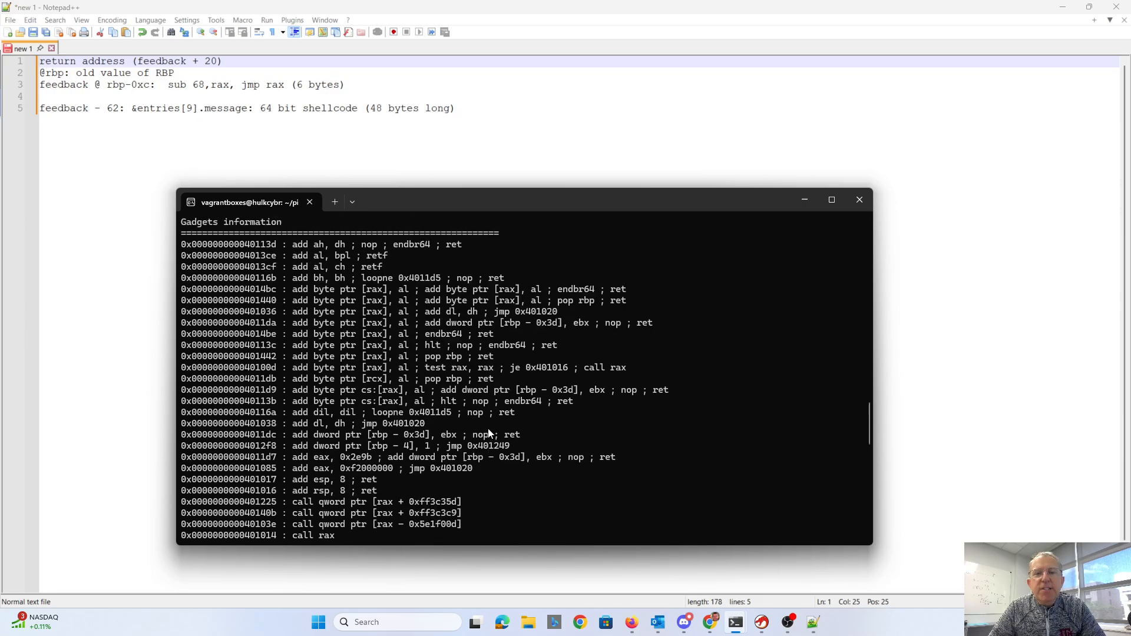
pyautogui.scroll(-3)
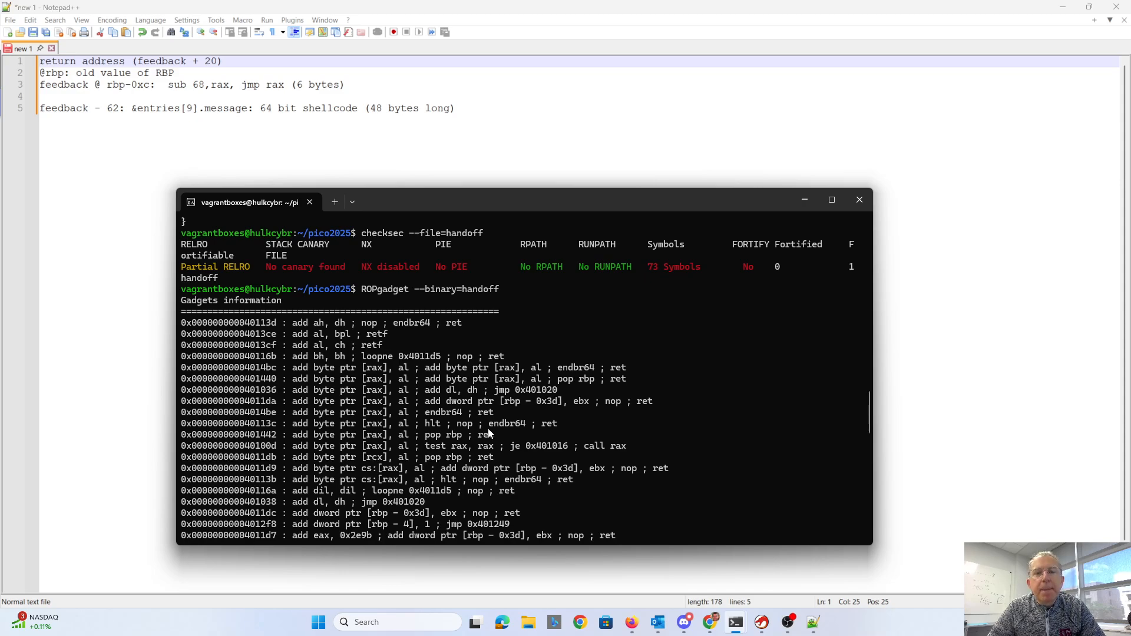
pyautogui.scroll(-3)
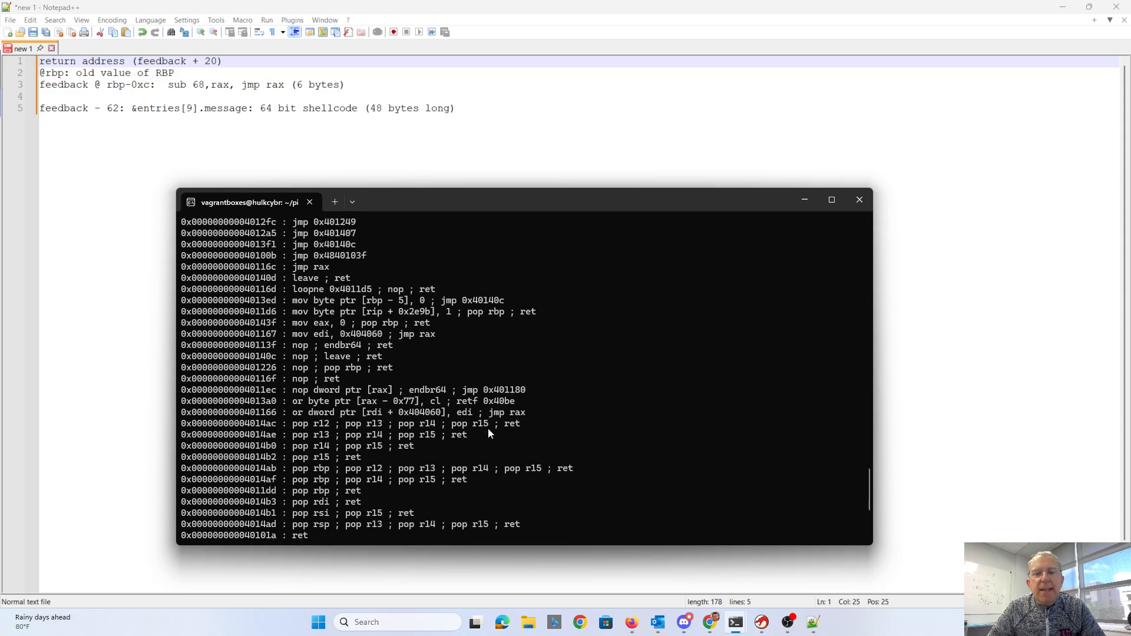
pyautogui.scroll(-3)
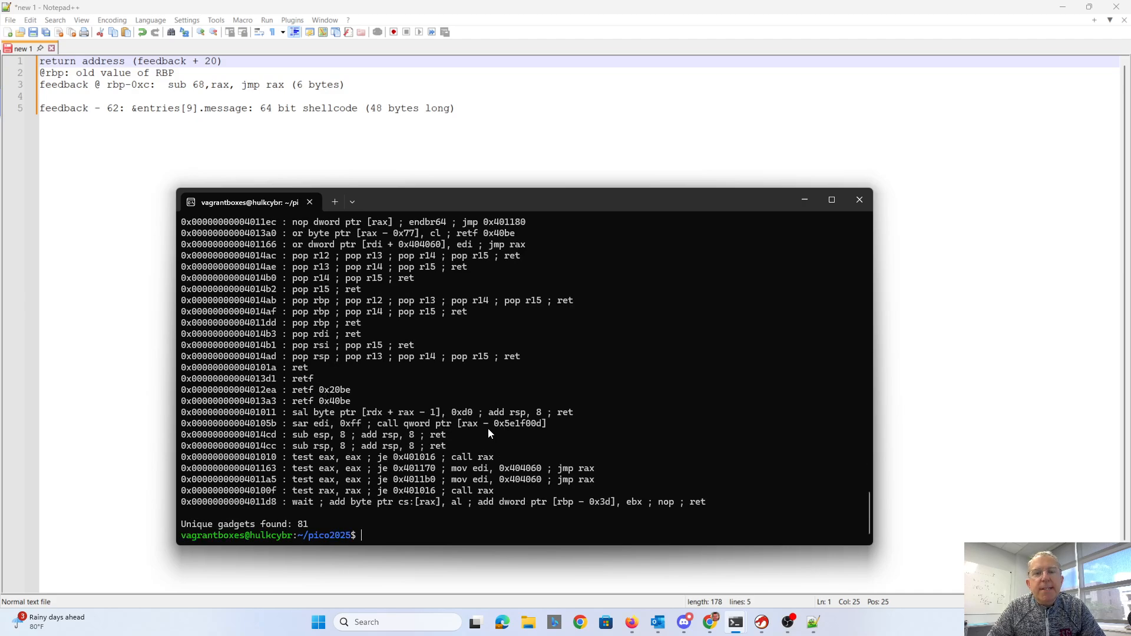
pyautogui.moveTo(570, 475)
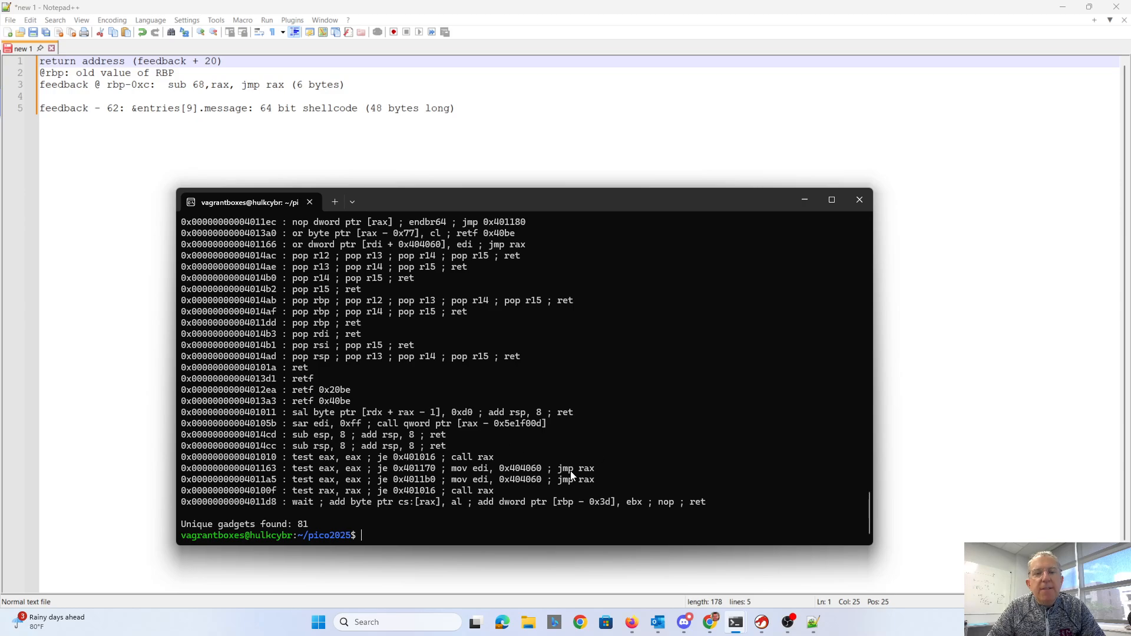
pyautogui.moveTo(595, 475)
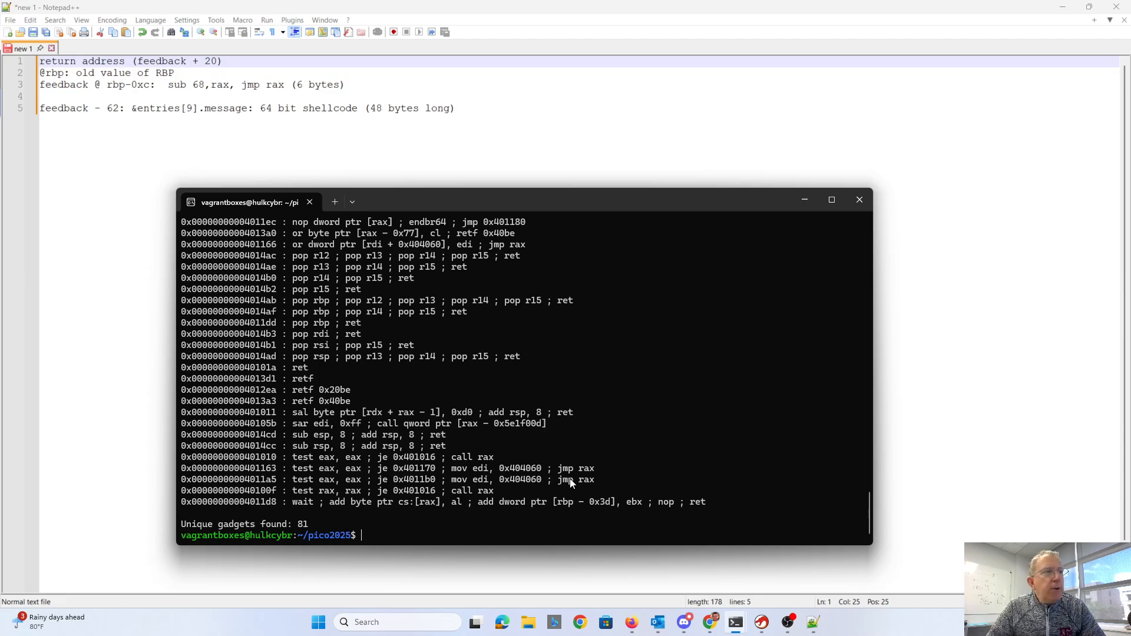
pyautogui.moveTo(559, 480)
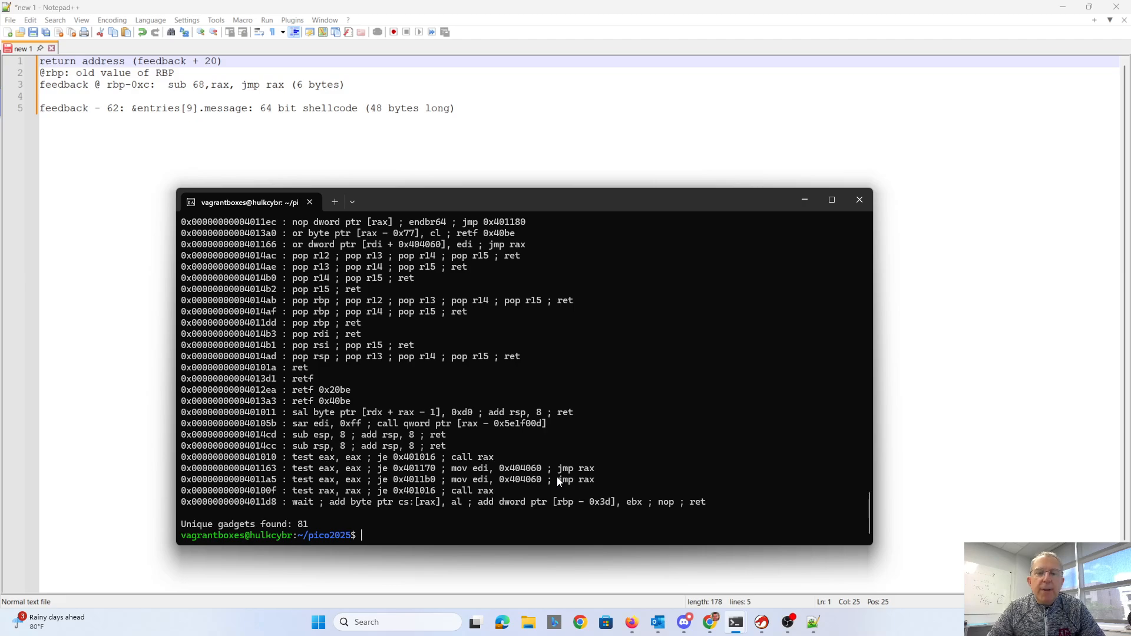
# Open handoff.py in vi, then run it with python3 against a local handoff process.
pyautogui.write('vi hando')
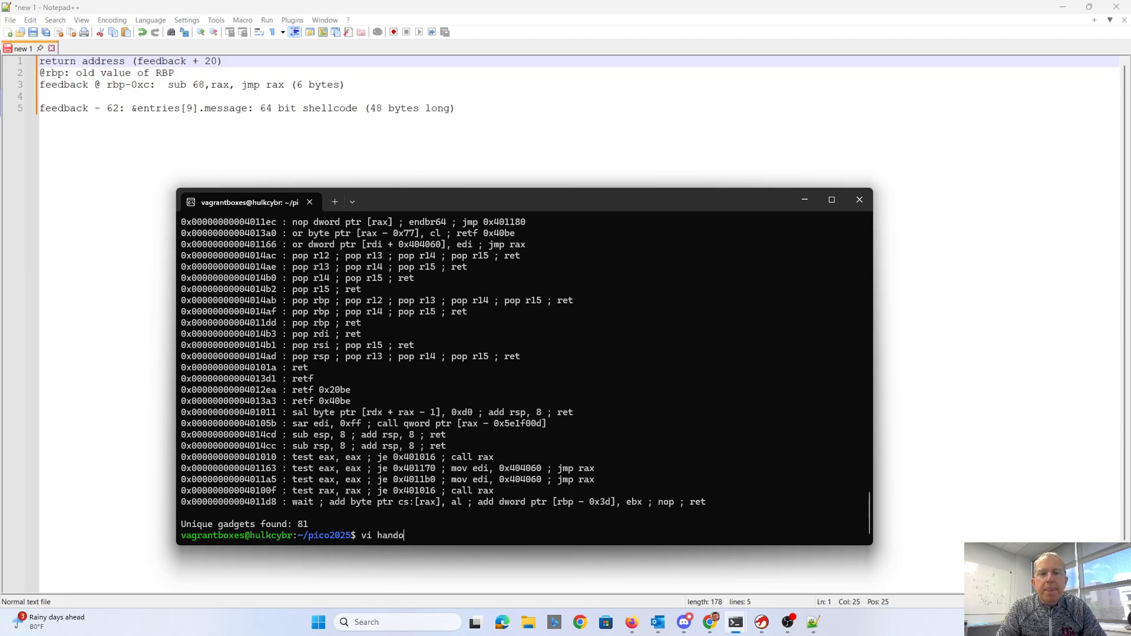
pyautogui.press('enter')
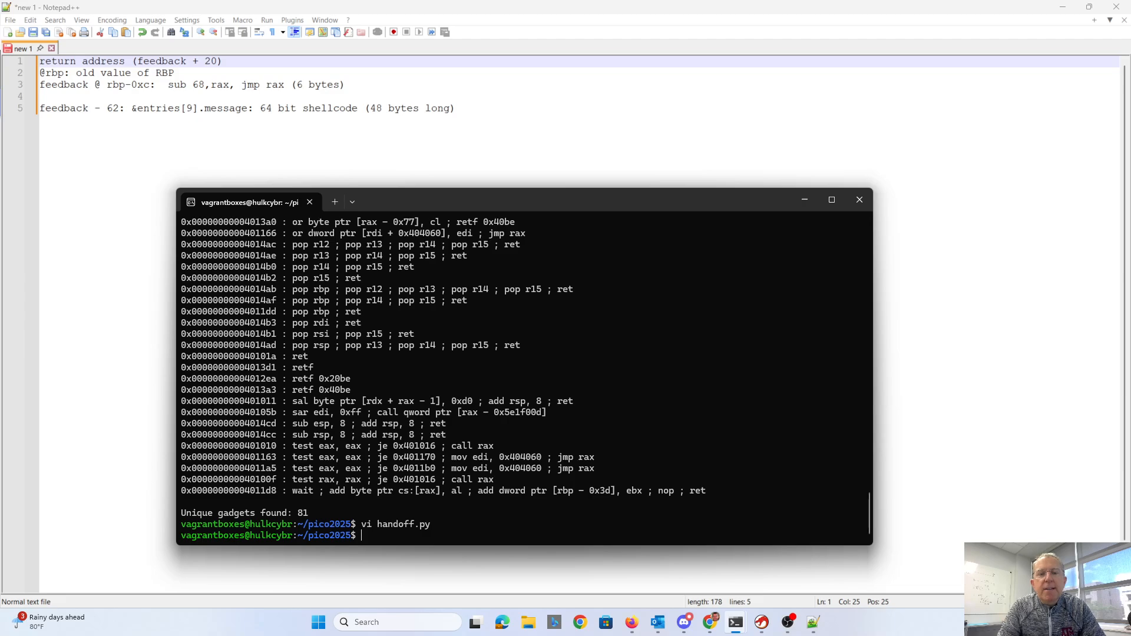
pyautogui.write('python3 handoff.py')
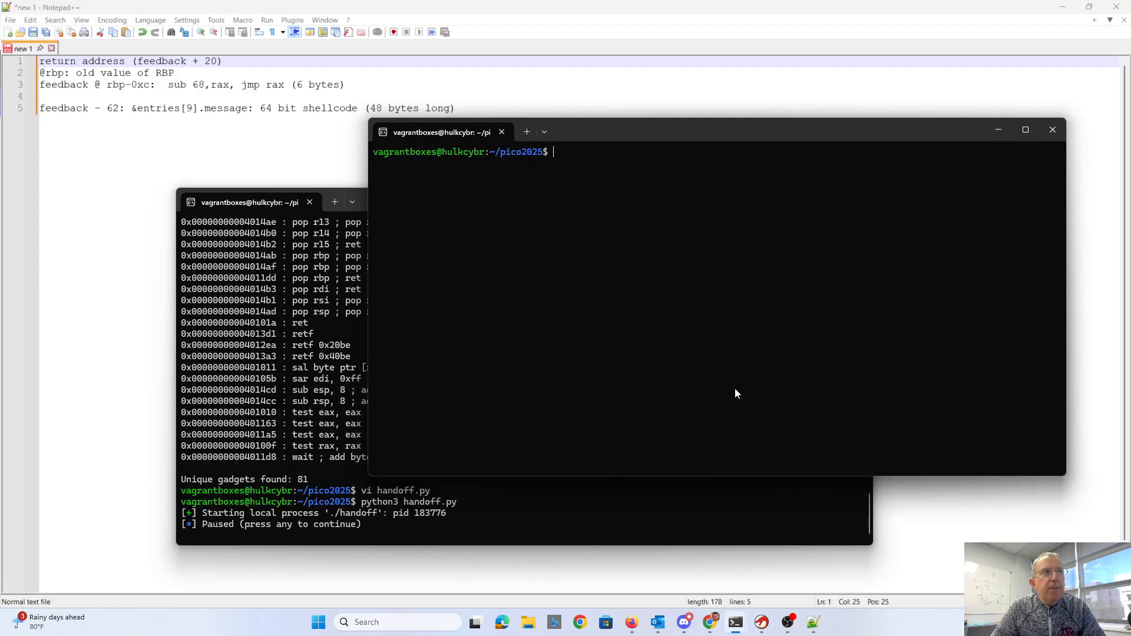
# Attach gdb to the paused local handoff process with gdb -p 183.
pyautogui.write('g')
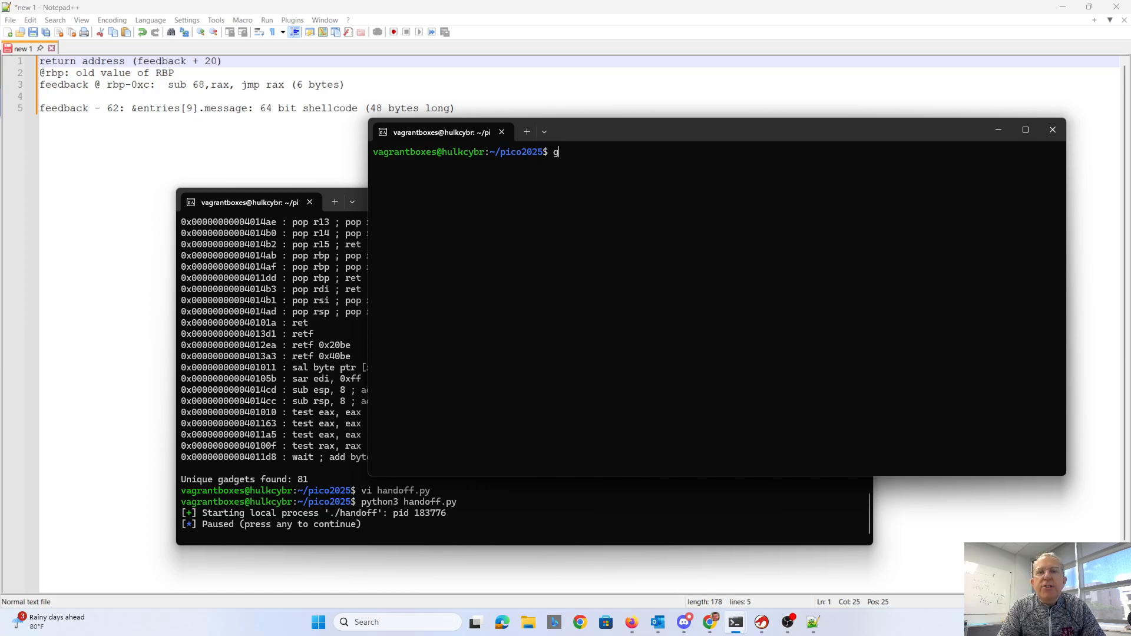
pyautogui.write('db -p')
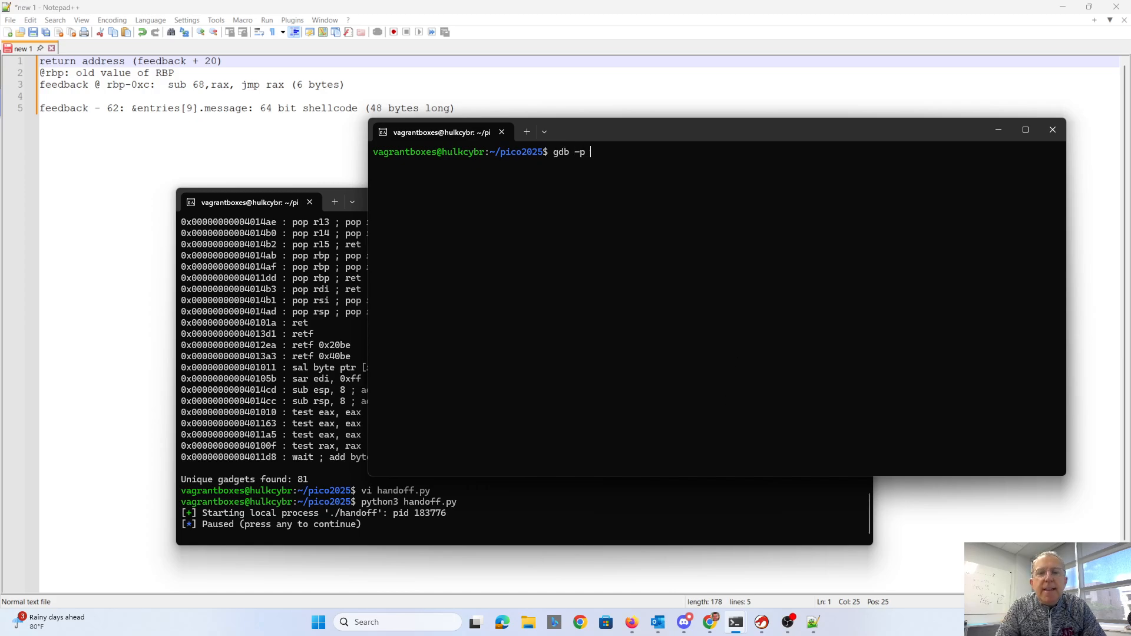
pyautogui.write('183')
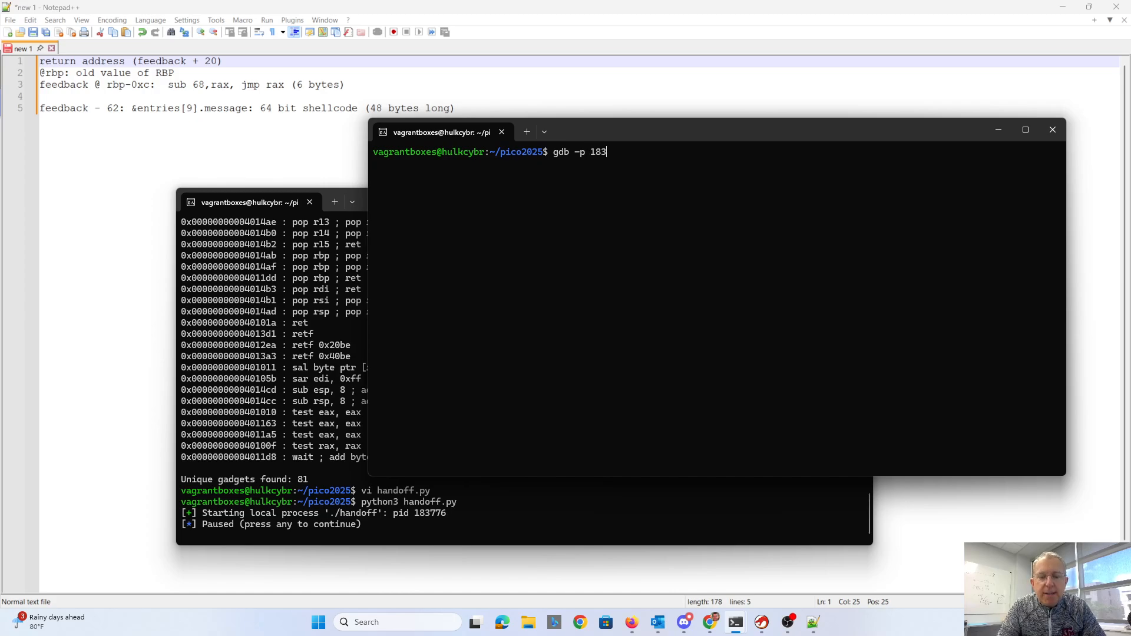
pyautogui.press('Return')
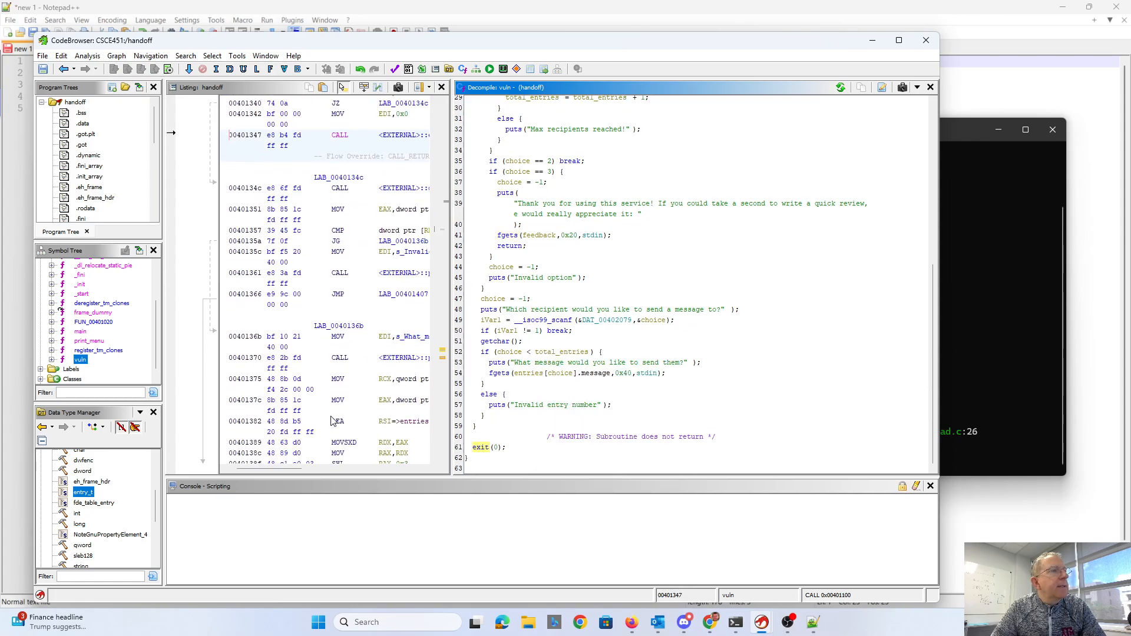
# Bring vuln()'s leave and ret at 0x40140d and 0x40140e into view in the Listing.
pyautogui.rightClick(480, 447)
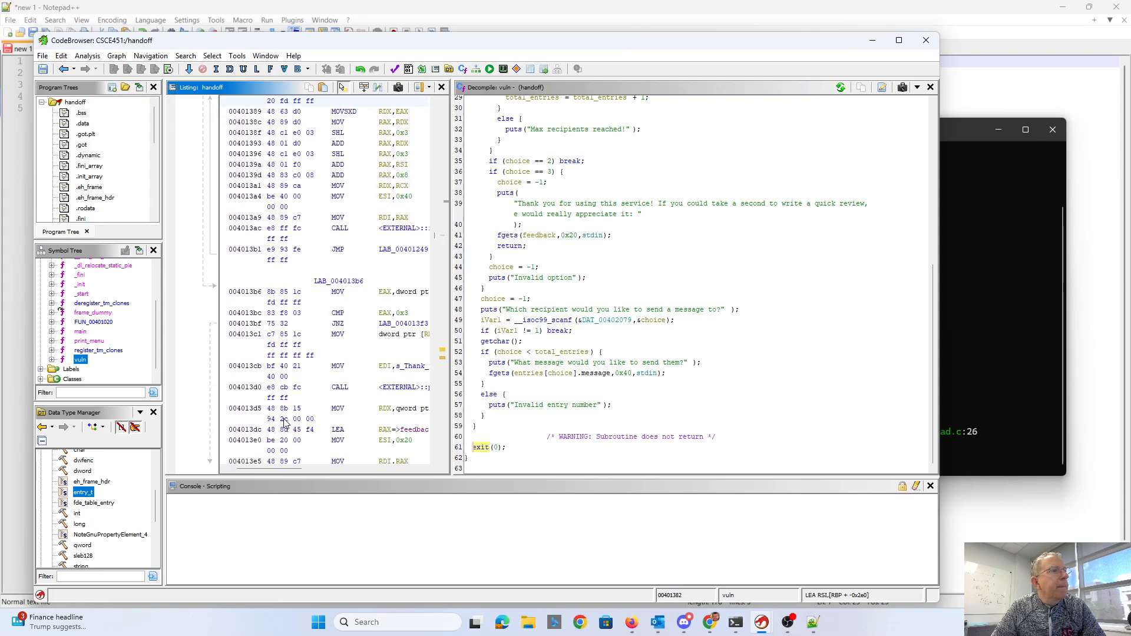
pyautogui.doubleClick(479, 448)
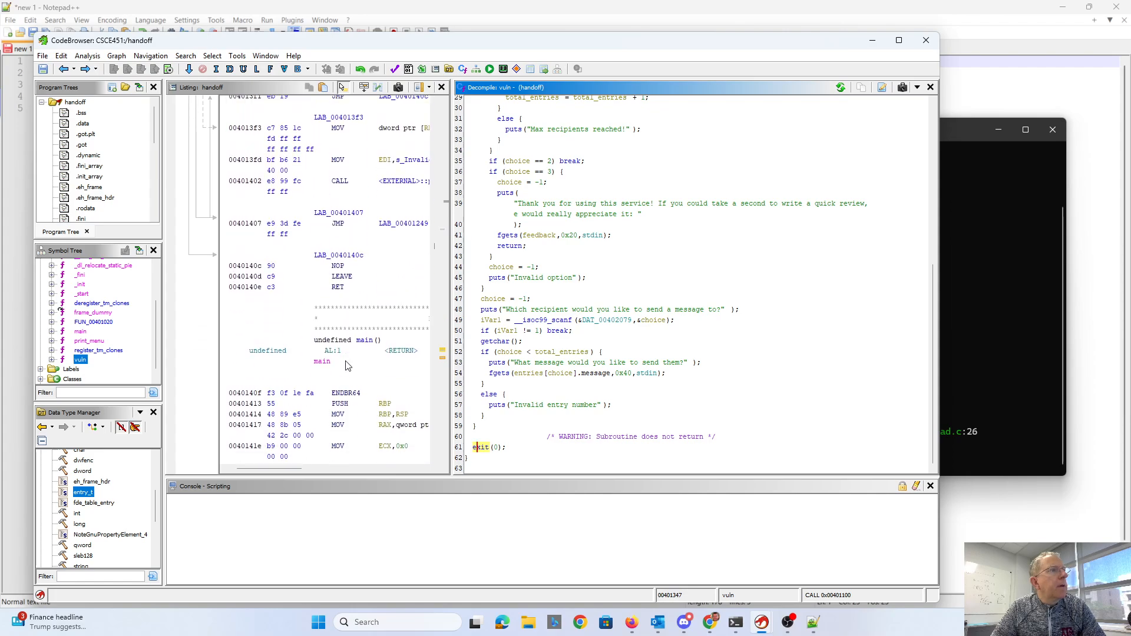
pyautogui.moveTo(955, 347)
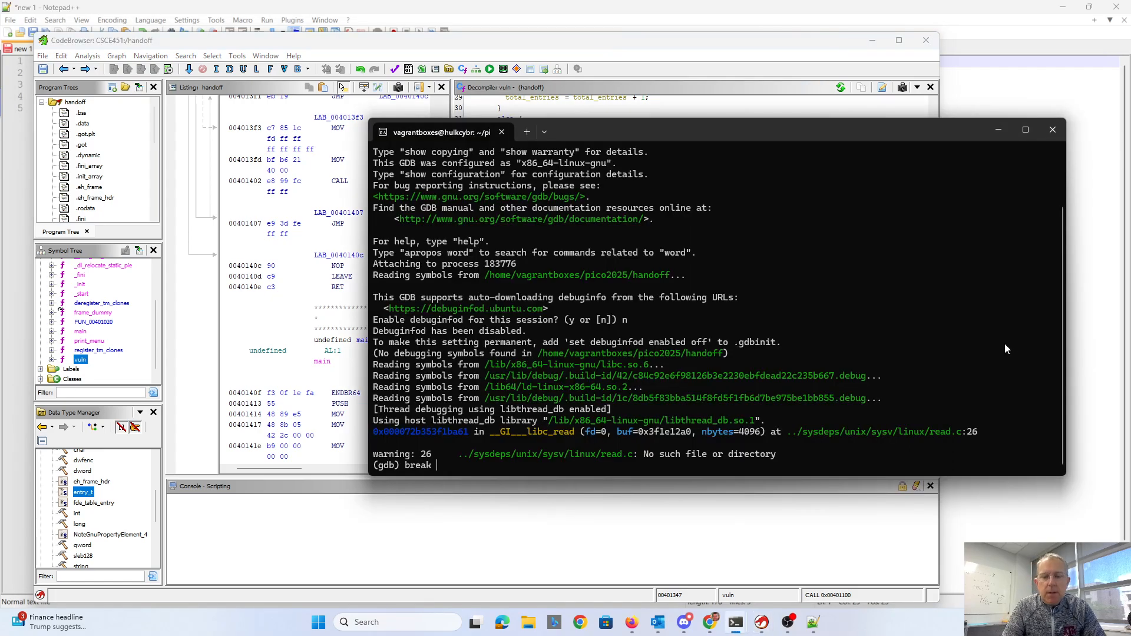
# Break at 0x40140e, vuln()'s ret, and resume the exploit until the breakpoint hits.
pyautogui.write('*0x')
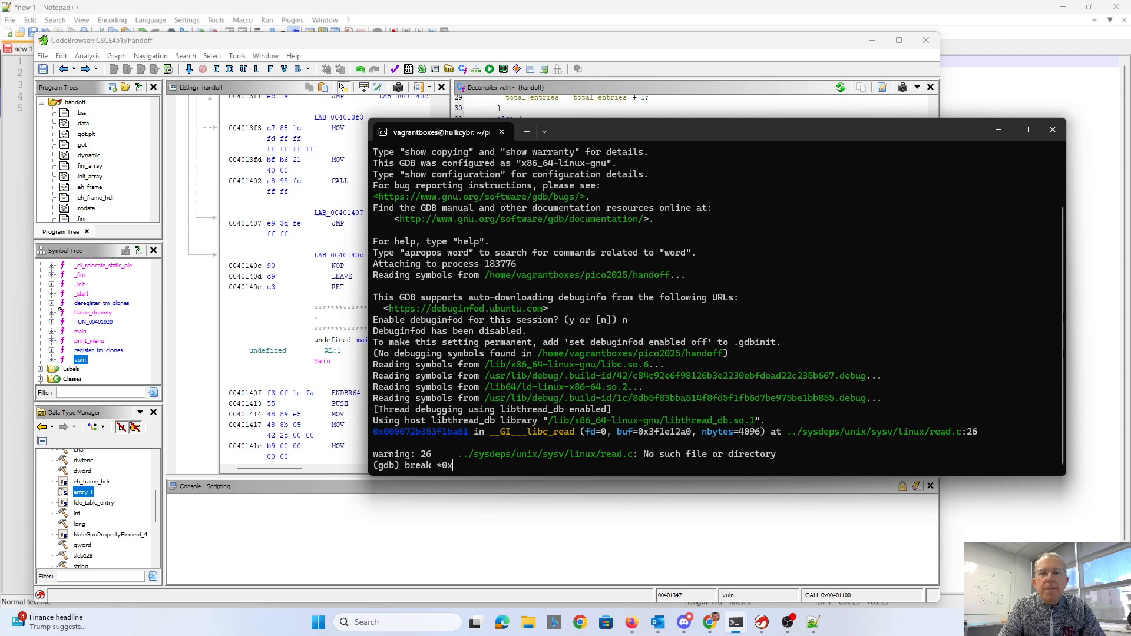
pyautogui.write('40140e')
pyautogui.write('c')
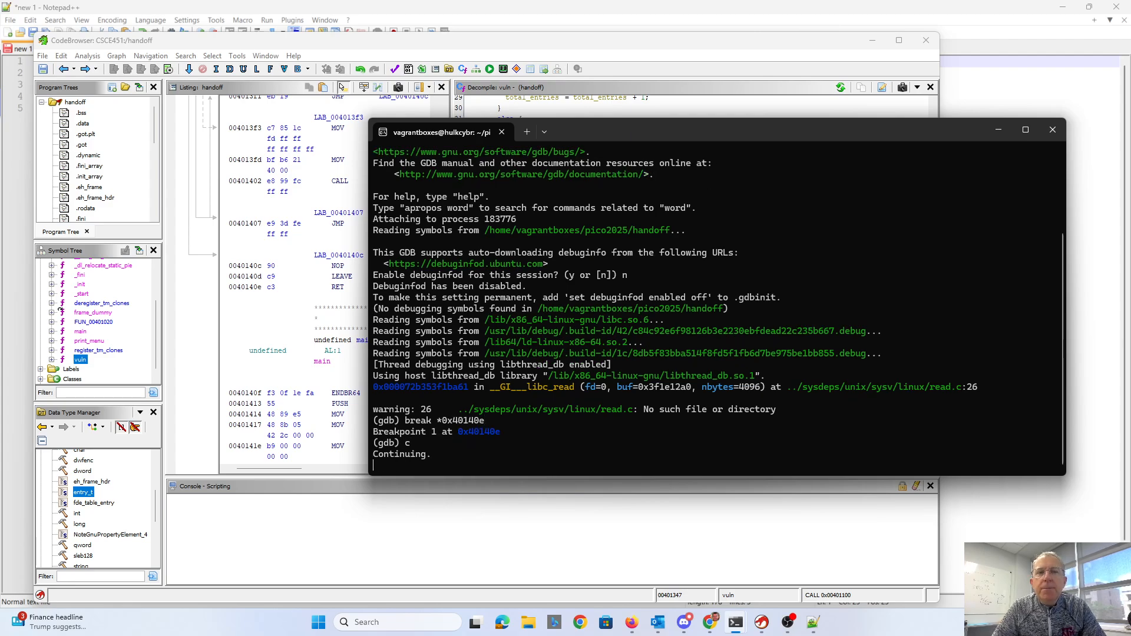
pyautogui.moveTo(735, 622)
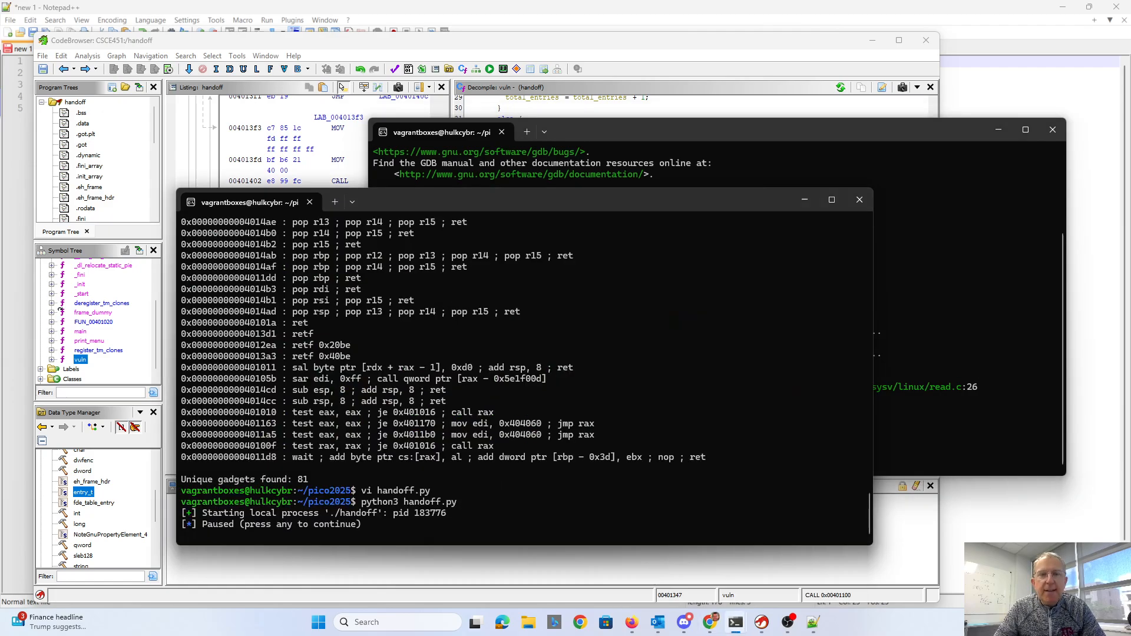
pyautogui.press('enter')
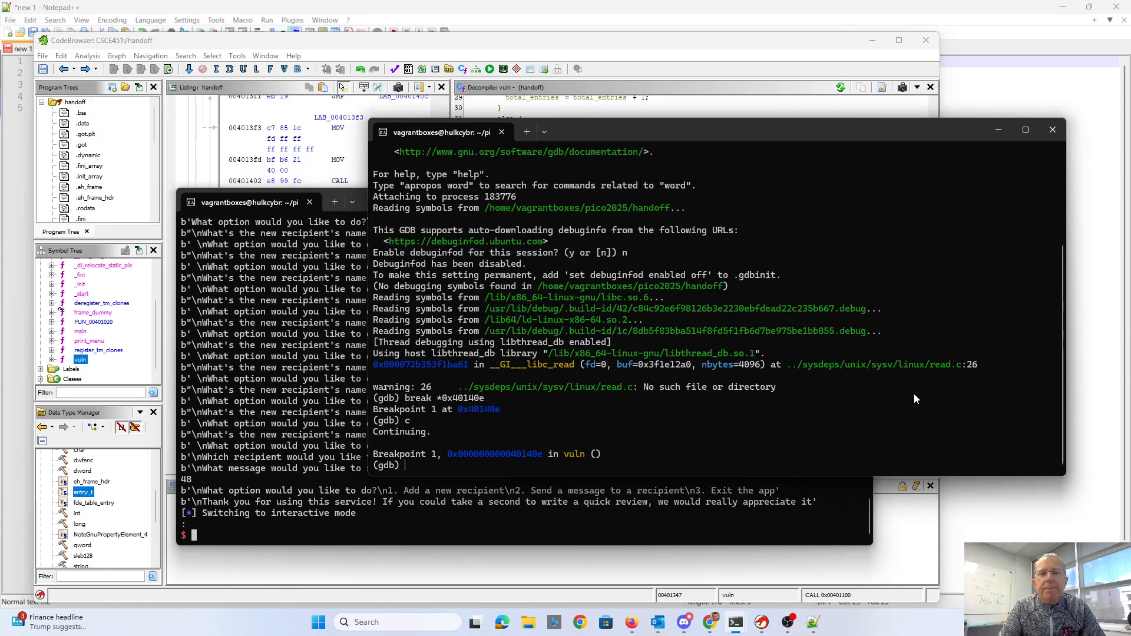
pyautogui.write('info reg')
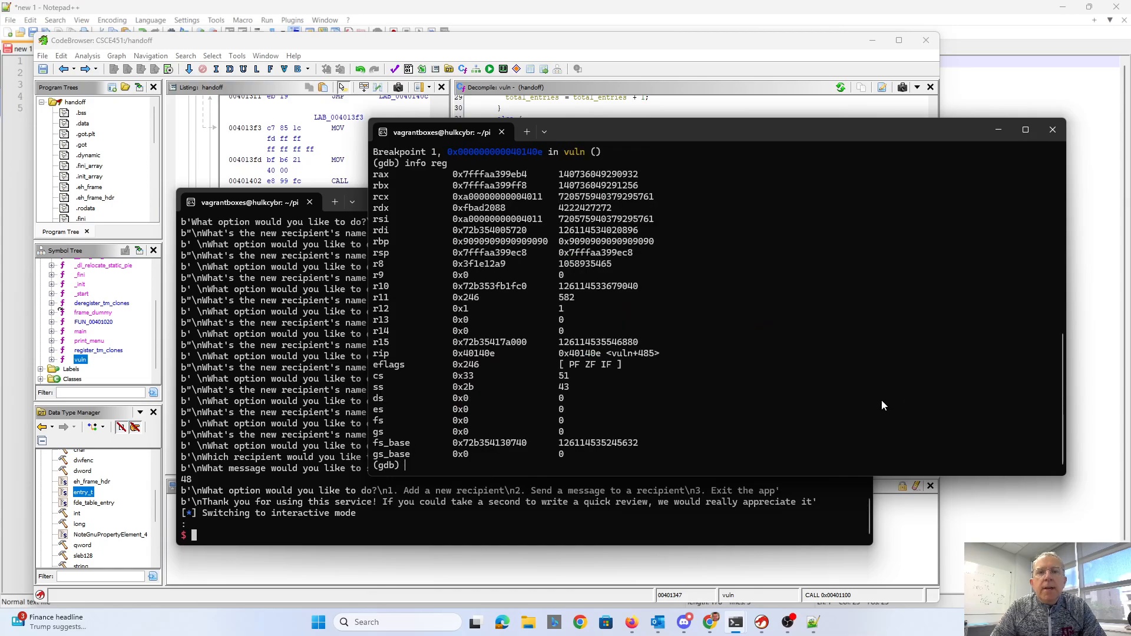
pyautogui.moveTo(385, 181)
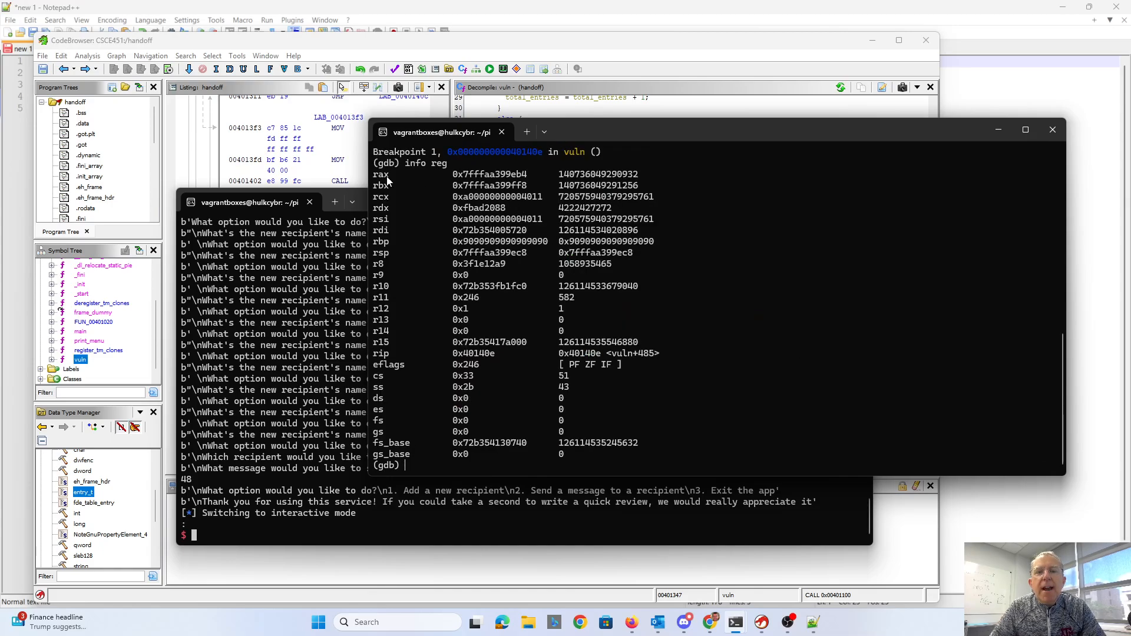
pyautogui.moveTo(525, 184)
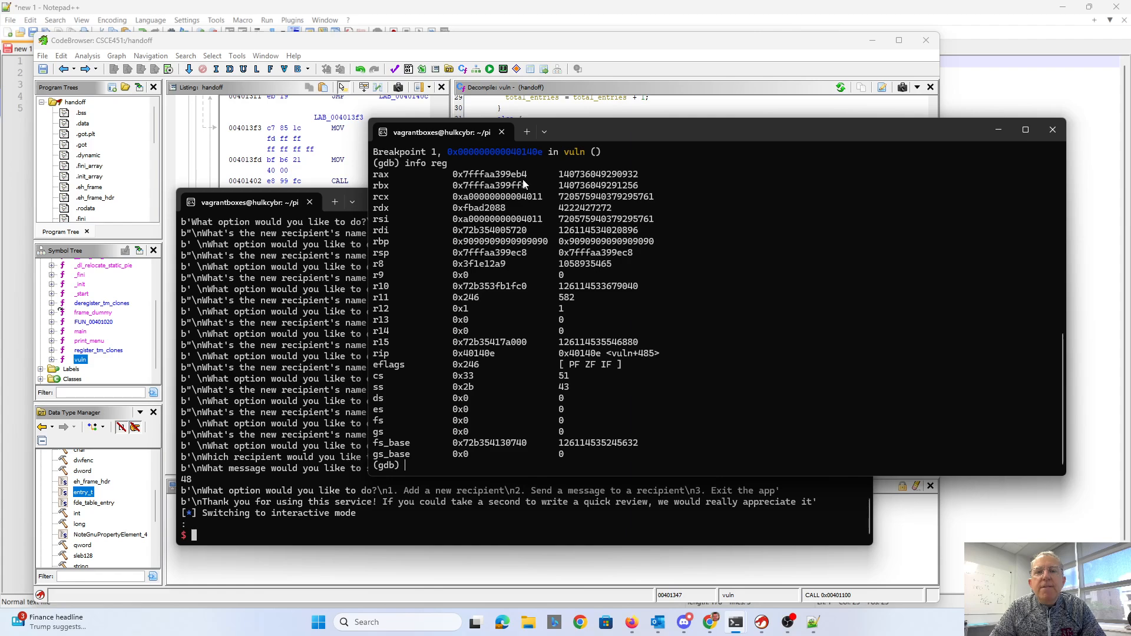
pyautogui.moveTo(518, 269)
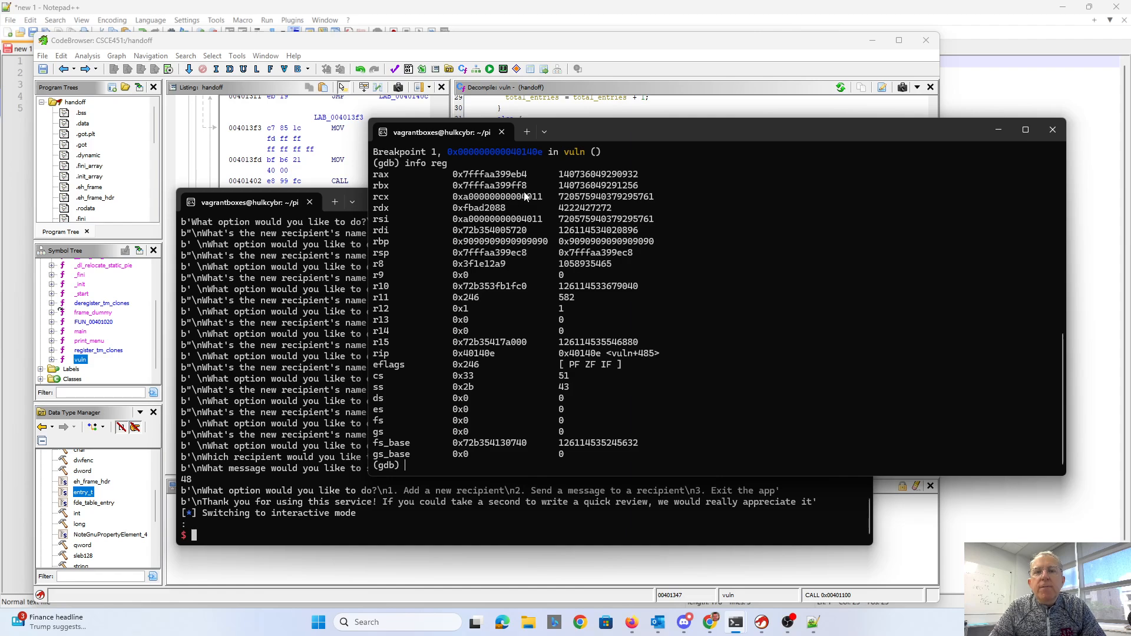
pyautogui.moveTo(526, 265)
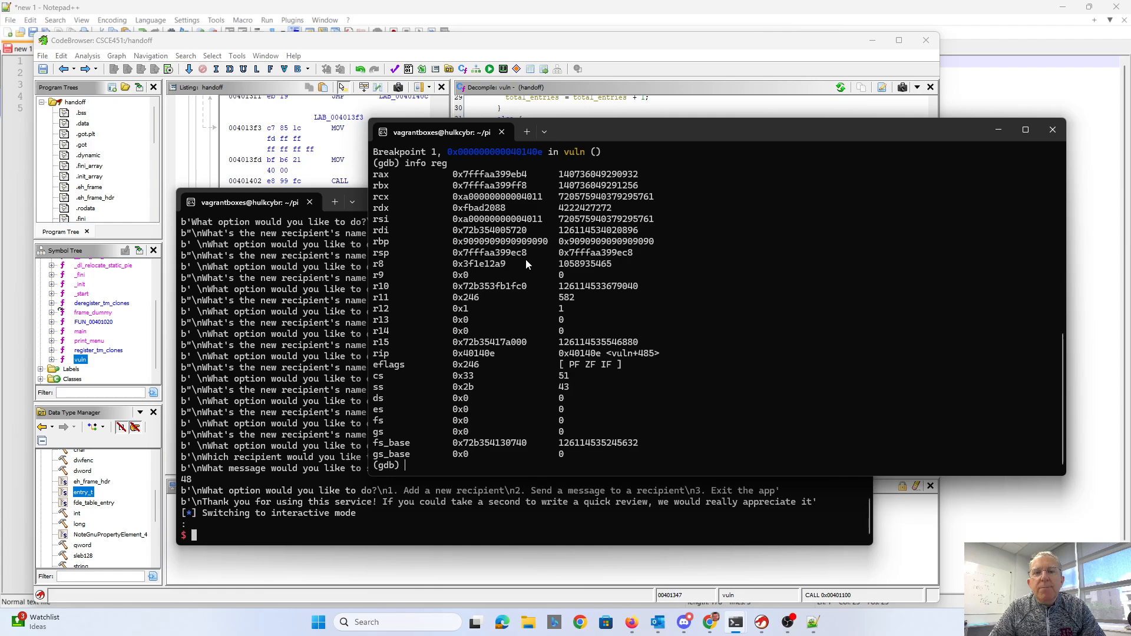
pyautogui.moveTo(497, 253)
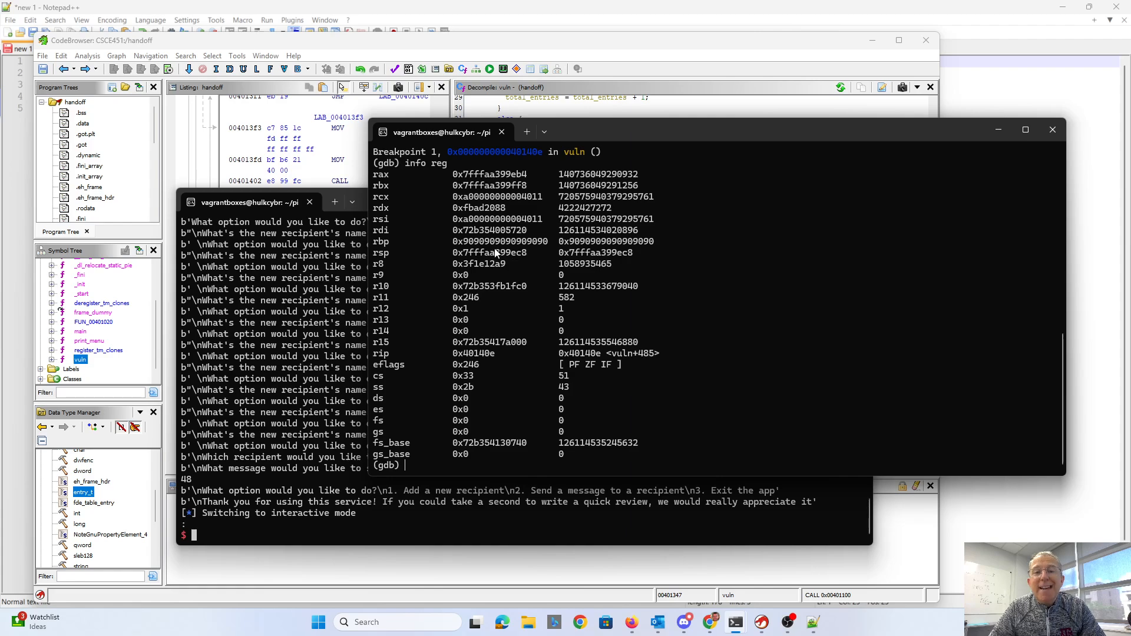
pyautogui.moveTo(513, 258)
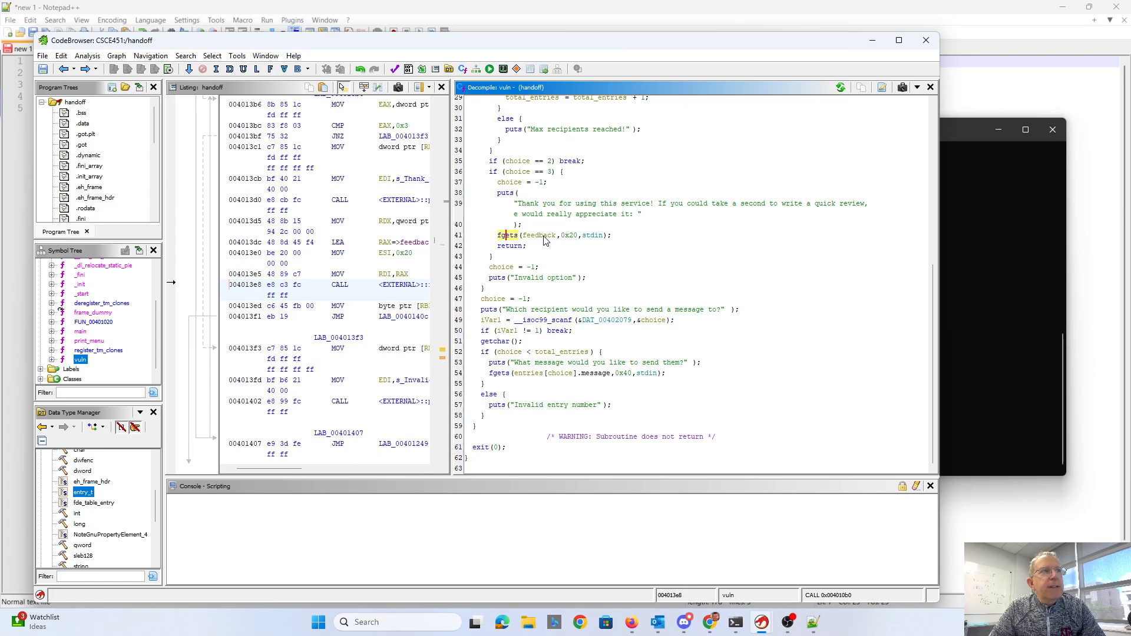
pyautogui.moveTo(491, 248)
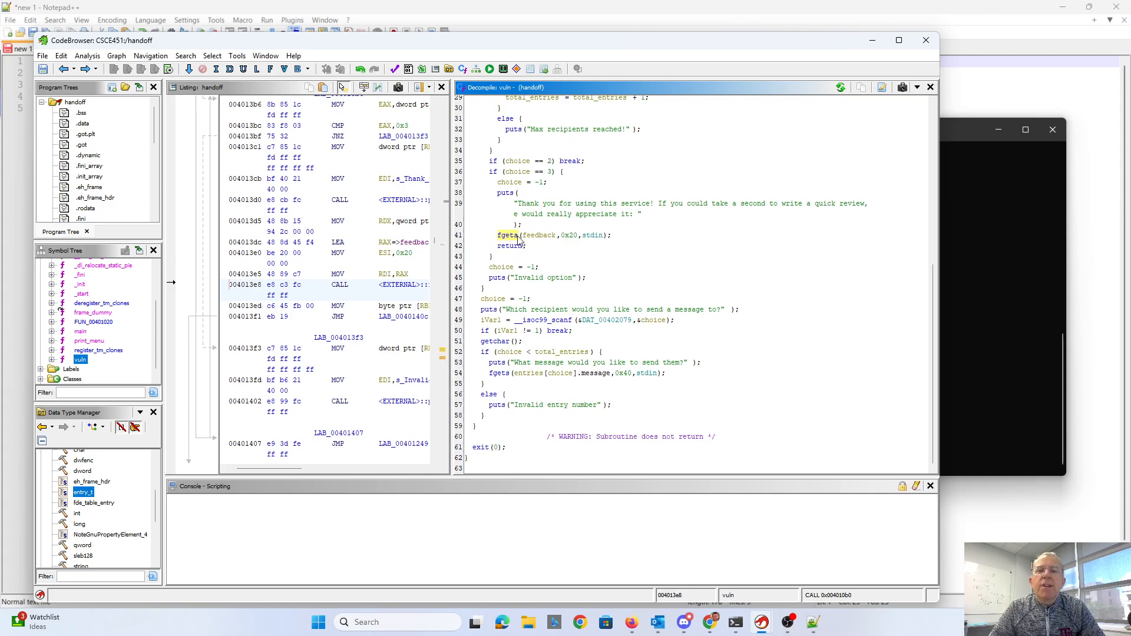
pyautogui.moveTo(559, 245)
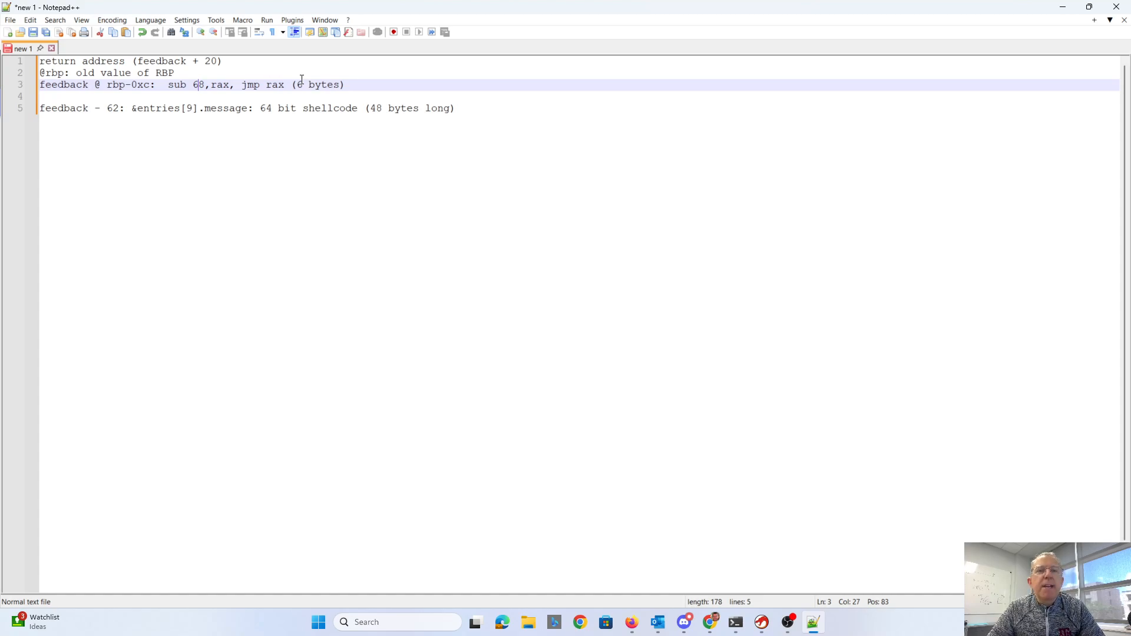
pyautogui.moveTo(225, 108)
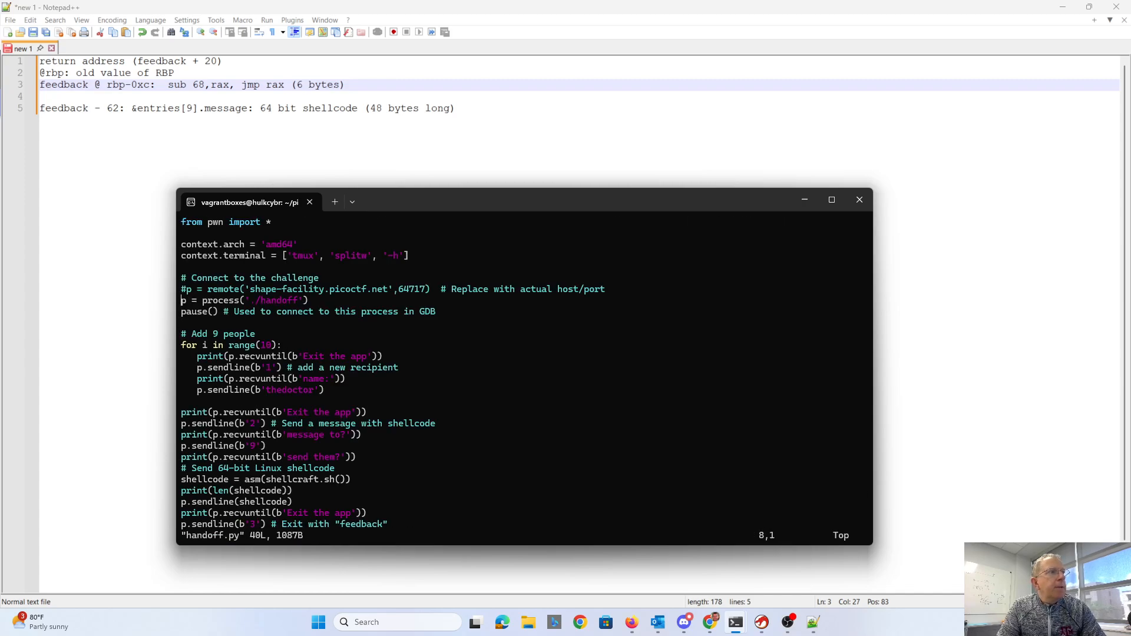
# Point handoff.py at the remote server, commenting out the process() and pause() lines.
pyautogui.write('#j')
pyautogui.click(309, 311)
pyautogui.write('#')
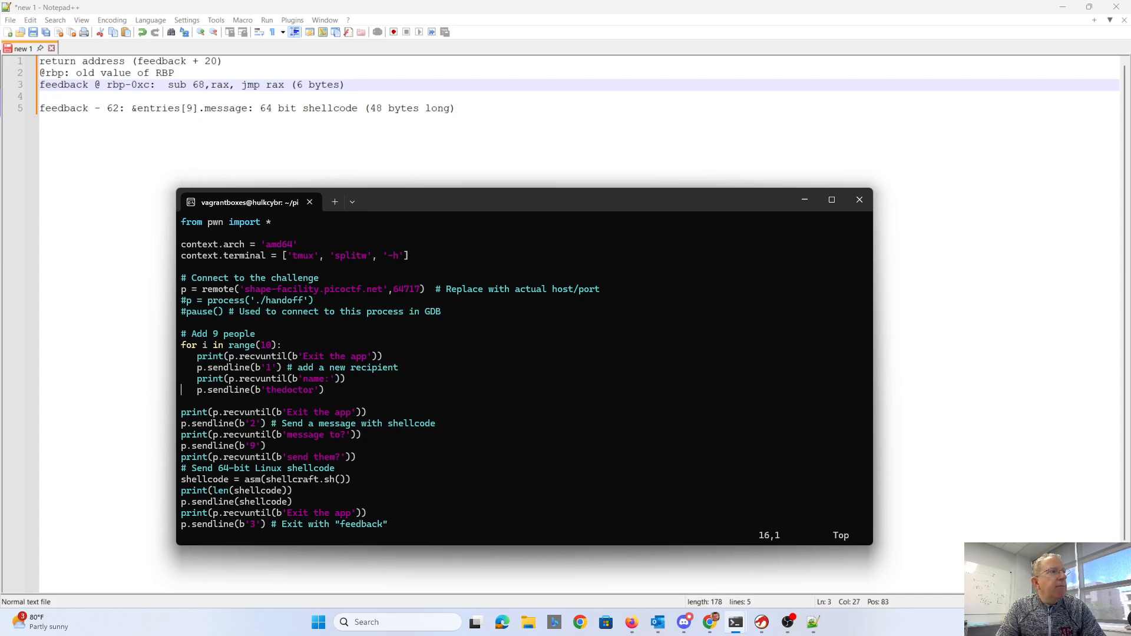
pyautogui.moveTo(549, 433)
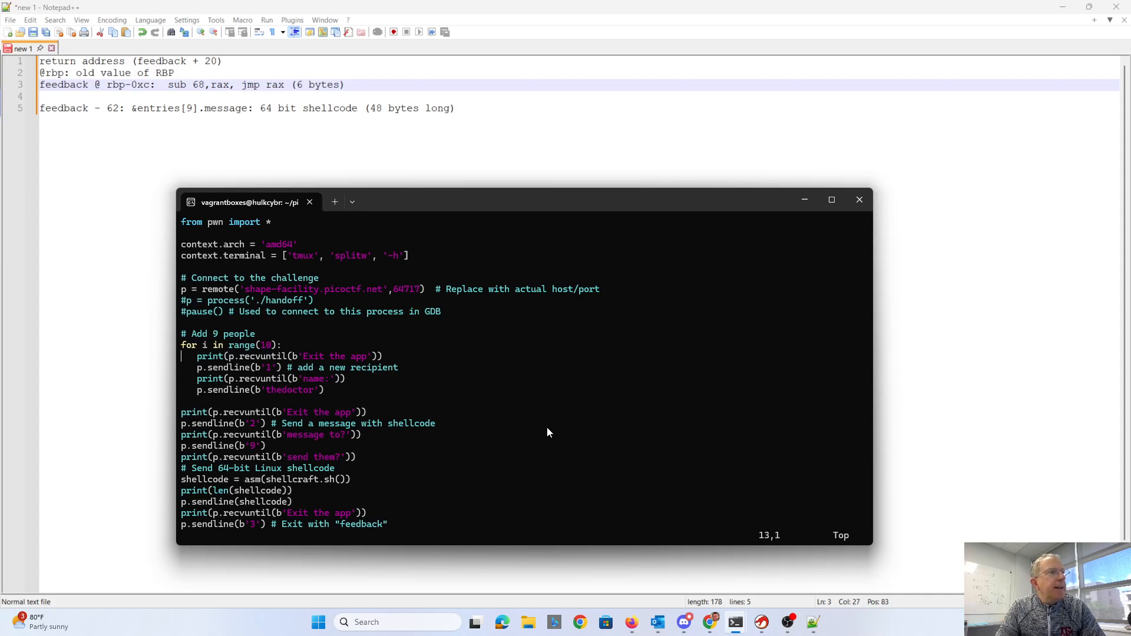
pyautogui.moveTo(549, 427)
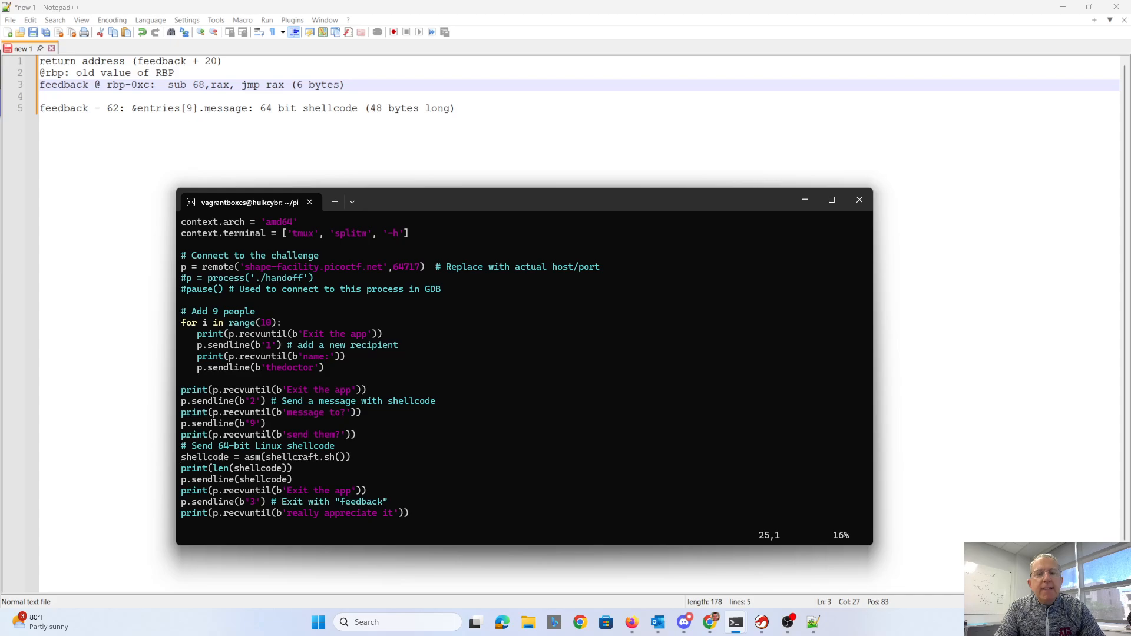
pyautogui.moveTo(544, 440)
pyautogui.write(':')
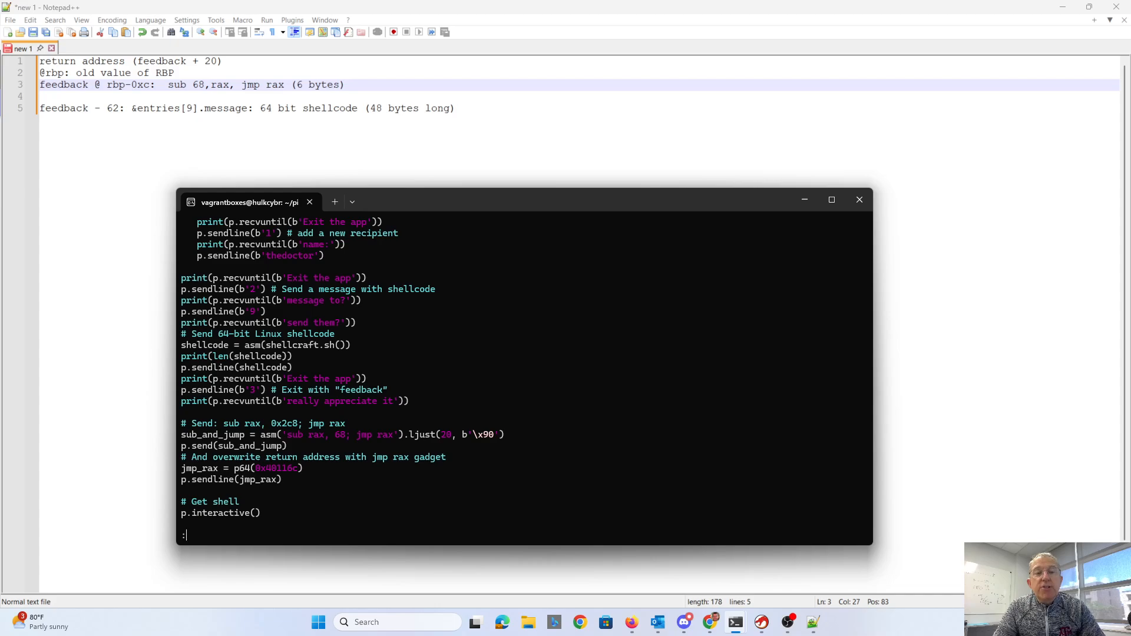
pyautogui.moveTo(550, 437)
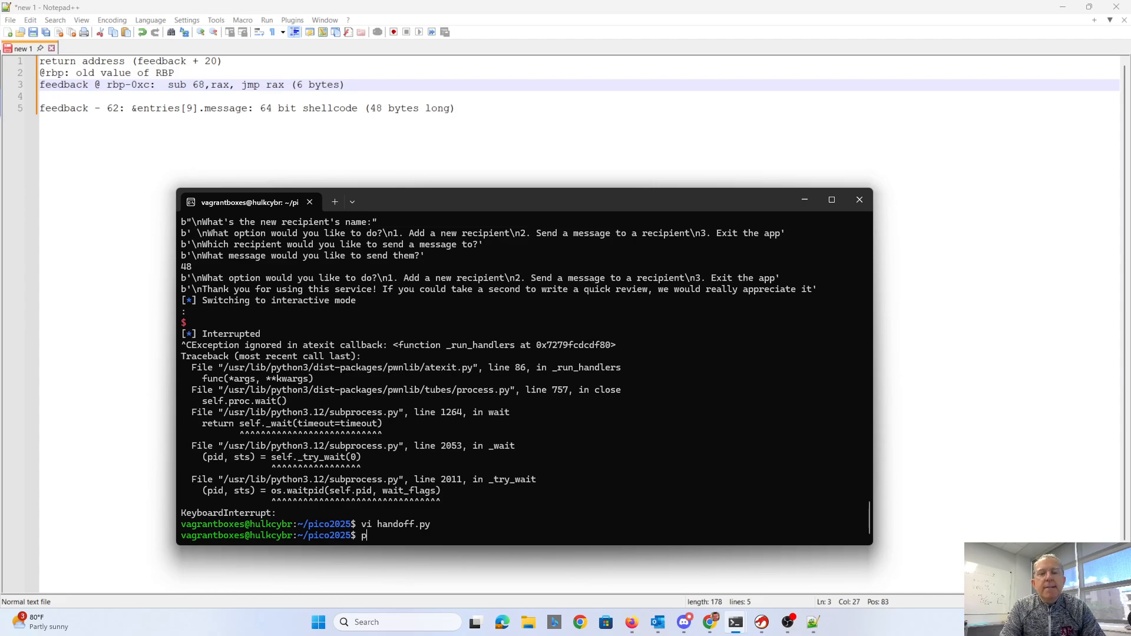
# Run 'python3 handoff.py' to launch the exploit against the remote handoff service.
pyautogui.write('python3 hand')
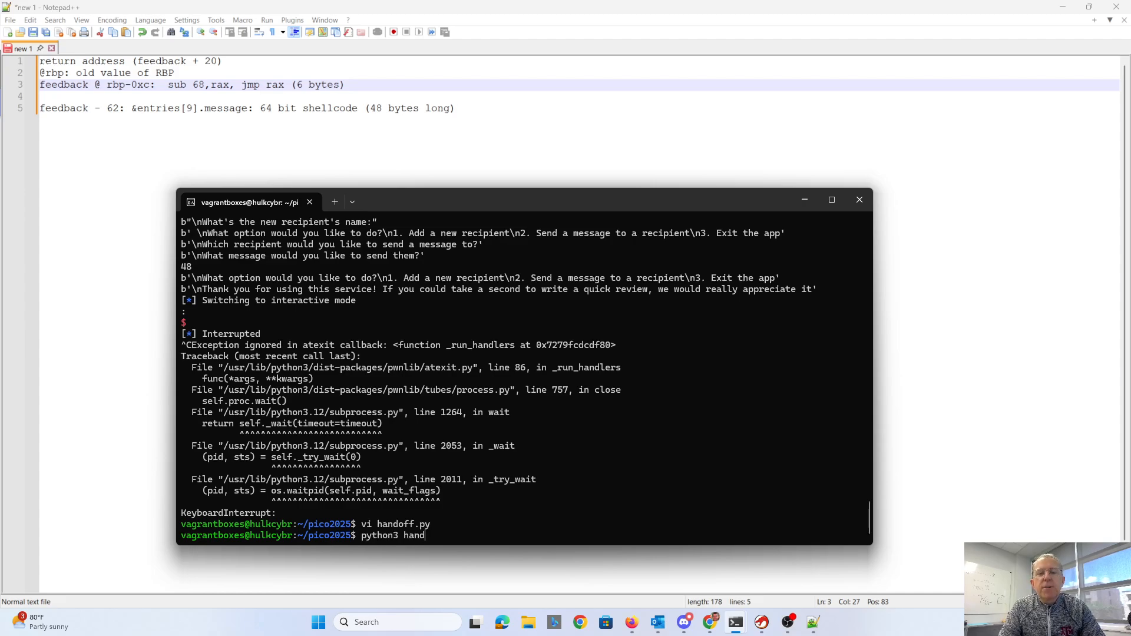
pyautogui.write('off.')
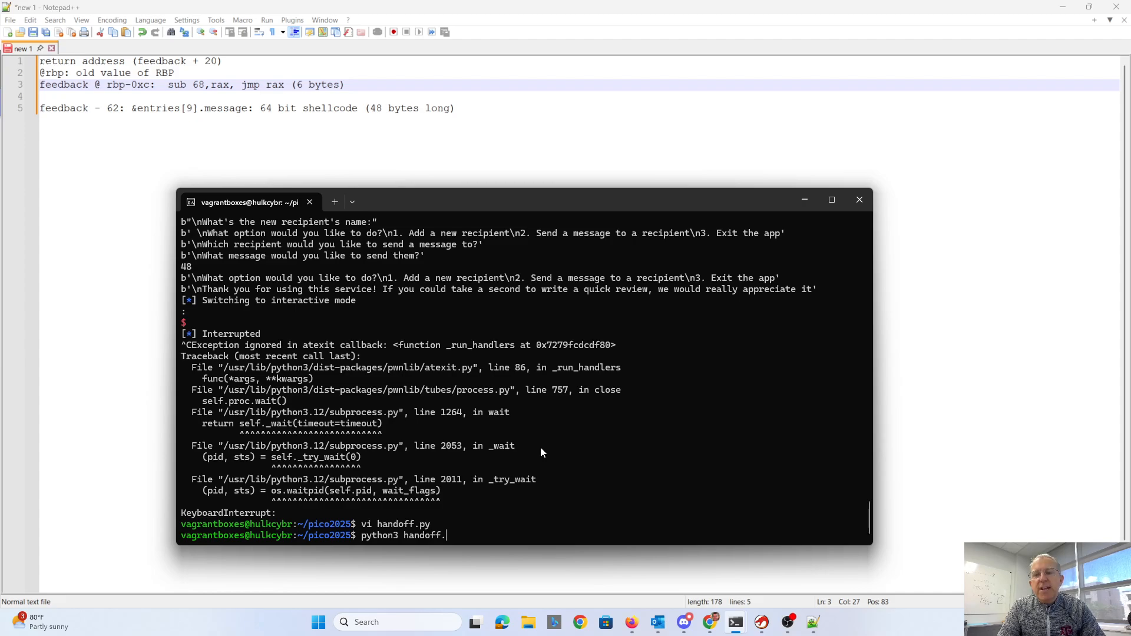
pyautogui.moveTo(535, 463)
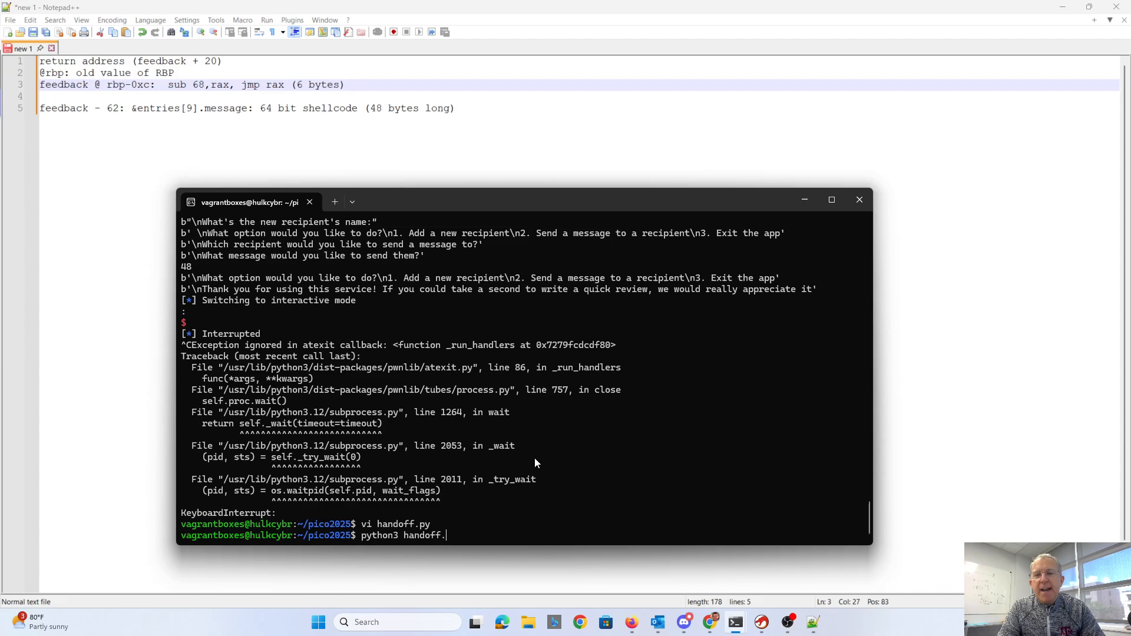
pyautogui.moveTo(534, 470)
pyautogui.write('py')
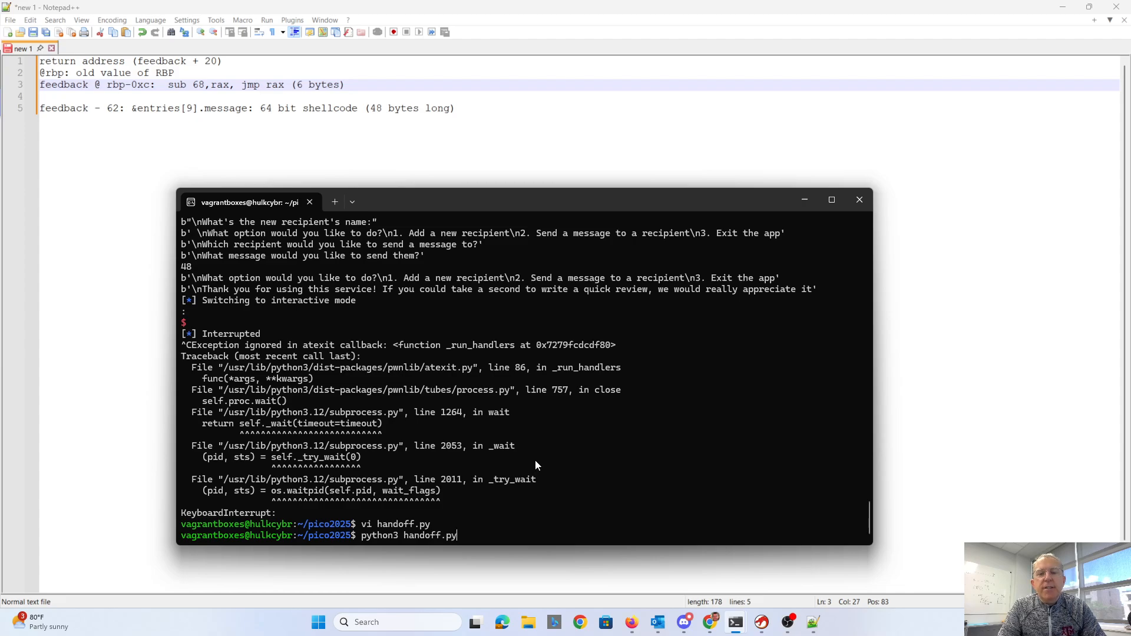
pyautogui.press('enter')
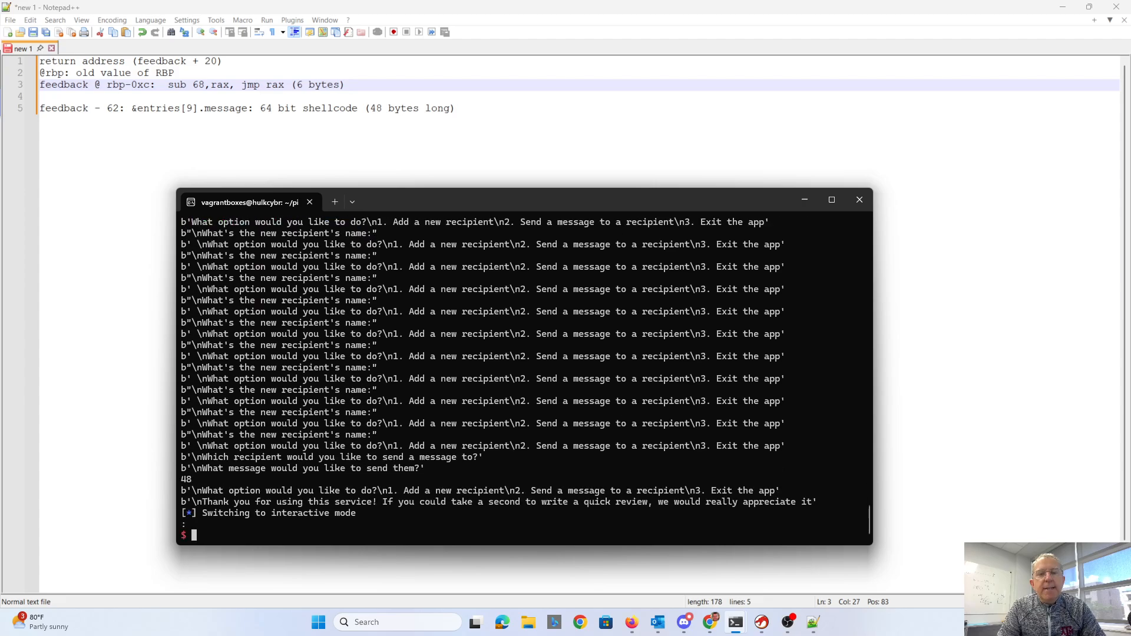
# List the remote shell's files with 'ls' and print flag.txt to reveal the picoCTF flag.
pyautogui.write('ls')
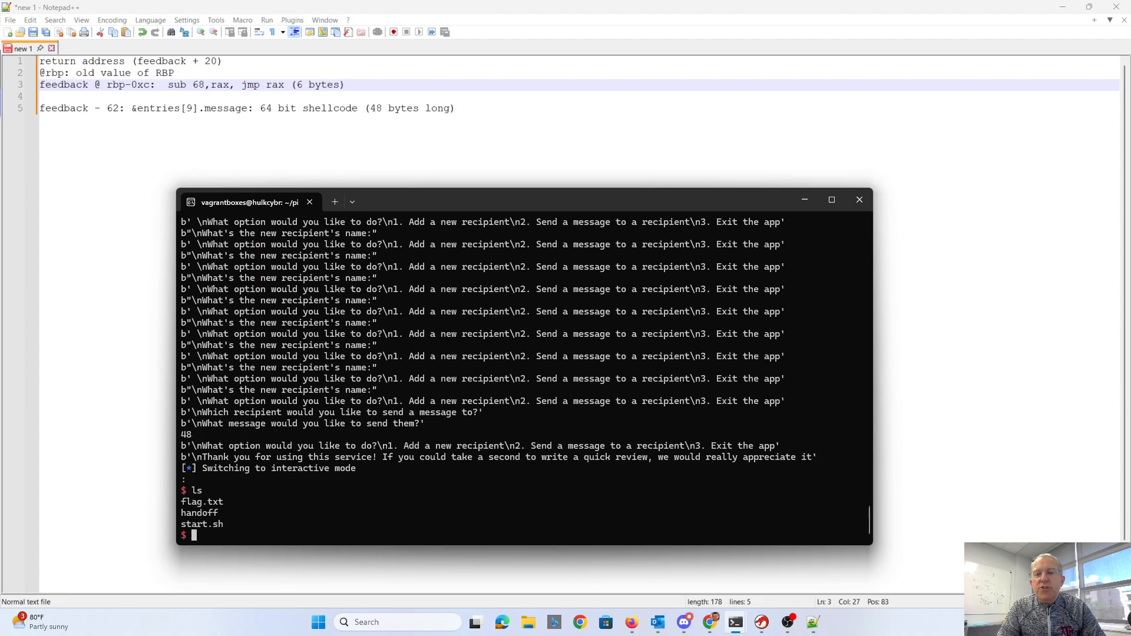
pyautogui.write('cat flag')
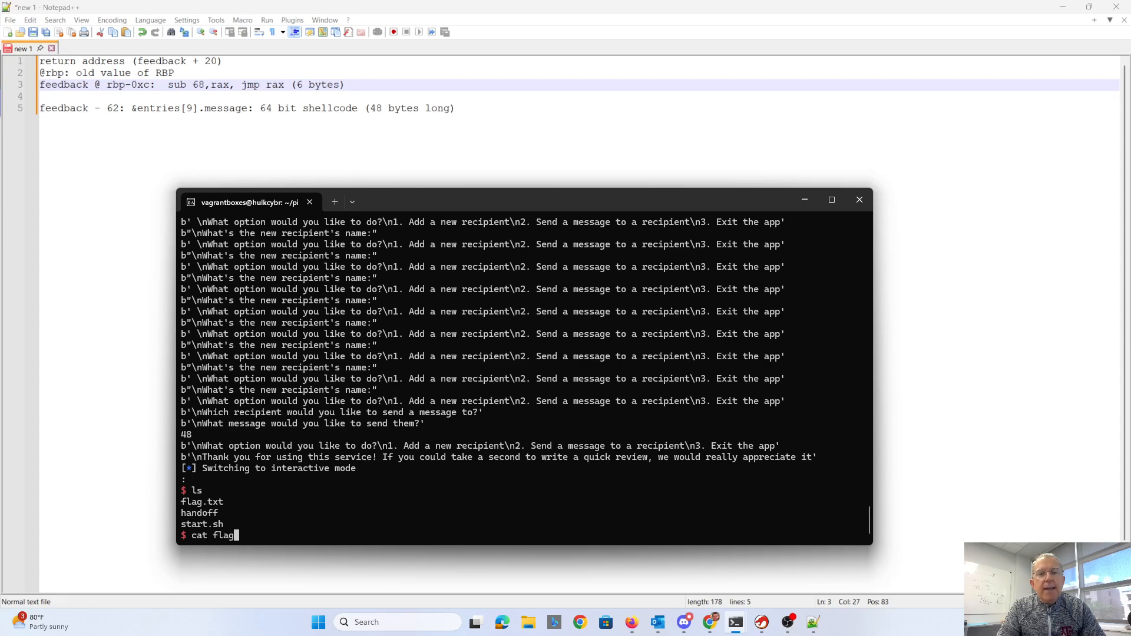
pyautogui.press('Return')
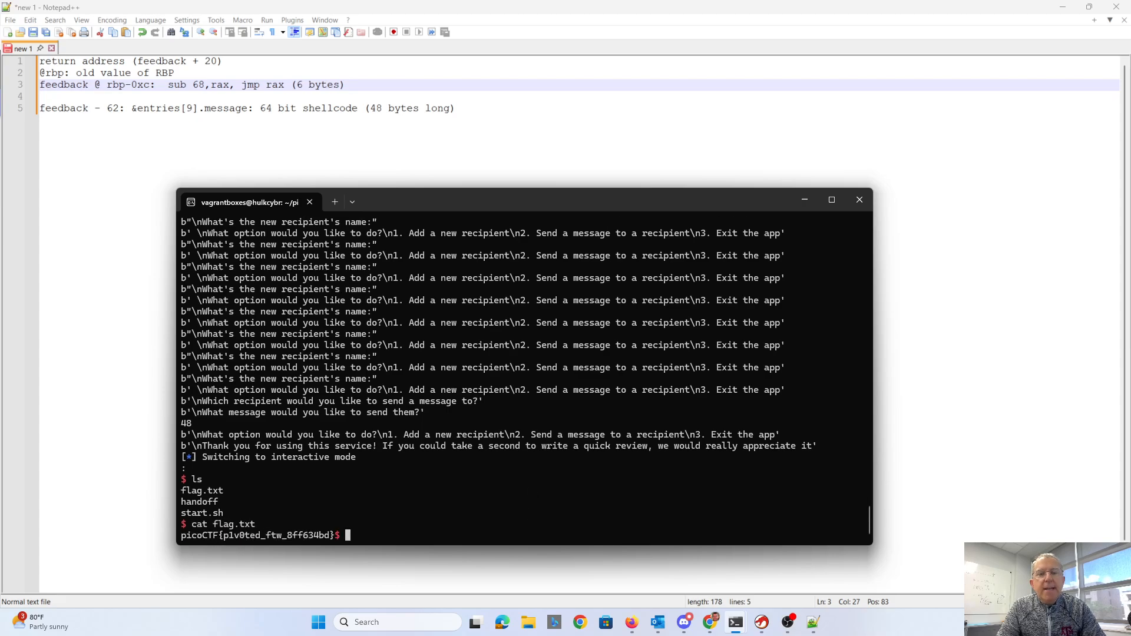
pyautogui.moveTo(530, 515)
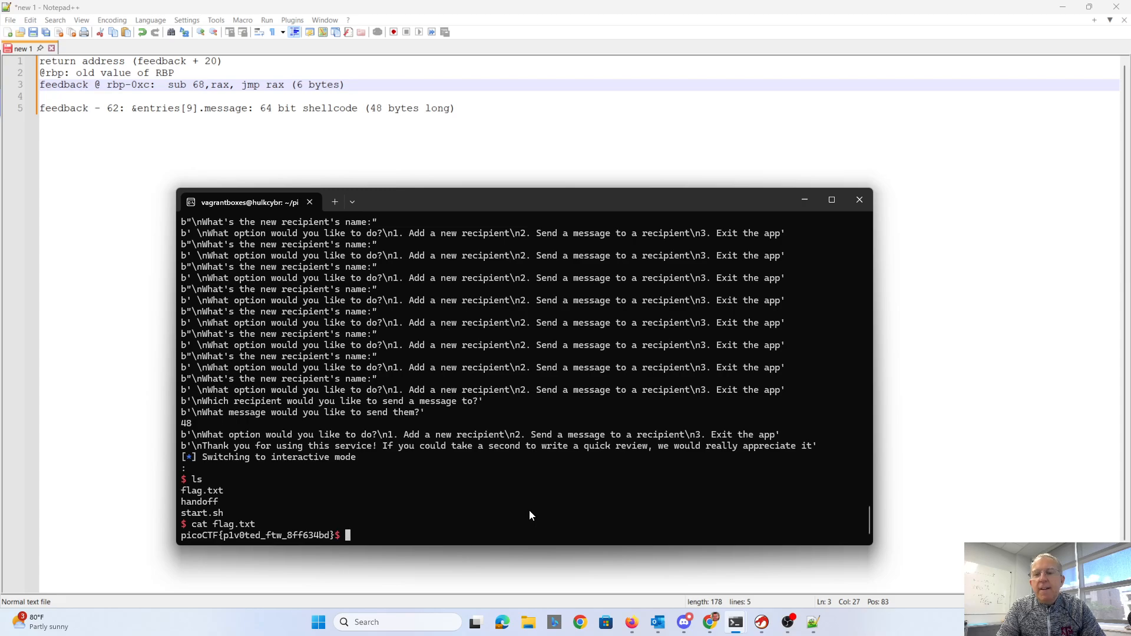
pyautogui.moveTo(748, 563)
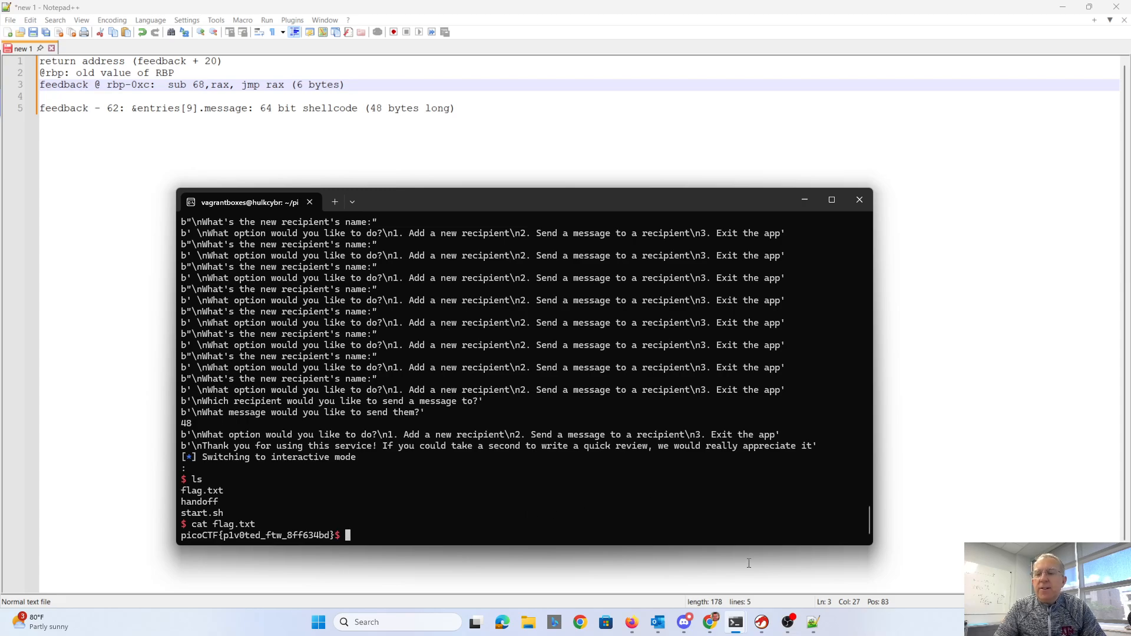